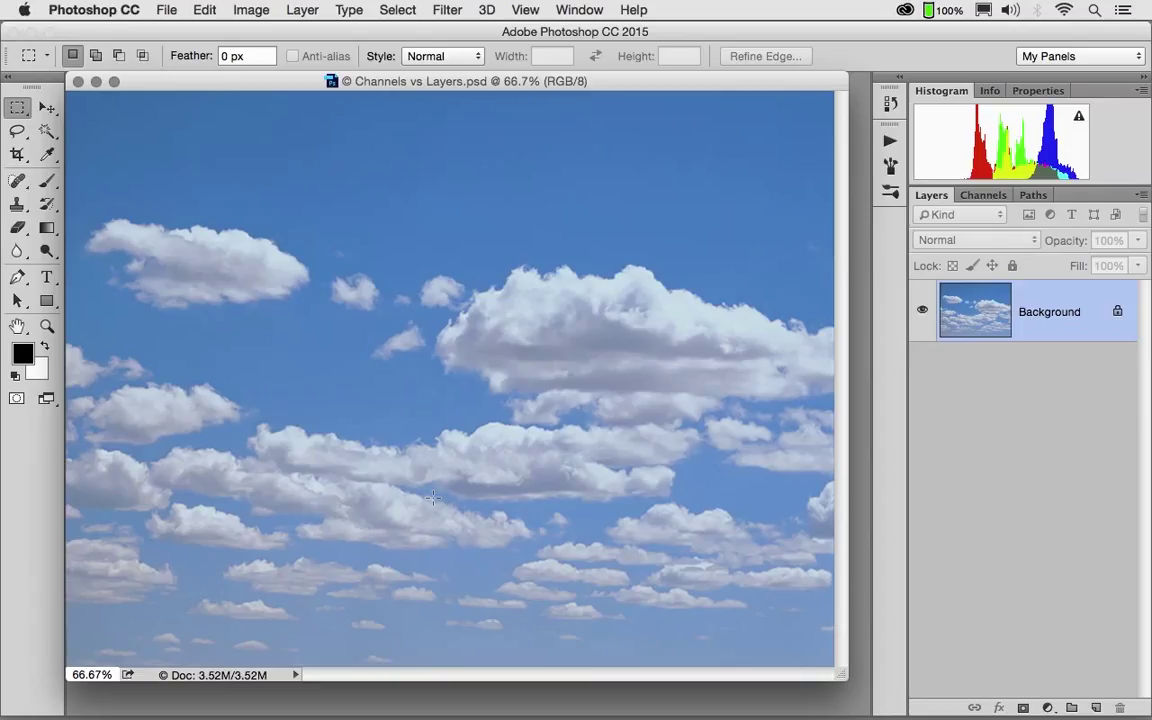
{"action": "mouse_move", "coordinate": [252, 224]}
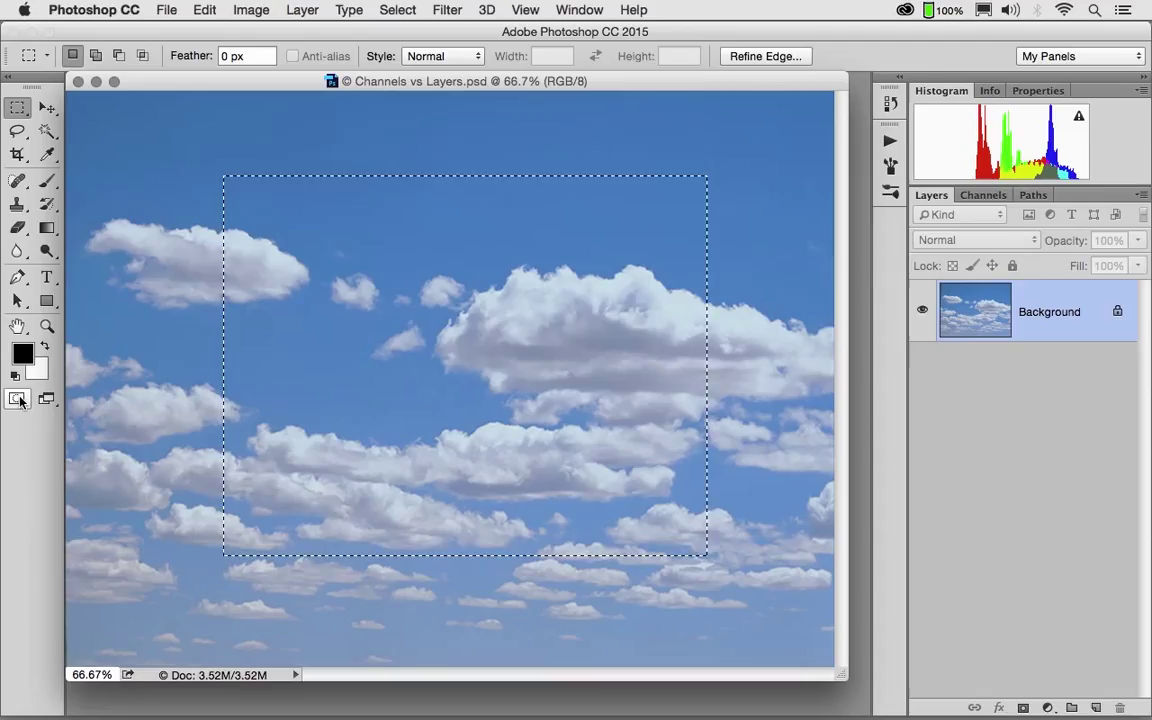
{"action": "mouse_move", "coordinate": [18, 400]}
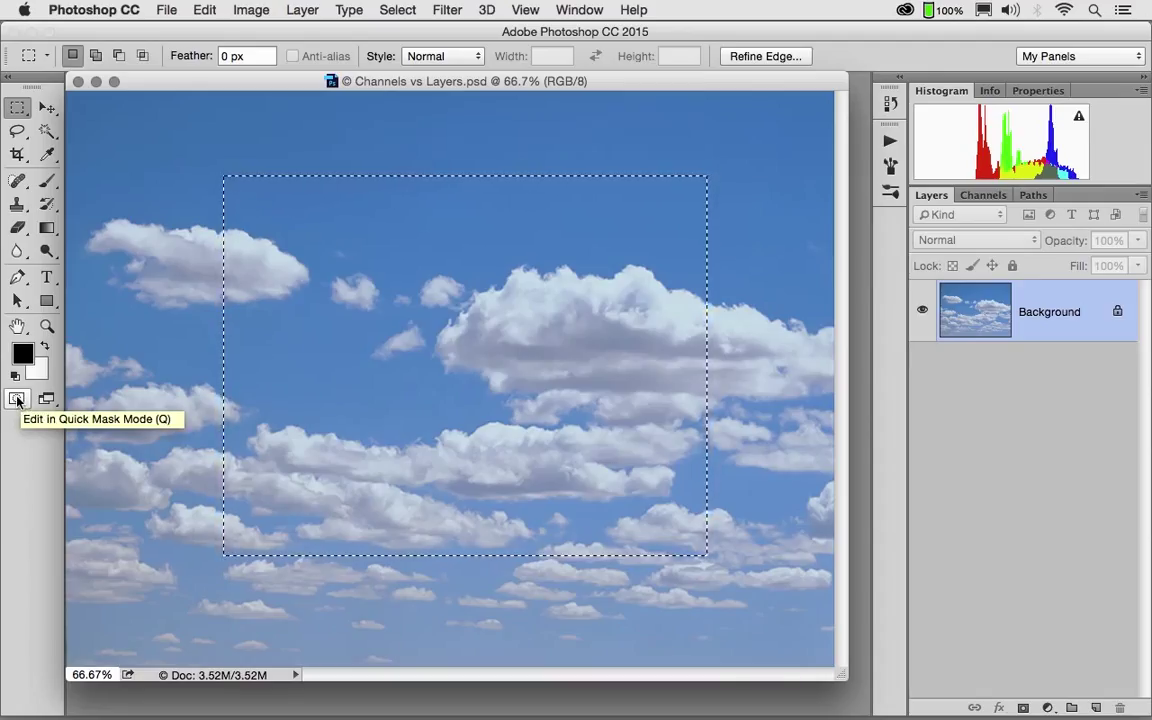
Switch the rectangular selection to Quick Mask mode and view the Quick Mask channel in Channels.
{"action": "left_click", "coordinate": [16, 400]}
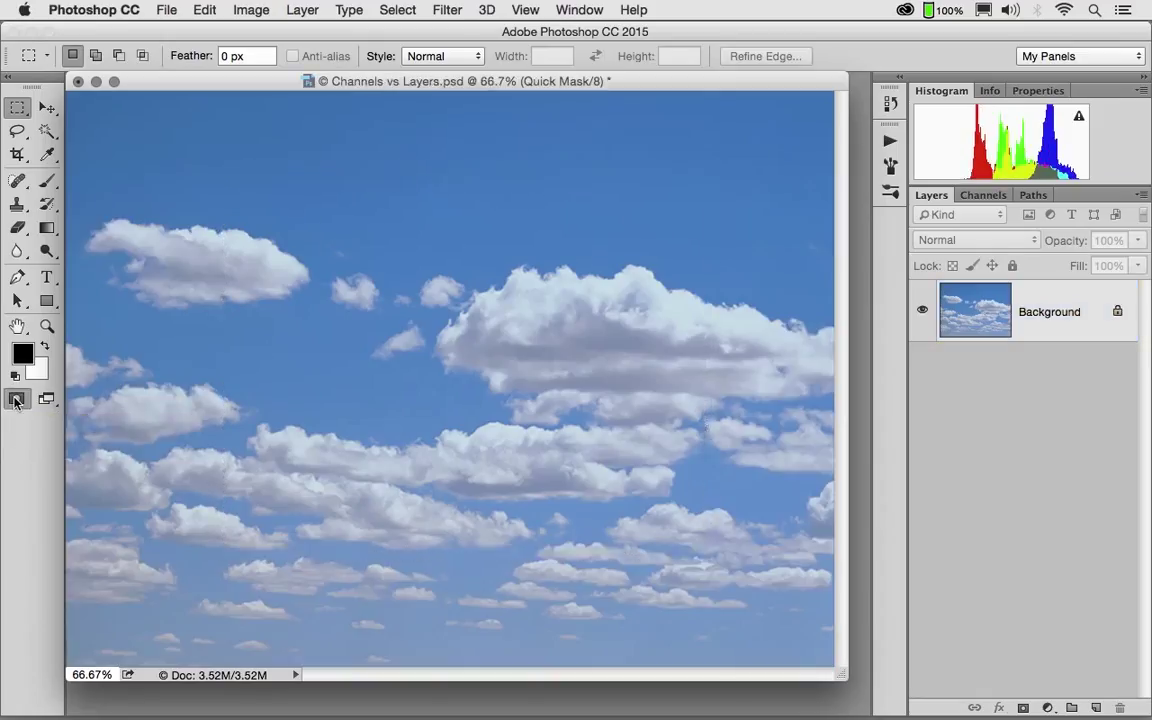
{"action": "left_click", "coordinate": [16, 398]}
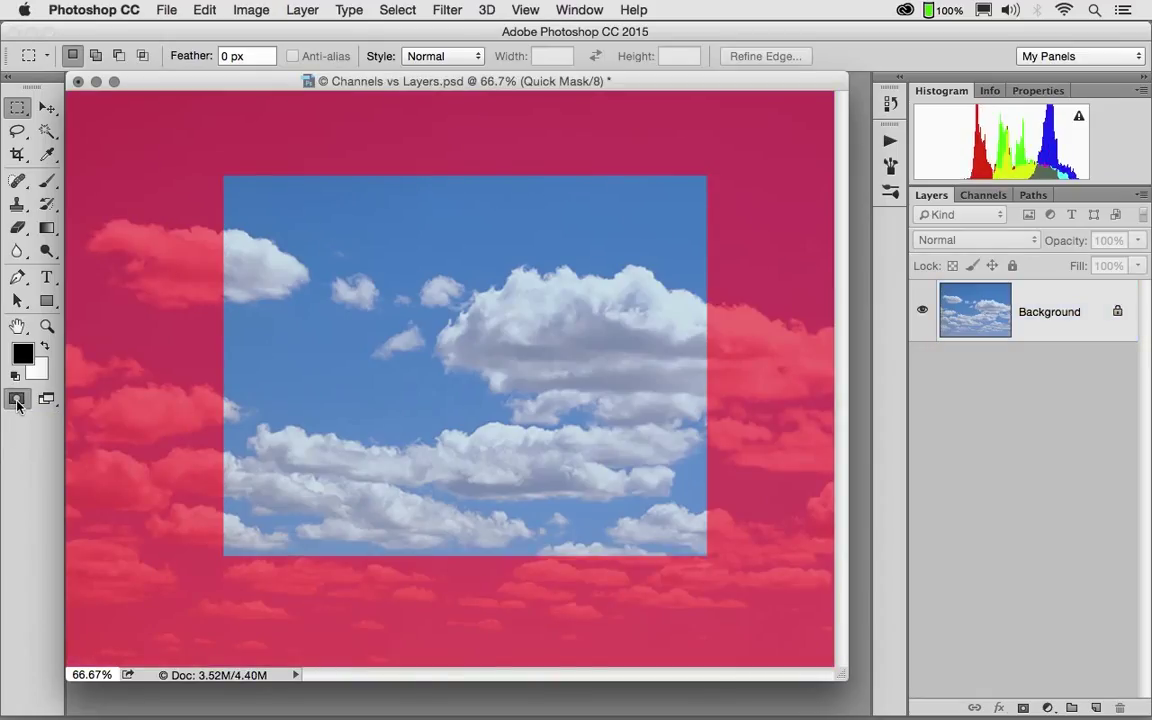
{"action": "mouse_move", "coordinate": [16, 400]}
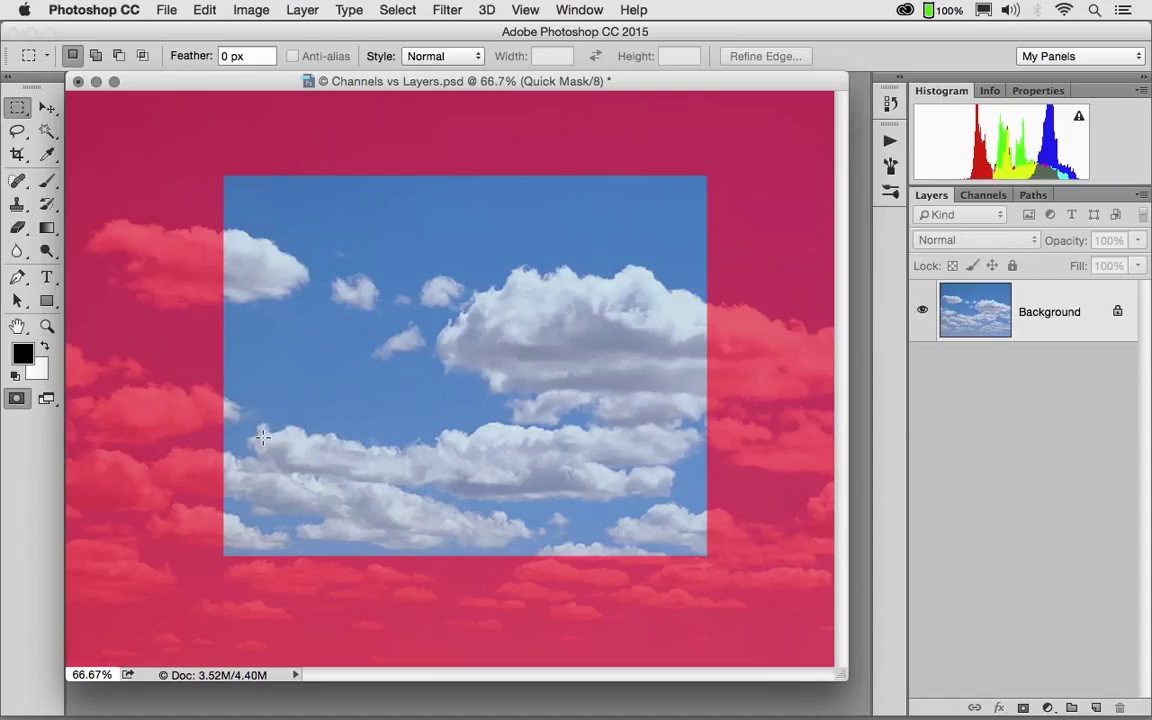
{"action": "mouse_move", "coordinate": [260, 436]}
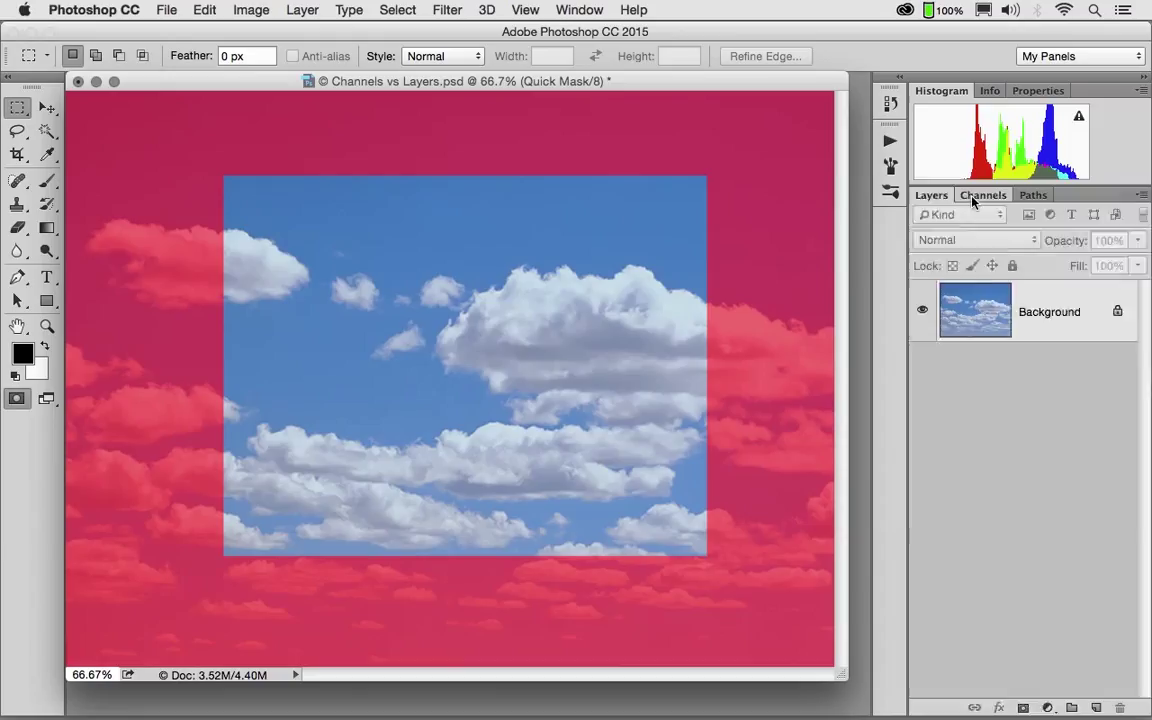
{"action": "left_click", "coordinate": [984, 194]}
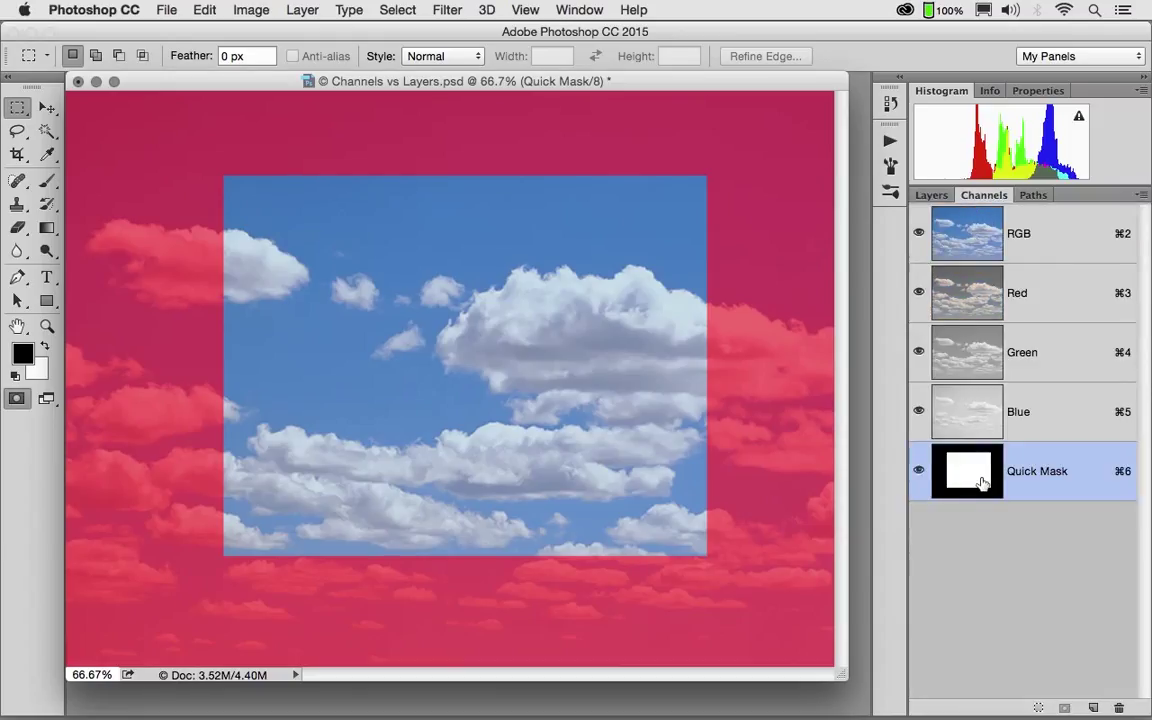
{"action": "mouse_move", "coordinate": [968, 472]}
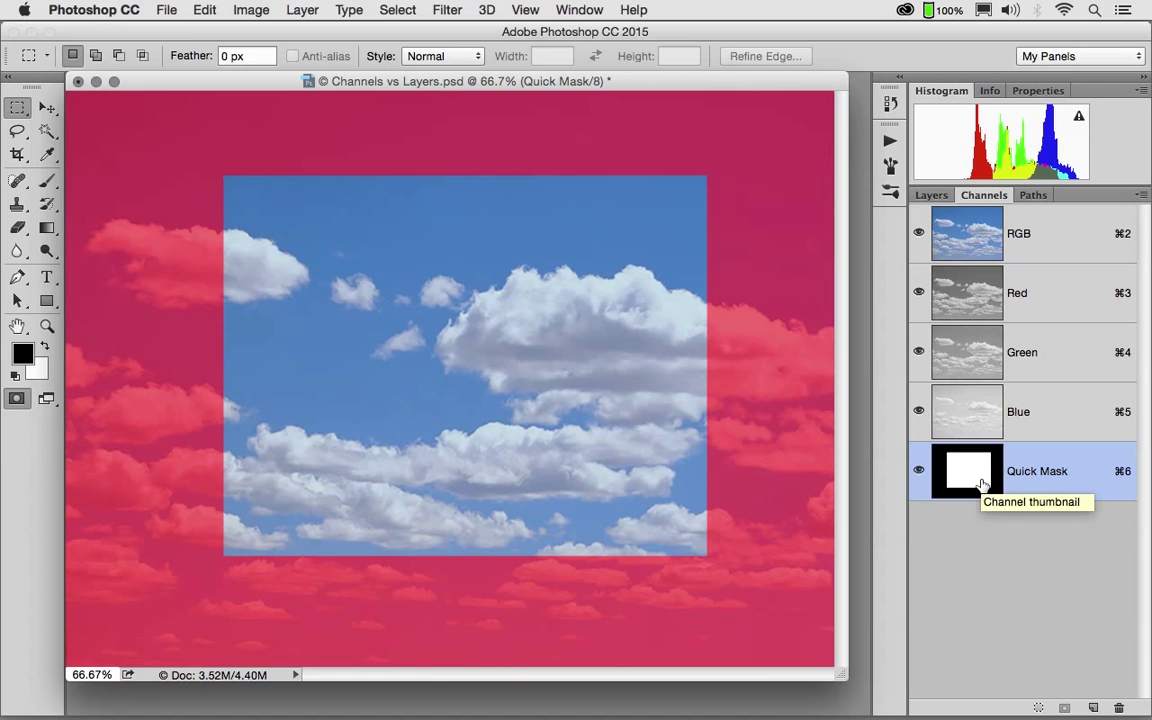
Save the image as Channels vs Layers 2.psd with Alpha Channels kept.
{"action": "left_click", "coordinate": [168, 10]}
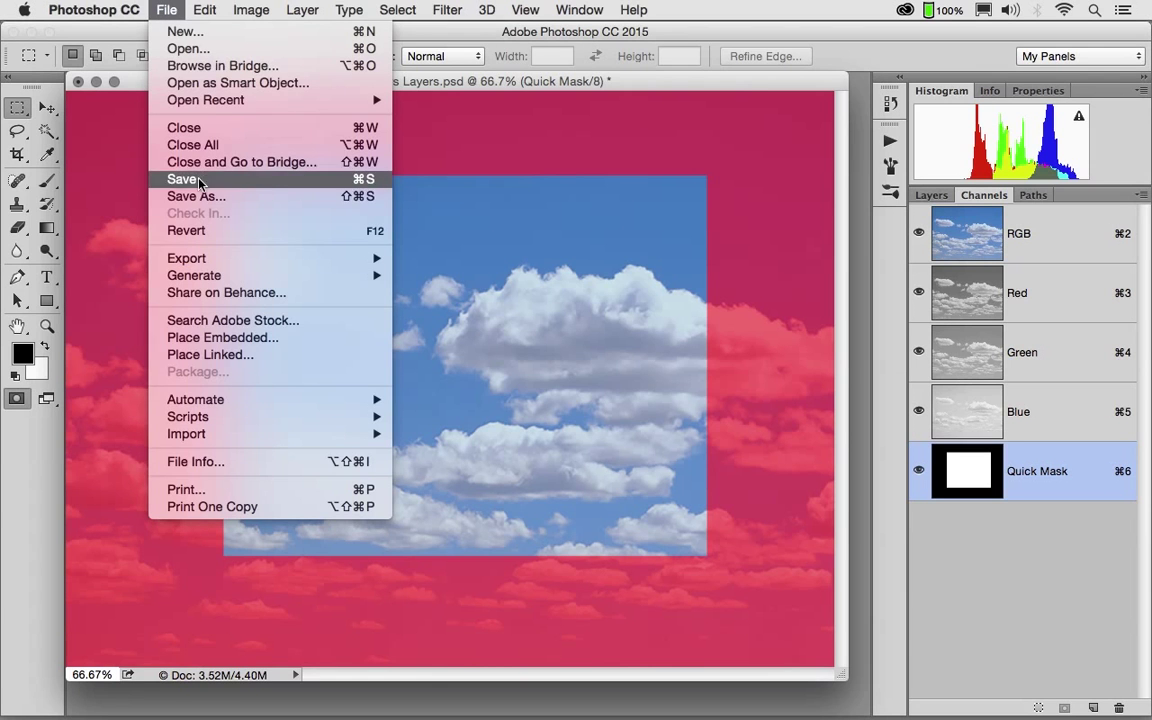
{"action": "left_click", "coordinate": [196, 196]}
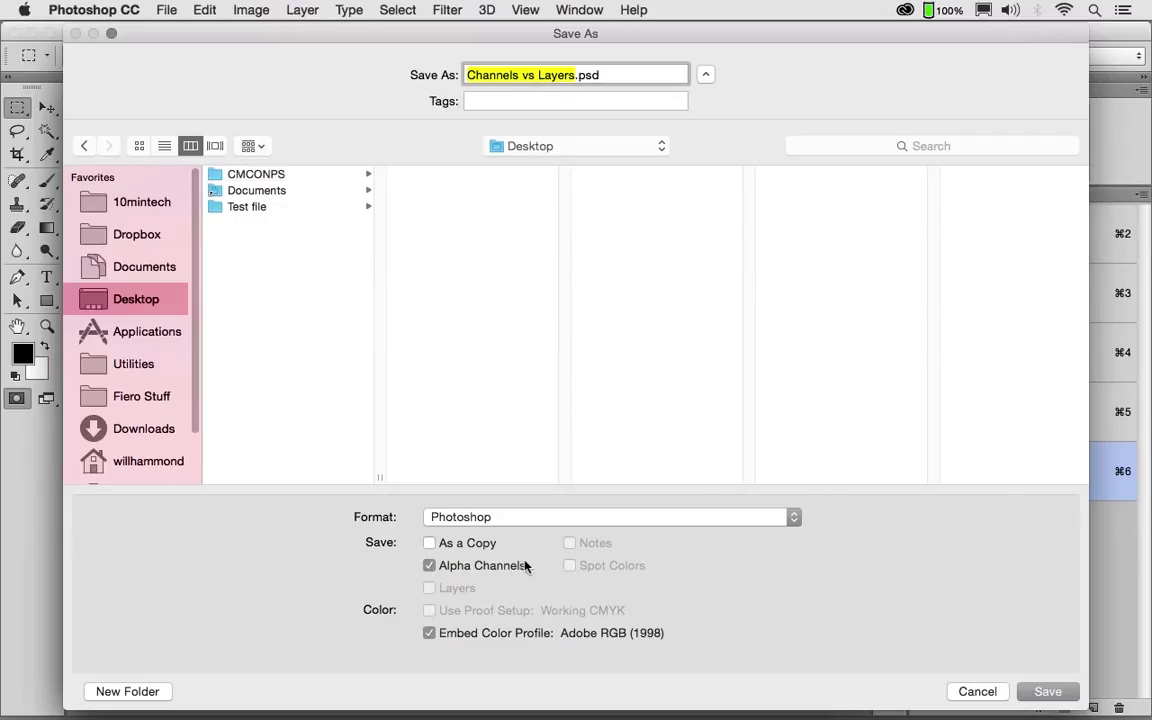
{"action": "left_click", "coordinate": [248, 206]}
{"action": "type", "text": " 2"}
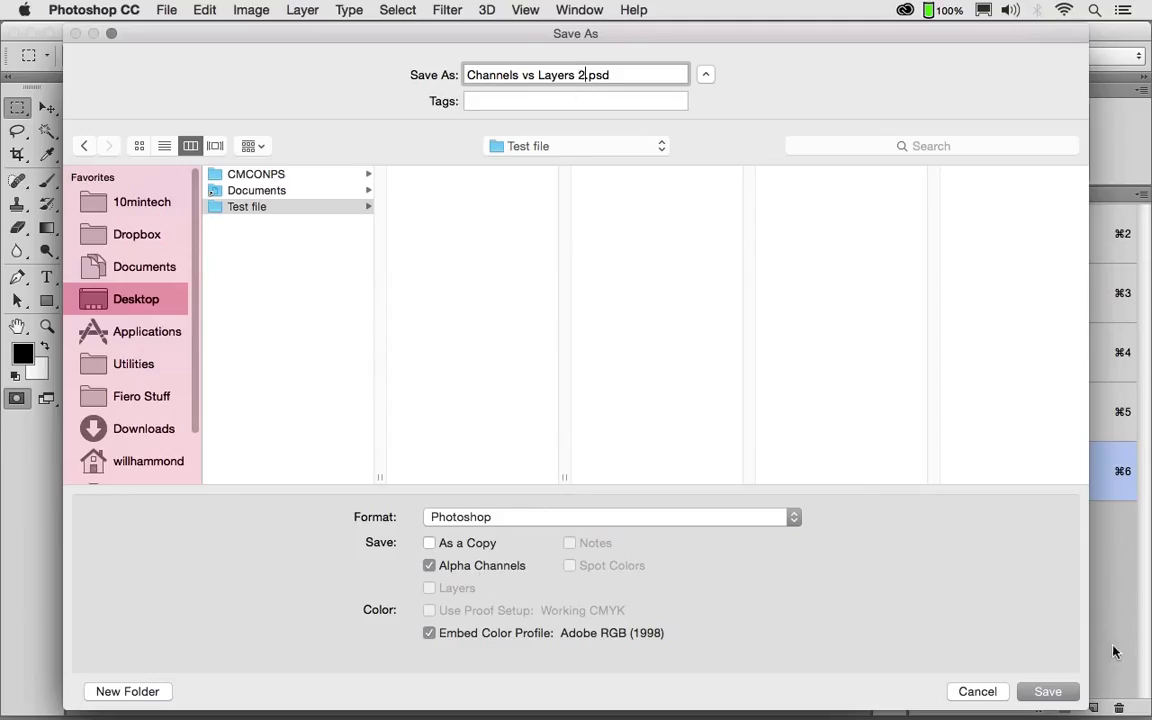
{"action": "left_click", "coordinate": [1048, 692]}
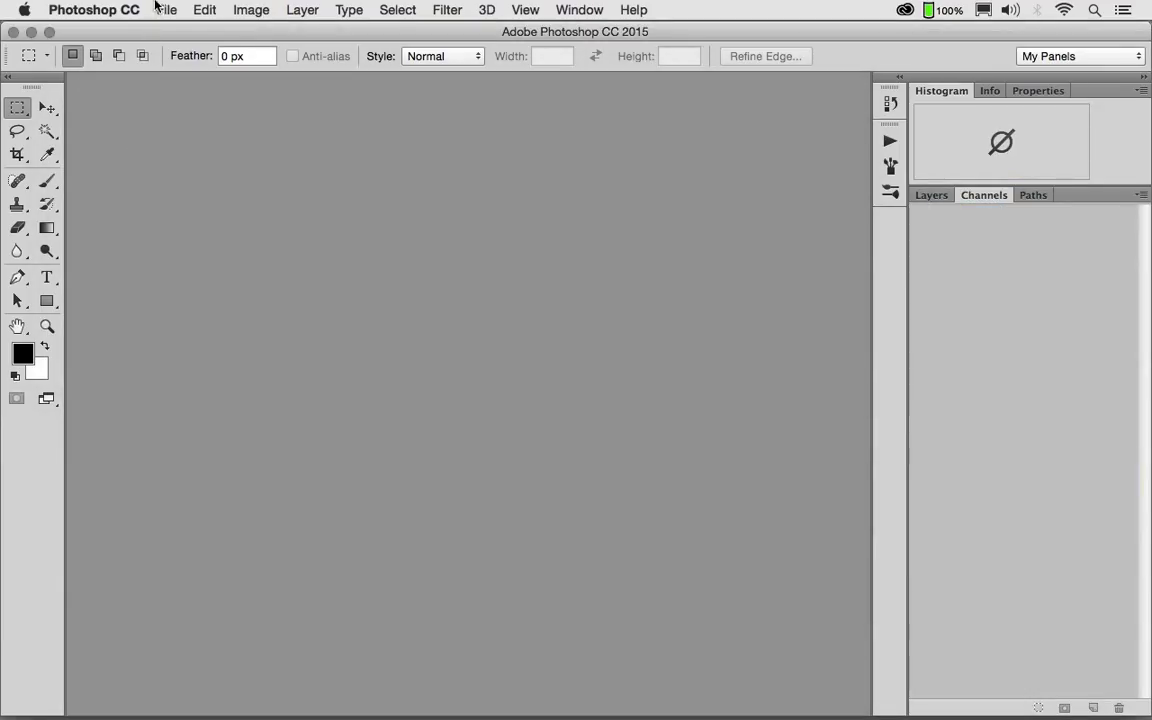
Reopen Channels vs Layers 2.psd from the recent files.
{"action": "left_click", "coordinate": [166, 10]}
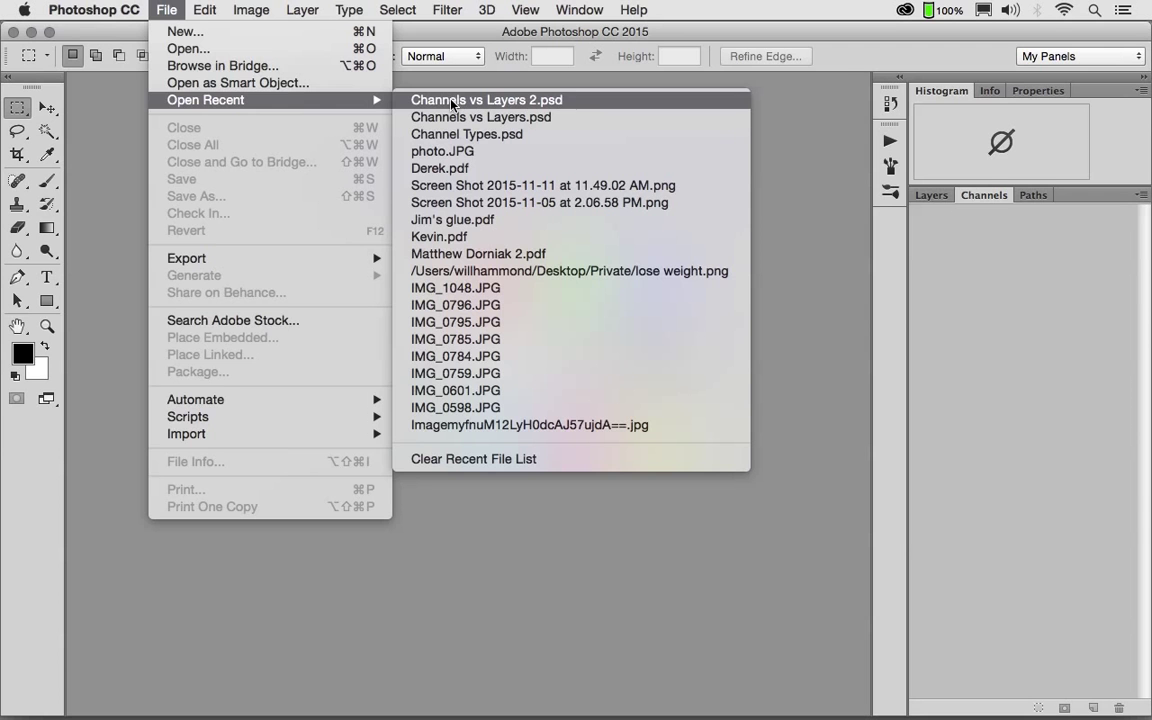
{"action": "left_click", "coordinate": [486, 100]}
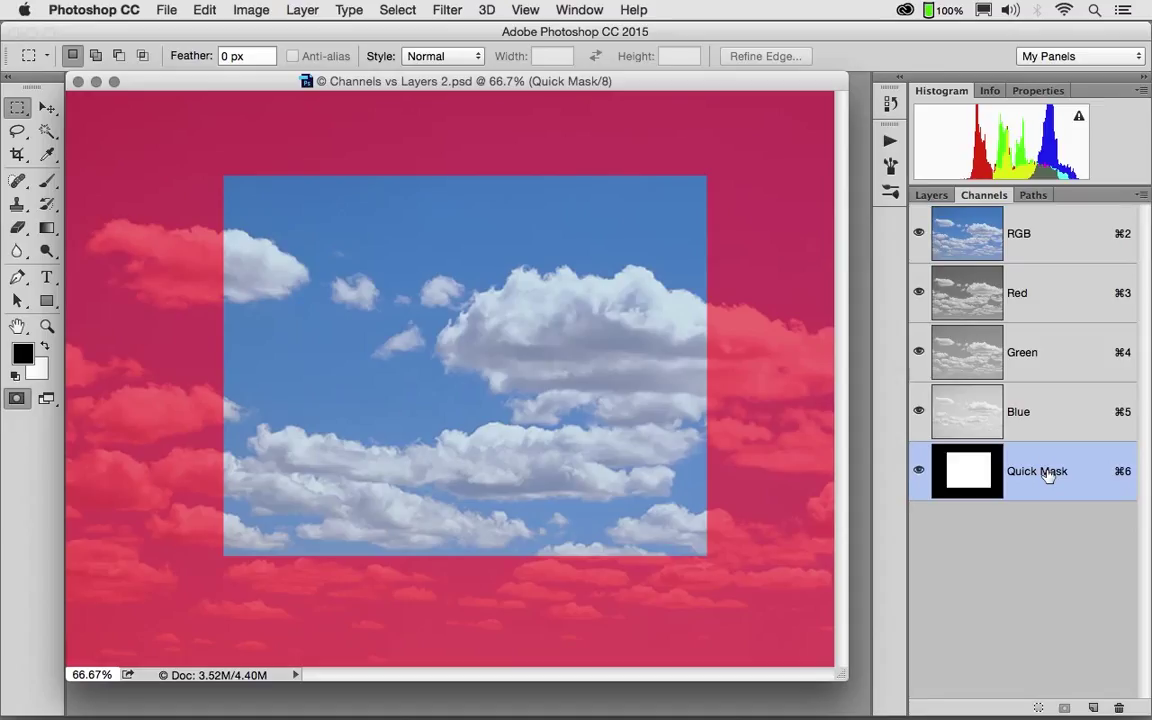
{"action": "mouse_move", "coordinate": [148, 348]}
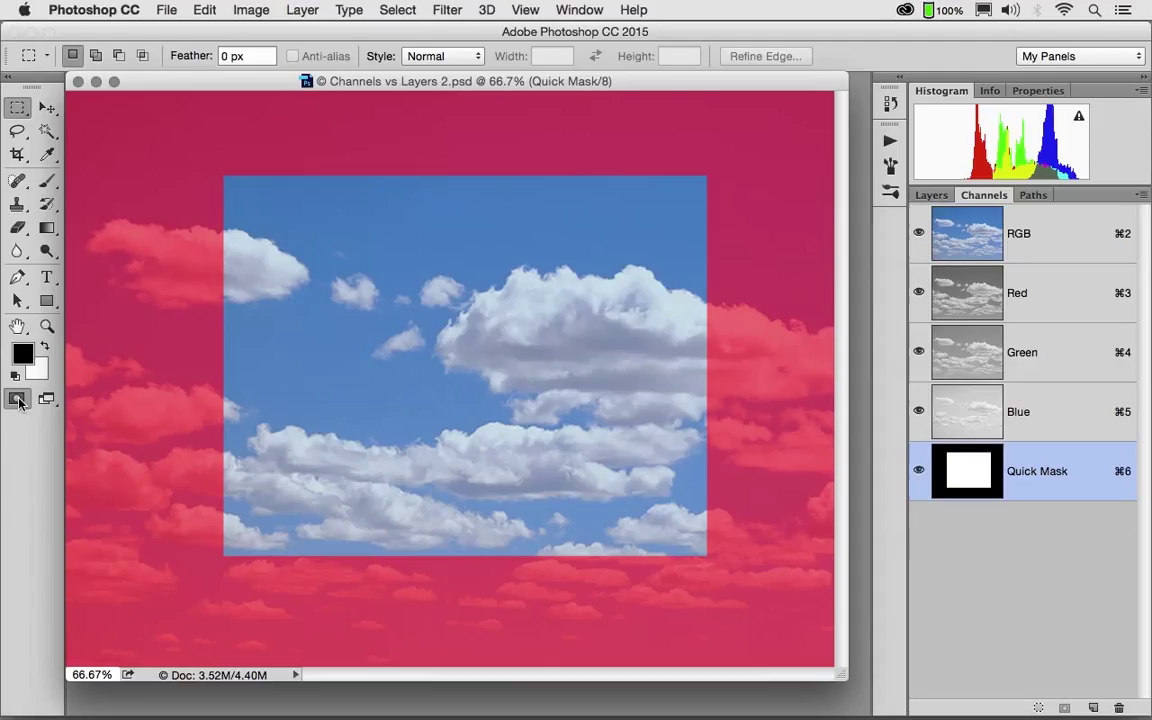
{"action": "mouse_move", "coordinate": [18, 400]}
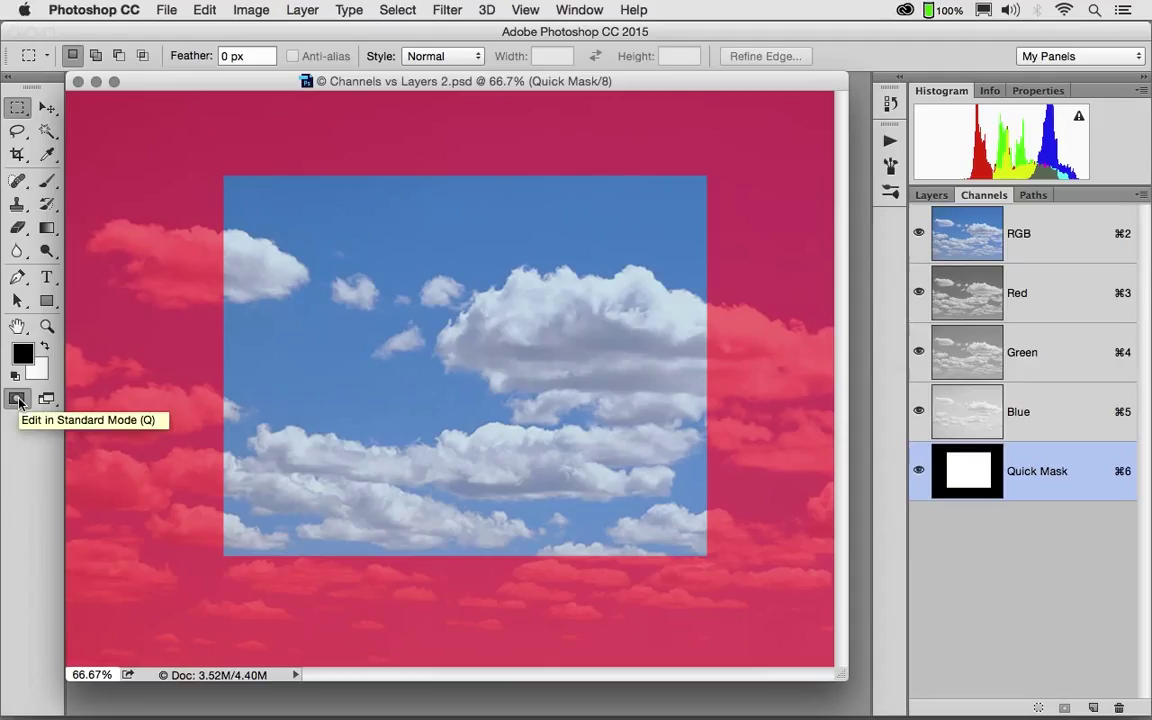
Return to Standard Mode so the quick mask becomes a rectangular selection.
{"action": "left_click", "coordinate": [16, 400]}
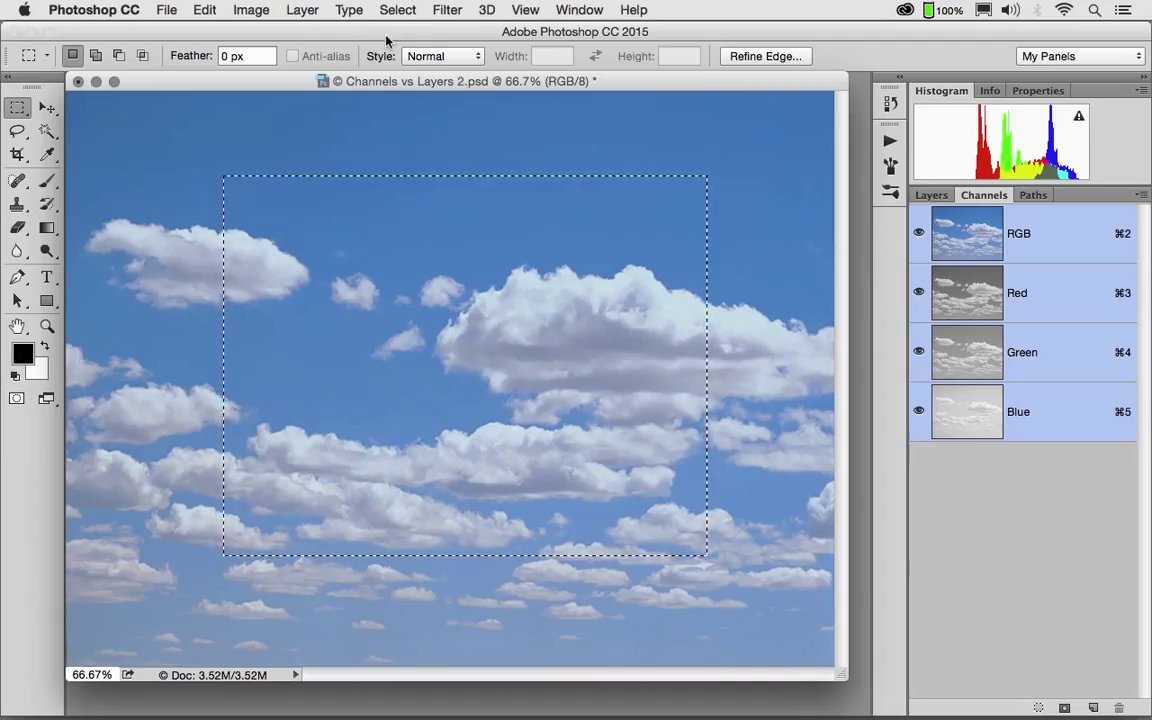
Save the rectangular selection as a new channel named 'BOx One'.
{"action": "left_click", "coordinate": [398, 8]}
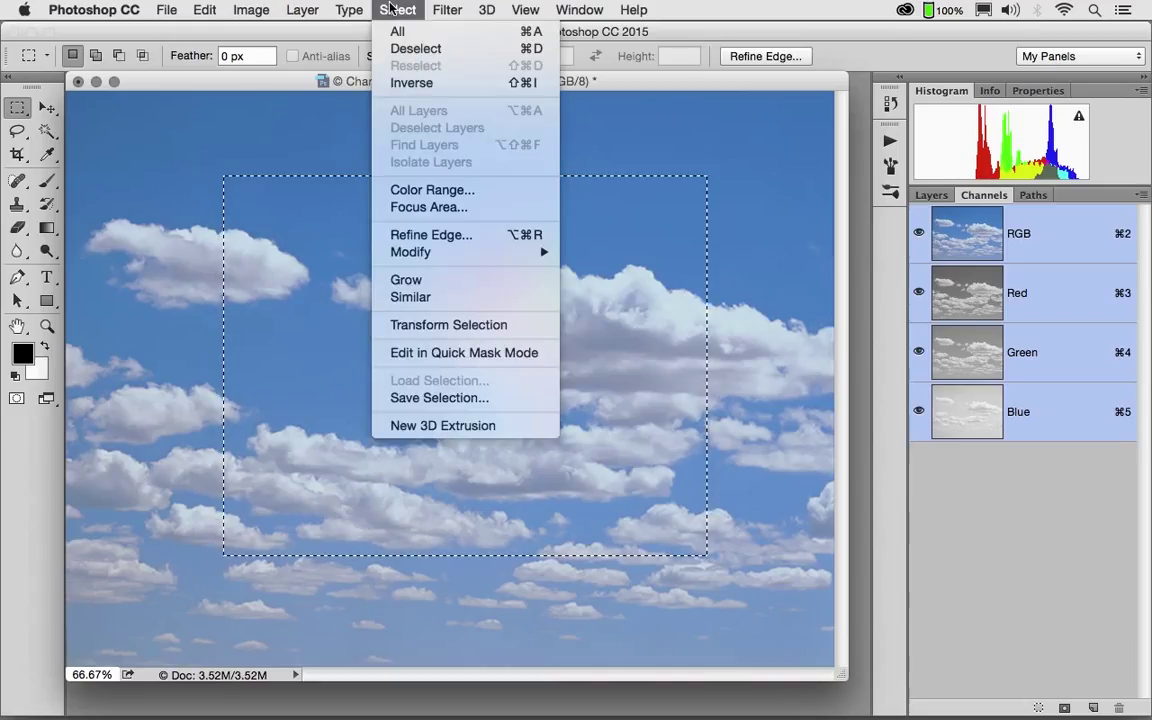
{"action": "mouse_move", "coordinate": [470, 420]}
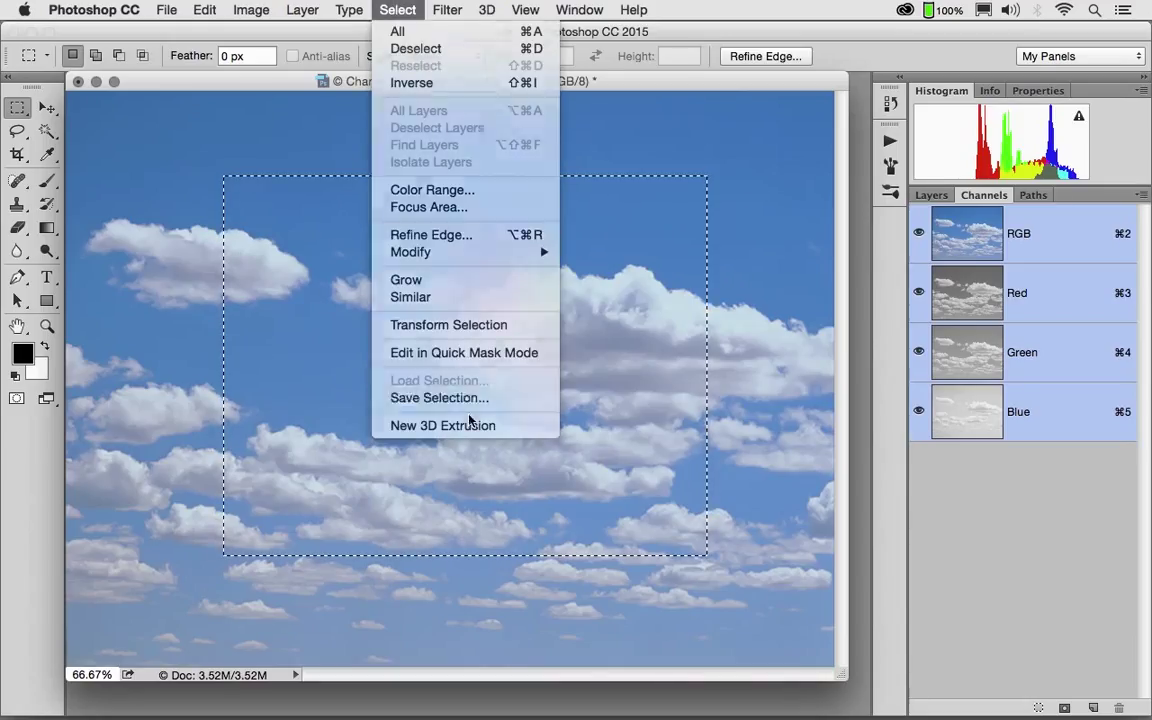
{"action": "left_click", "coordinate": [438, 396]}
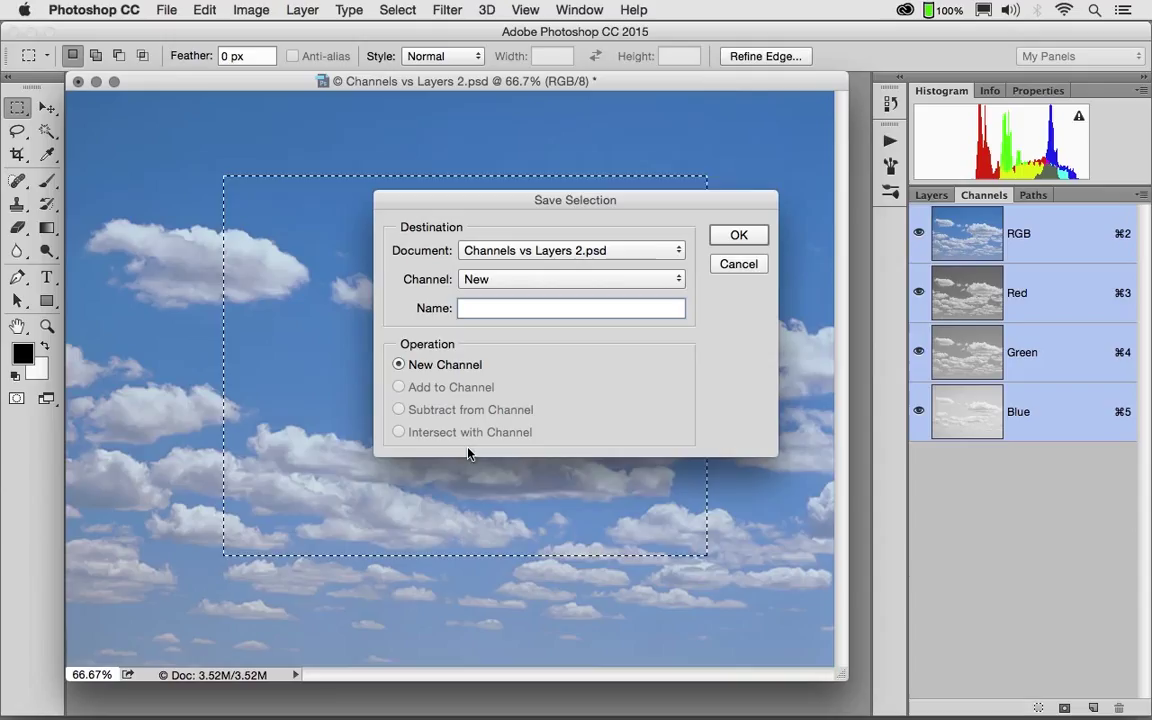
{"action": "left_click", "coordinate": [572, 308]}
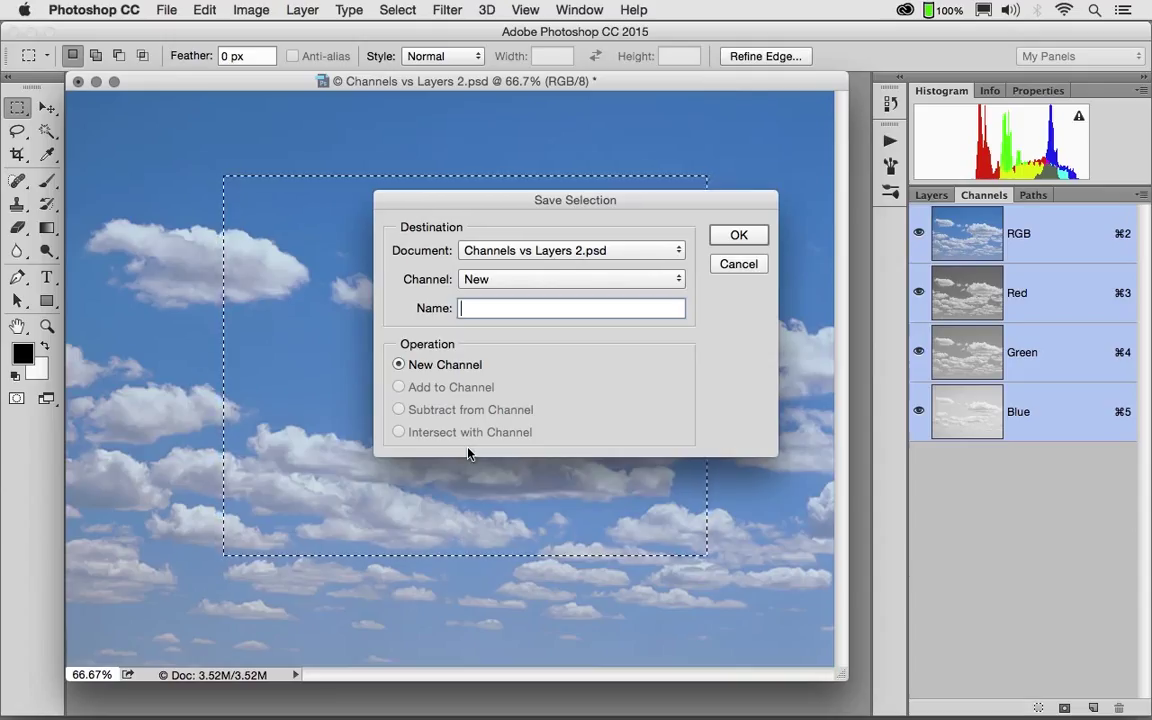
{"action": "type", "text": "BO"}
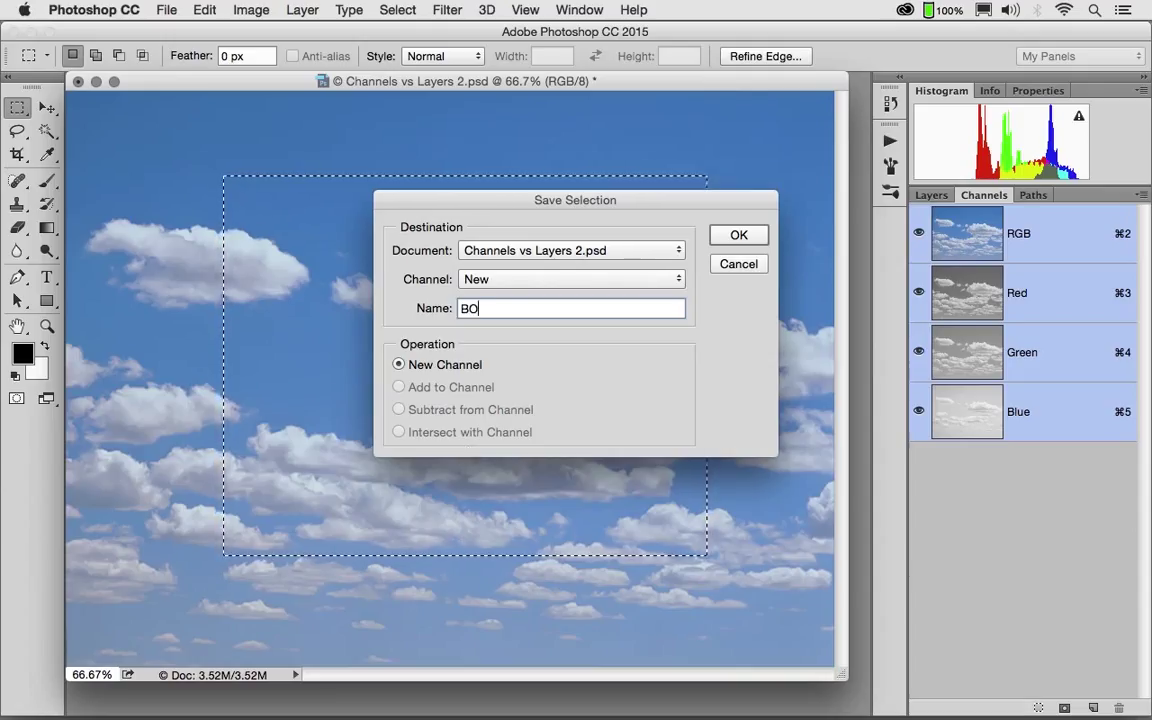
{"action": "type", "text": "x One"}
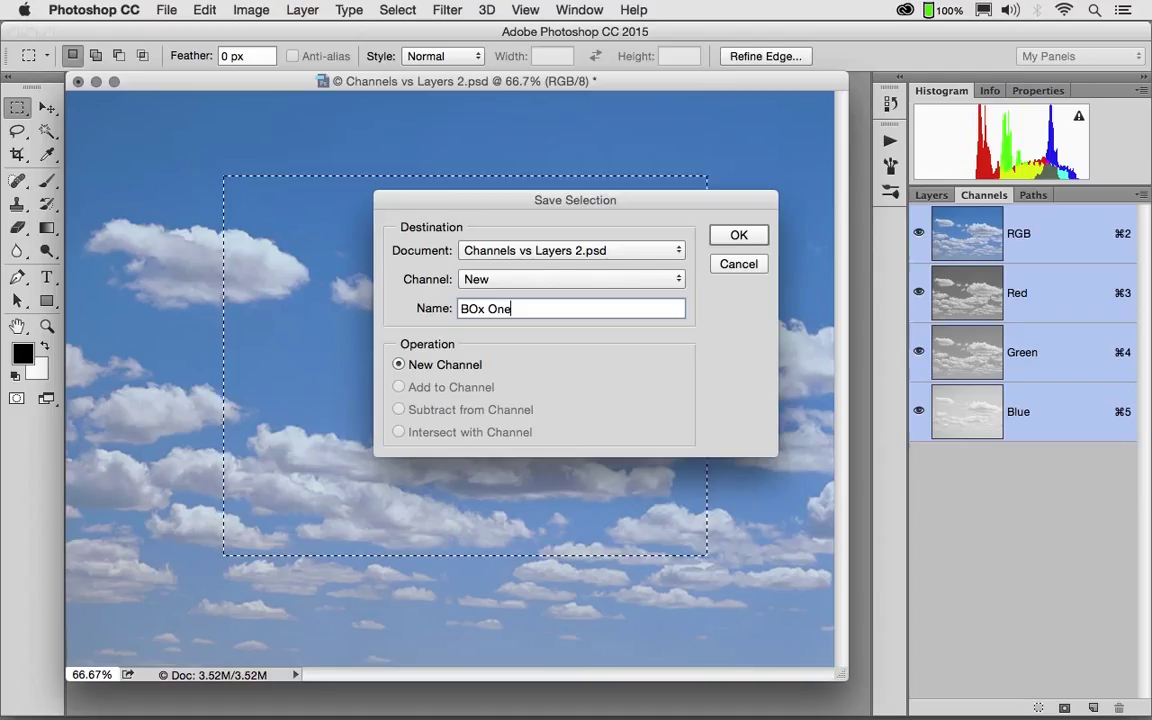
{"action": "left_click", "coordinate": [738, 234]}
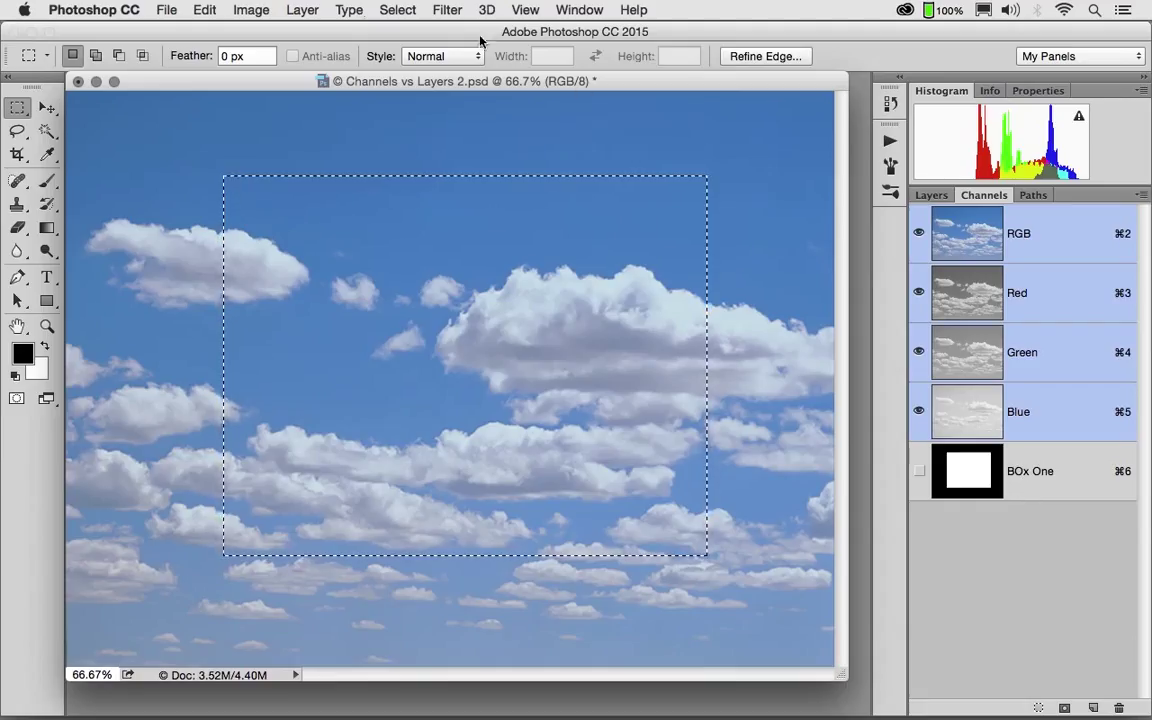
{"action": "left_click", "coordinate": [396, 8]}
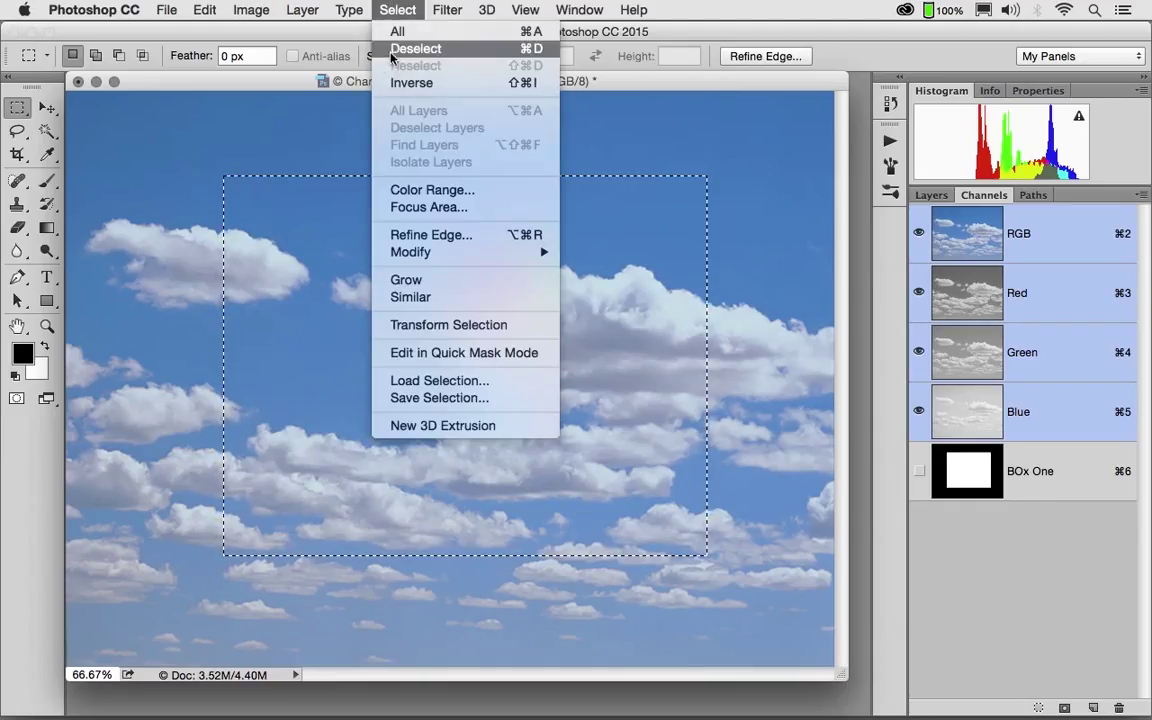
{"action": "left_click", "coordinate": [416, 48]}
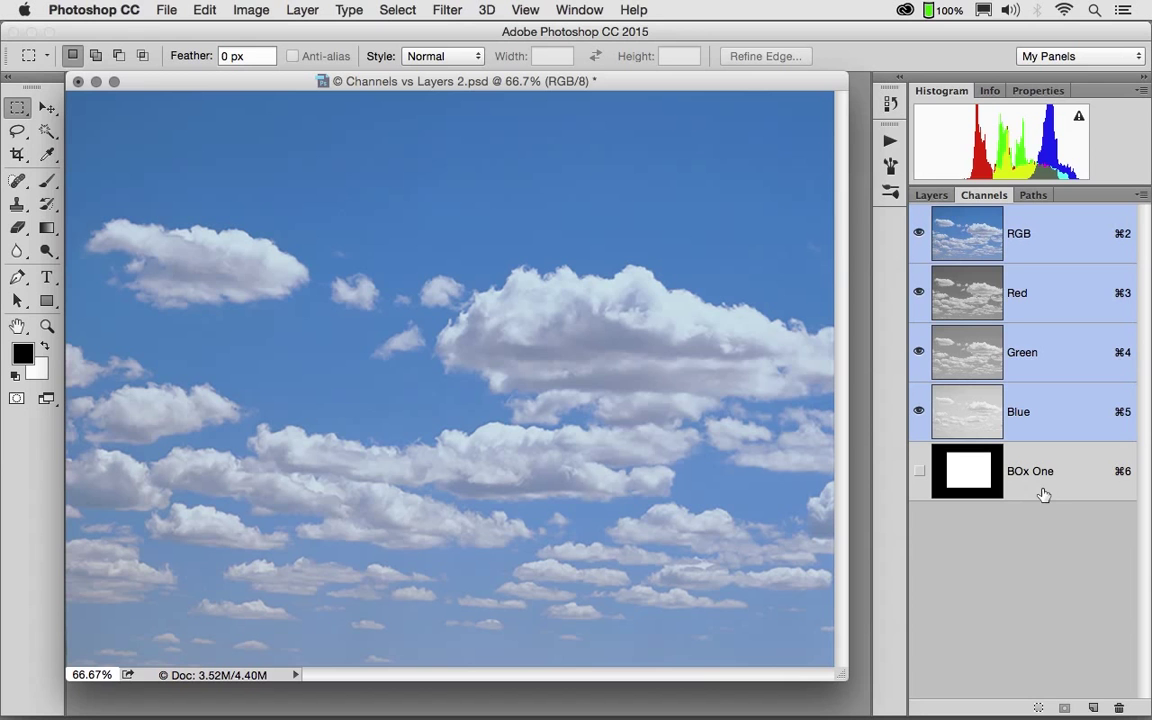
{"action": "left_click", "coordinate": [166, 8]}
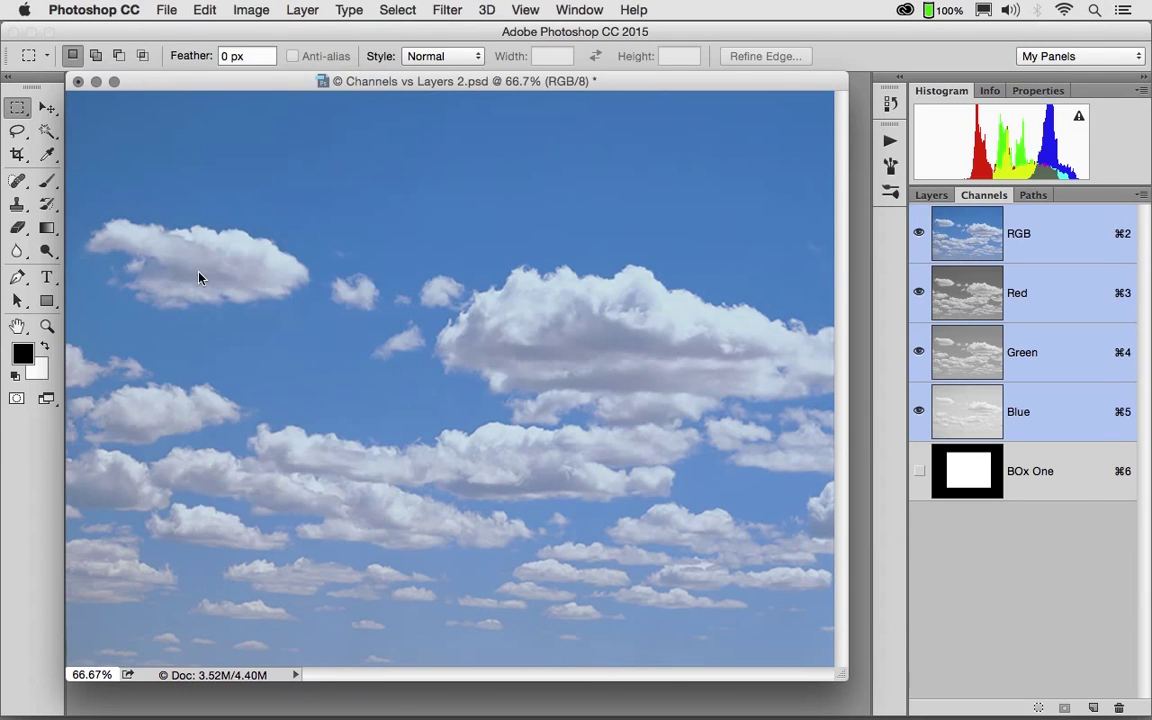
{"action": "left_click", "coordinate": [166, 8]}
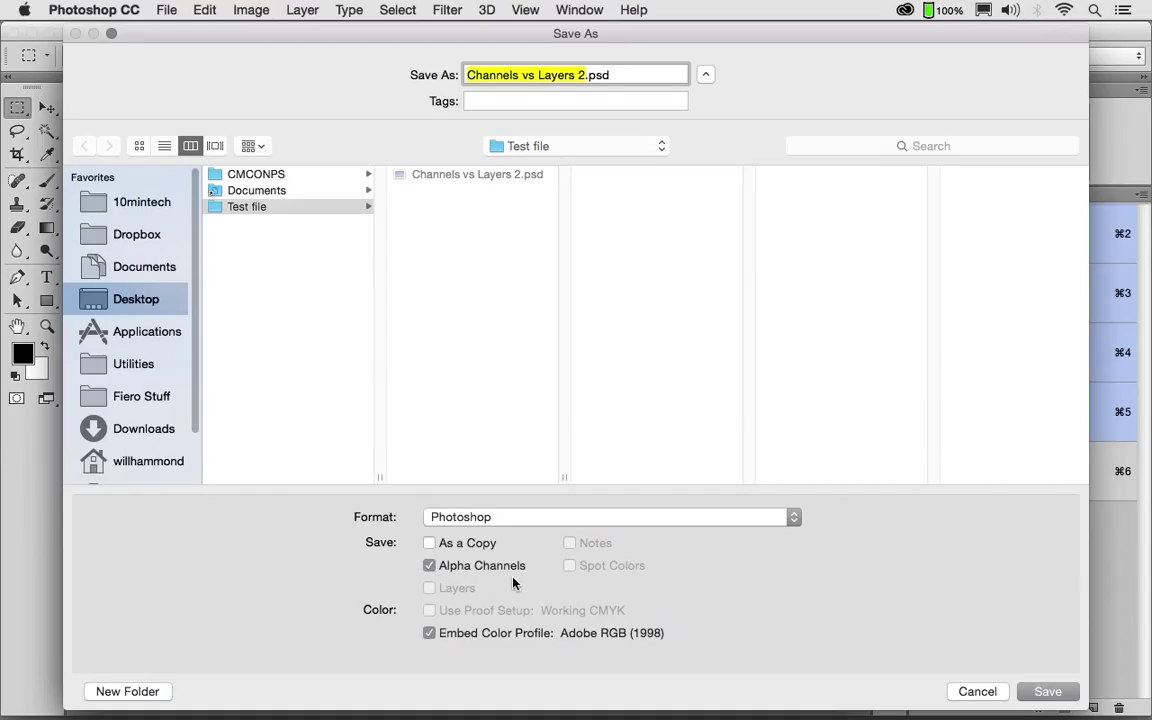
{"action": "mouse_move", "coordinate": [546, 588]}
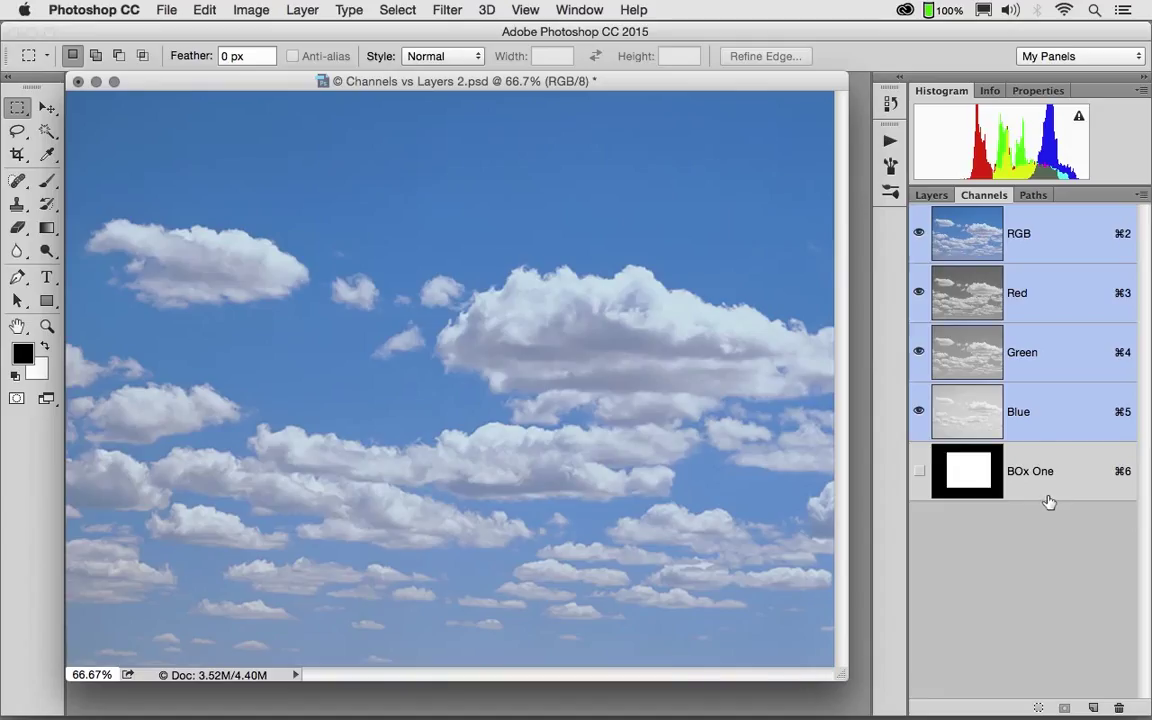
Load the BOx One channel back as a rectangular selection.
{"action": "left_click", "coordinate": [396, 8]}
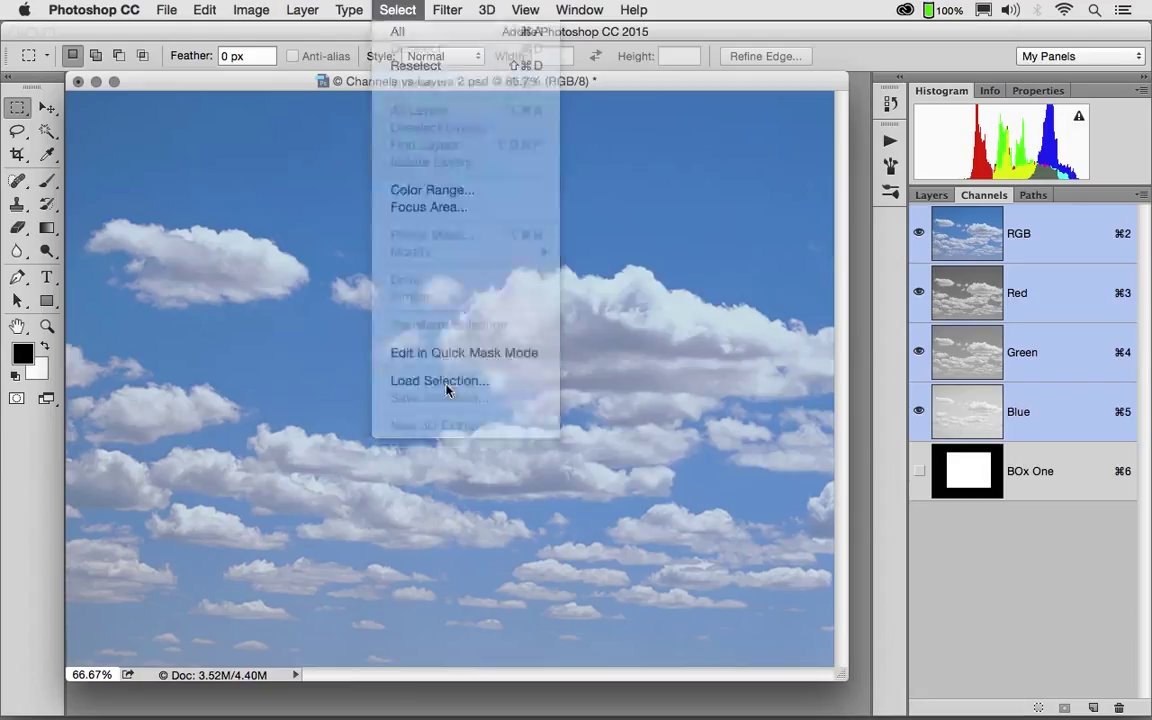
{"action": "left_click", "coordinate": [440, 380]}
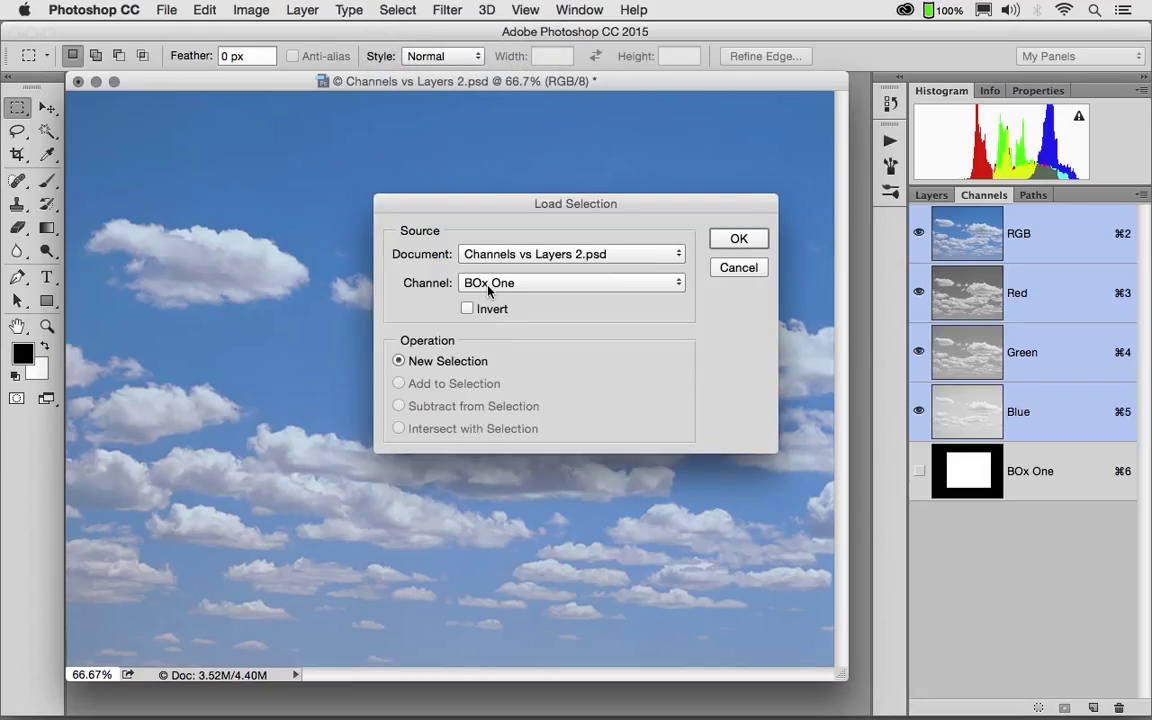
{"action": "left_click", "coordinate": [738, 238]}
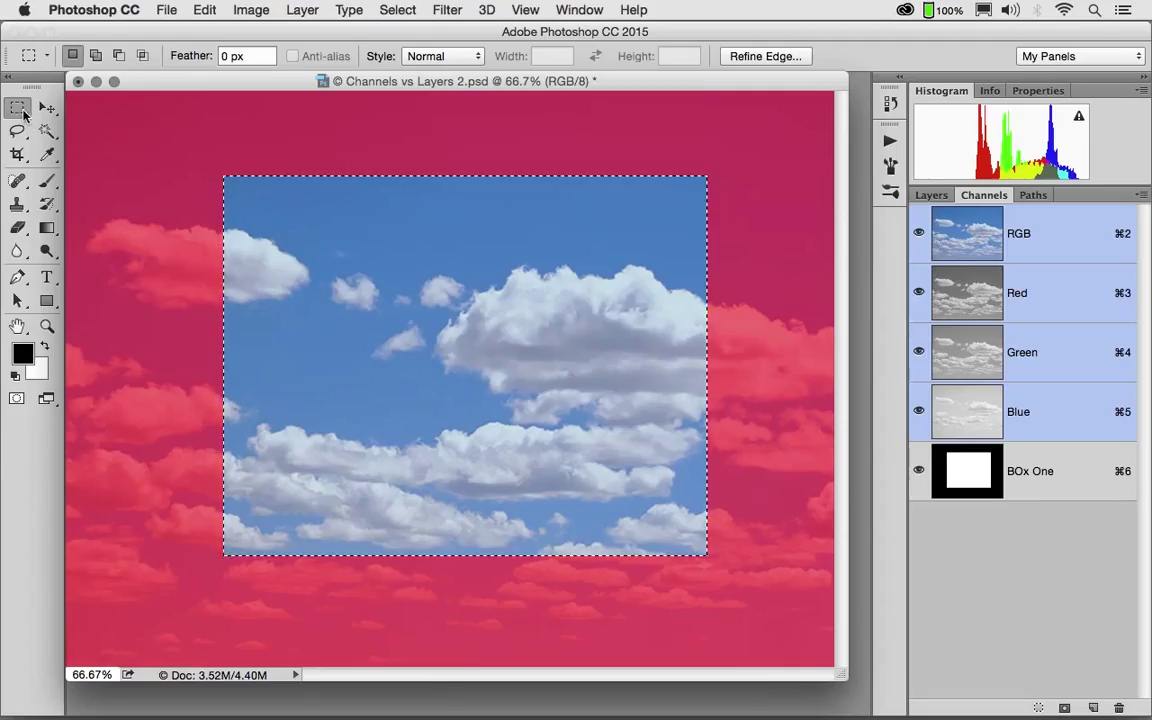
{"action": "mouse_move", "coordinate": [18, 108]}
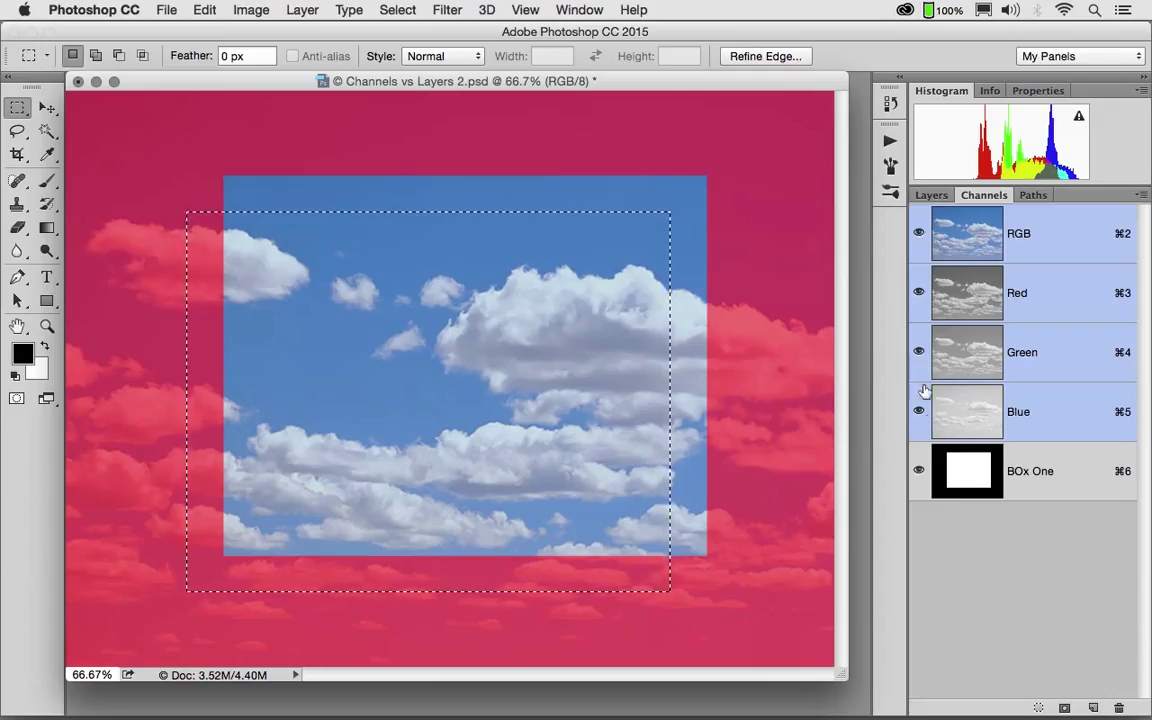
Hide the BOx One channel's red overlay.
{"action": "left_click", "coordinate": [920, 472]}
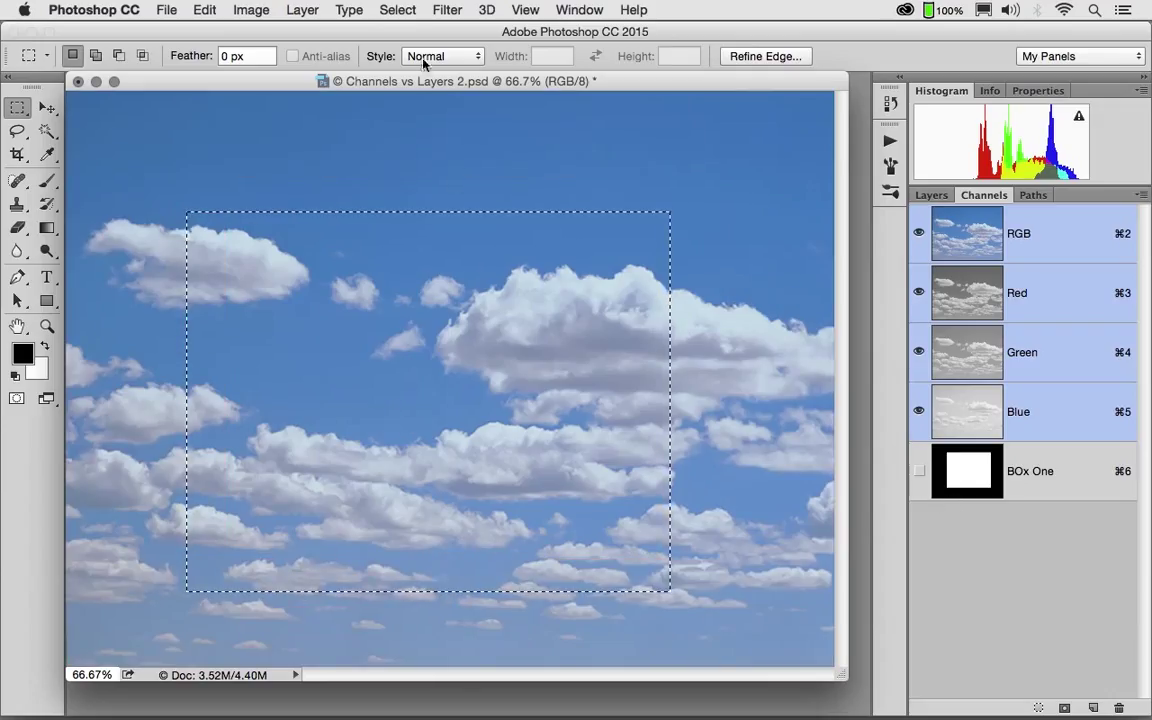
Feather the rectangular selection by 30 pixels.
{"action": "left_click", "coordinate": [398, 8]}
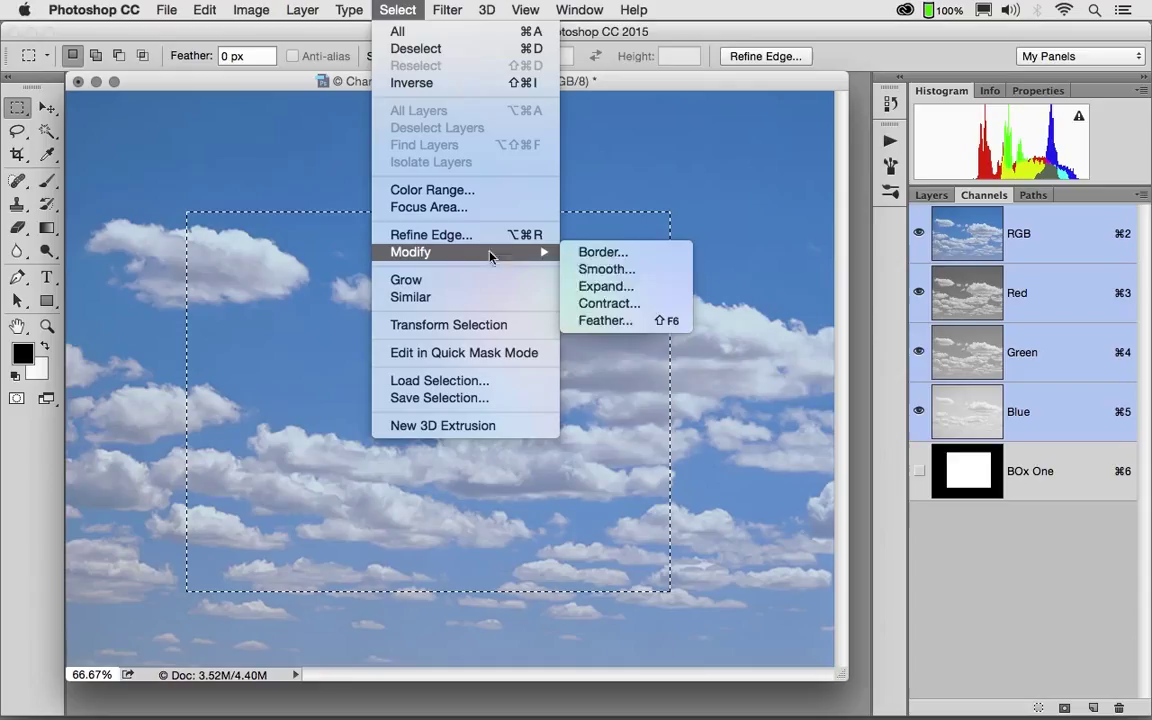
{"action": "mouse_move", "coordinate": [604, 320]}
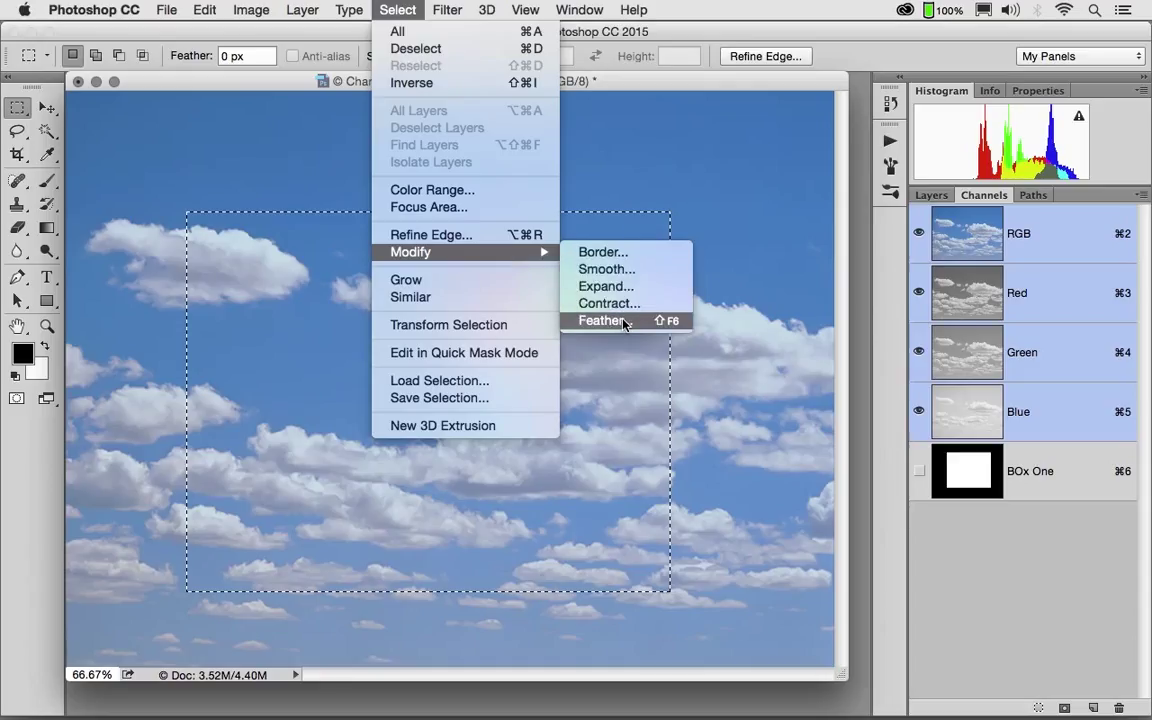
{"action": "left_click", "coordinate": [604, 320]}
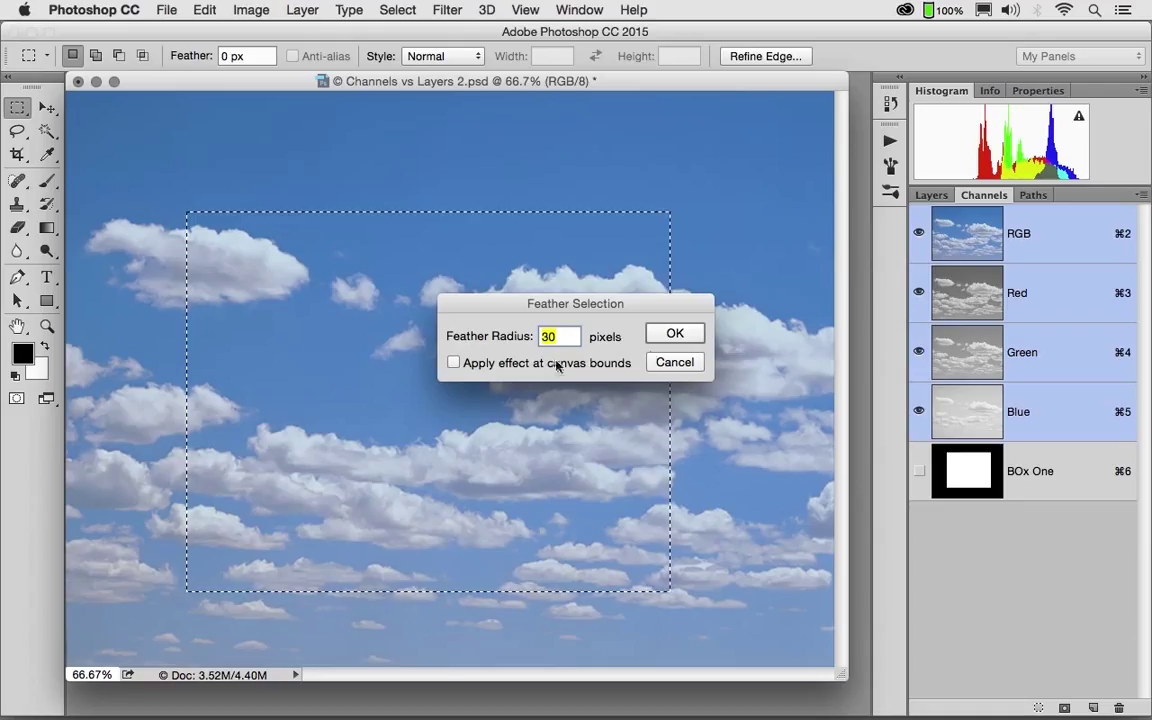
{"action": "left_click", "coordinate": [674, 332]}
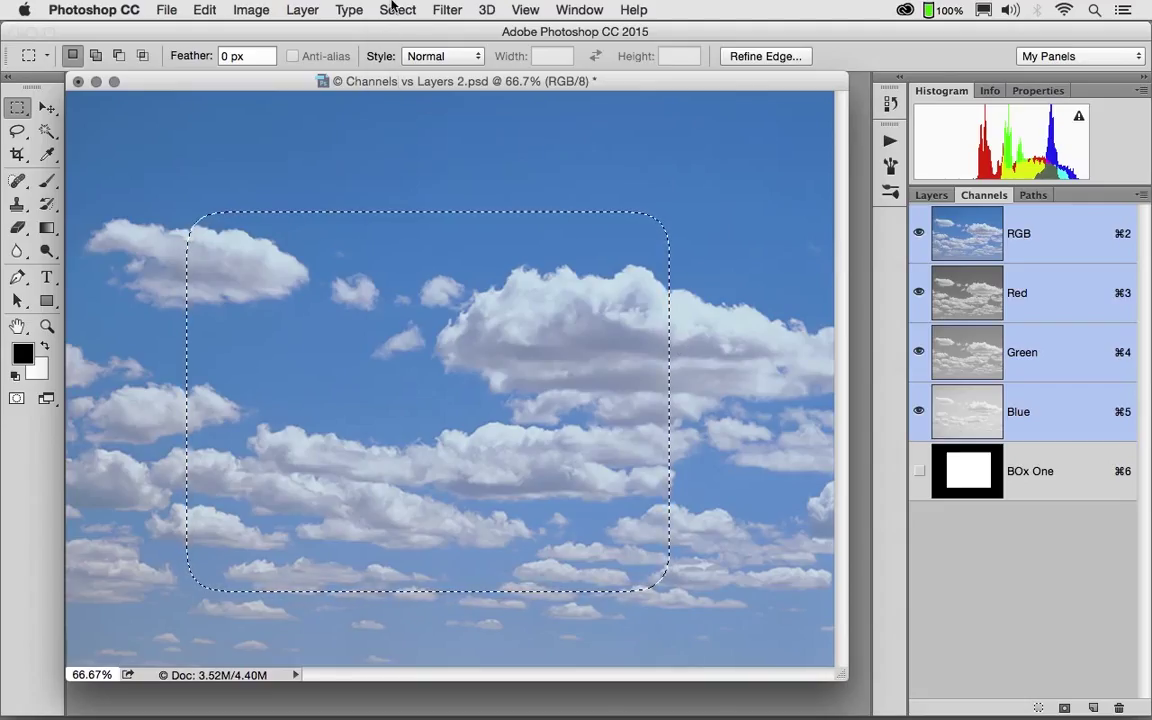
Save the feathered selection as channel 'Feather Box' and view BOx One, then Feather Box alone.
{"action": "left_click", "coordinate": [396, 10]}
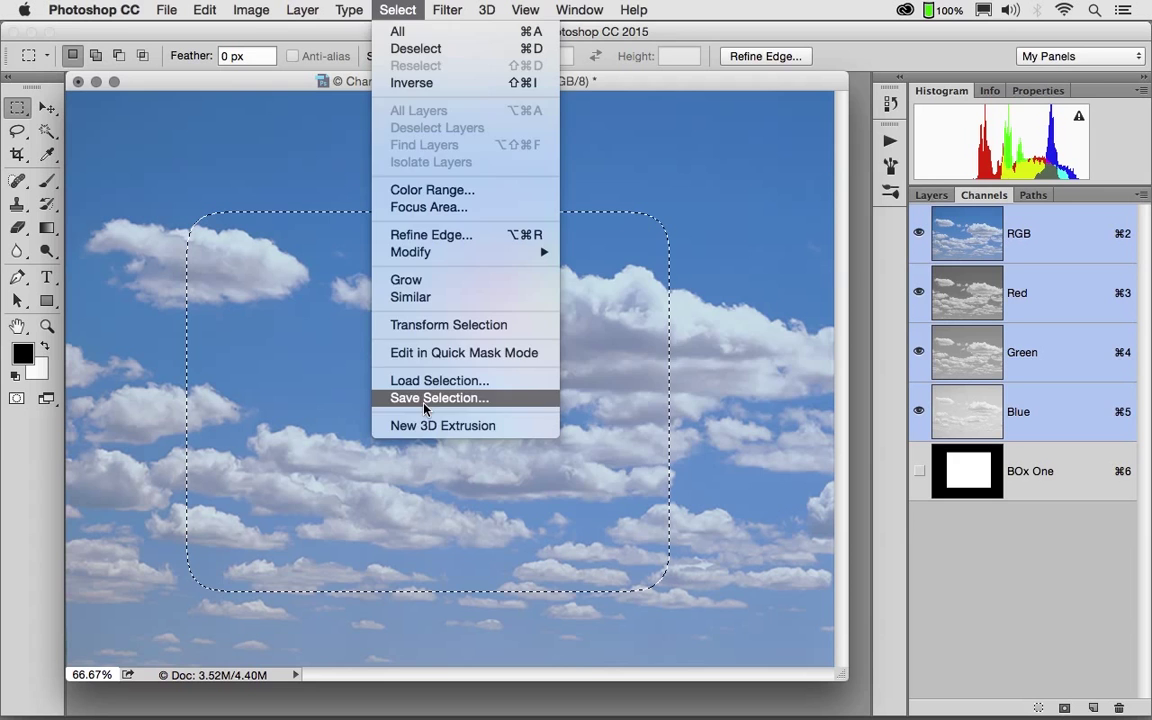
{"action": "left_click", "coordinate": [438, 398]}
{"action": "type", "text": "Feather"}
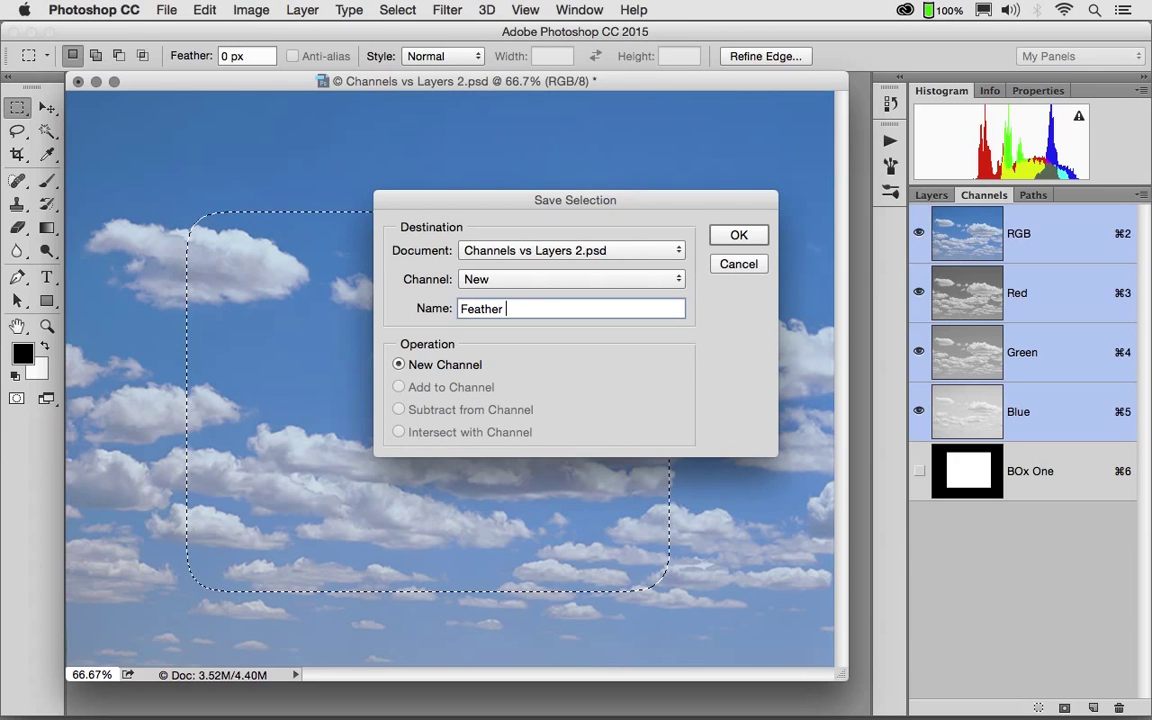
{"action": "left_click", "coordinate": [738, 234]}
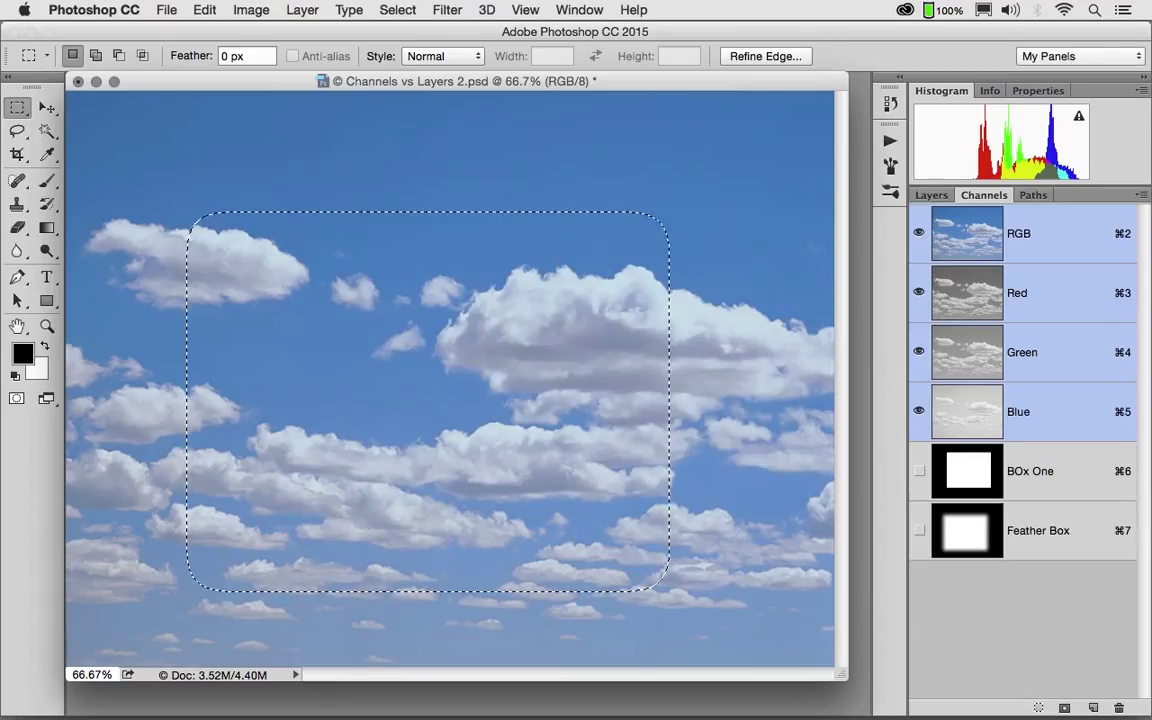
{"action": "left_click", "coordinate": [966, 472]}
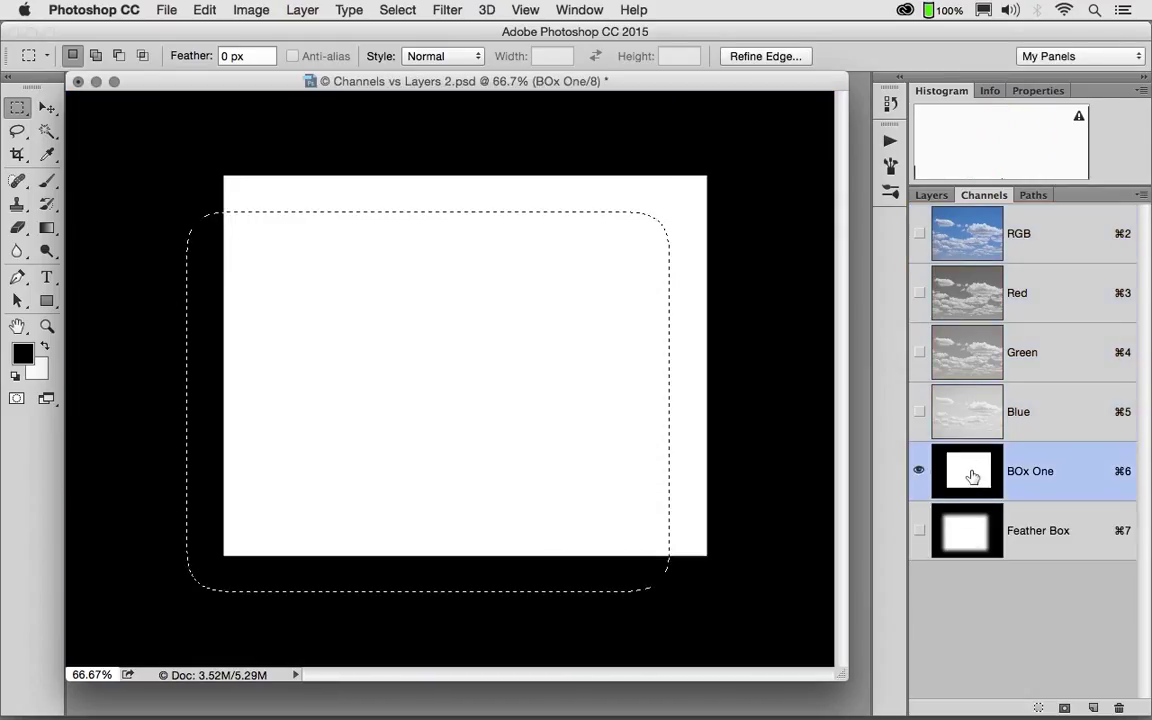
{"action": "left_click", "coordinate": [1038, 530]}
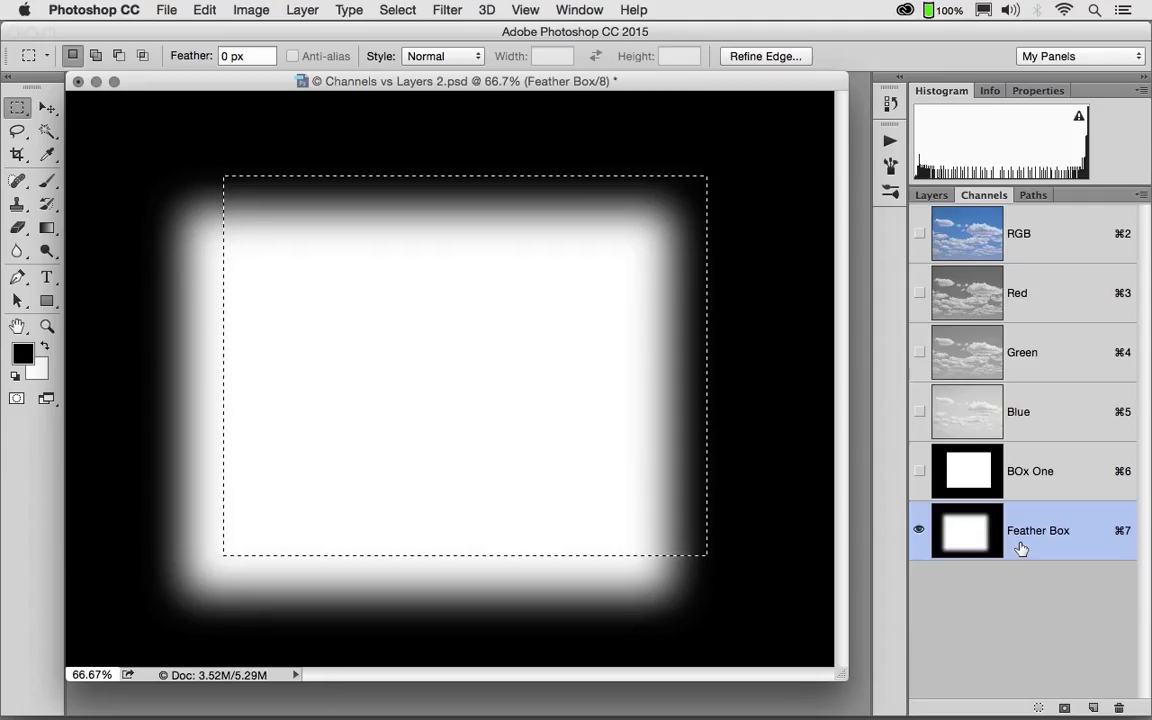
{"action": "mouse_move", "coordinate": [760, 228]}
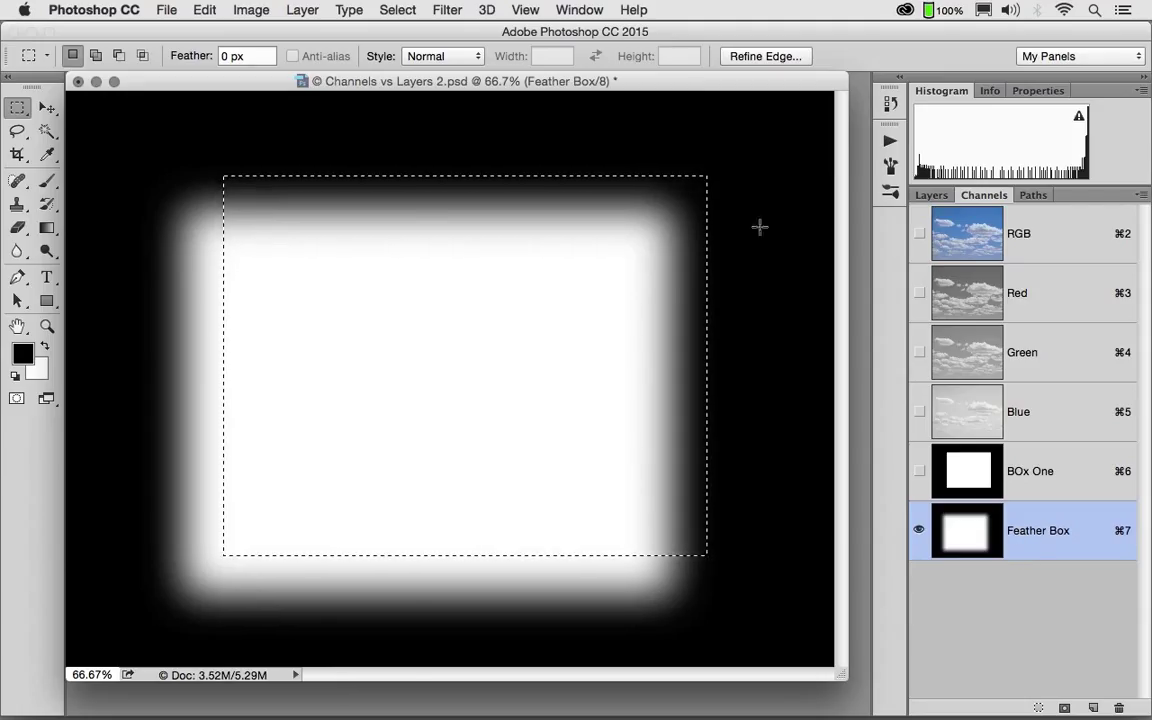
Fill the selected rectangle in the Feather Box channel with black.
{"action": "left_click", "coordinate": [204, 10]}
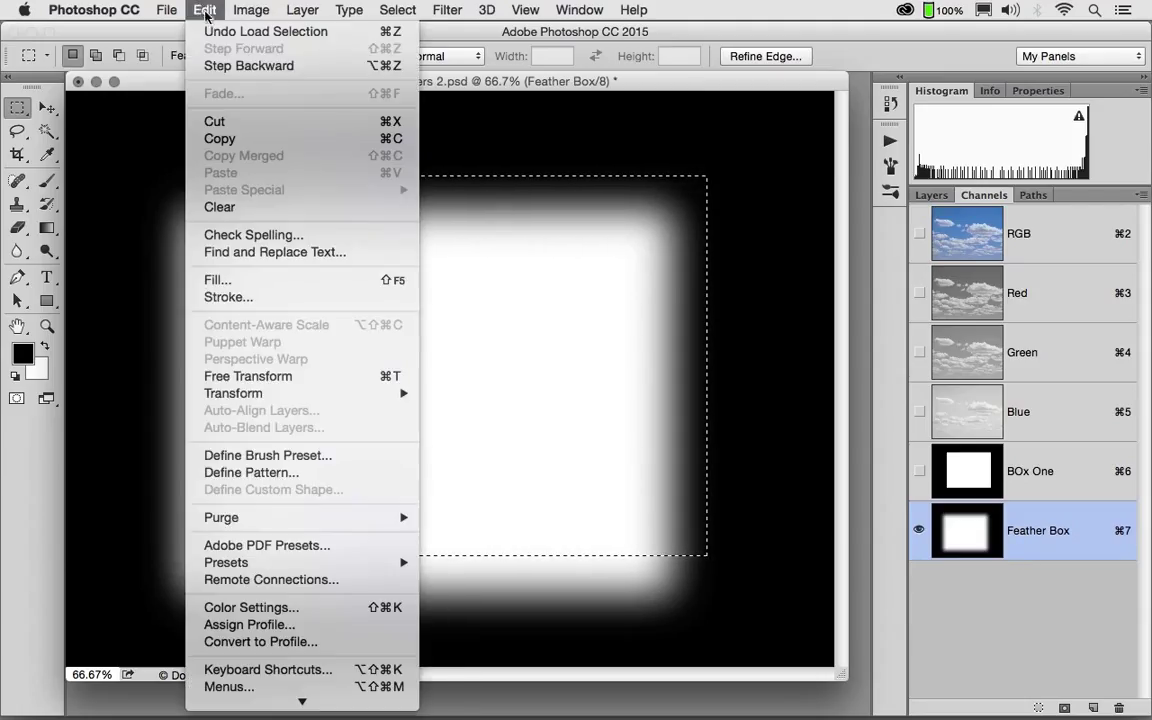
{"action": "left_click", "coordinate": [216, 280]}
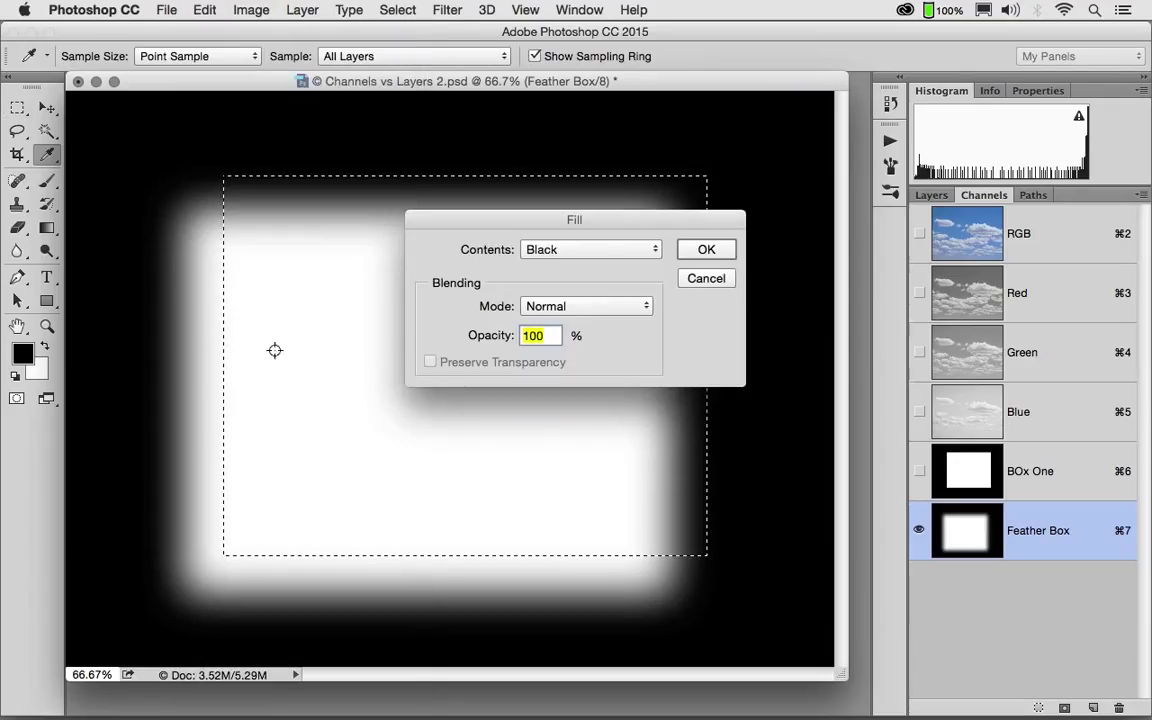
{"action": "mouse_move", "coordinate": [688, 268]}
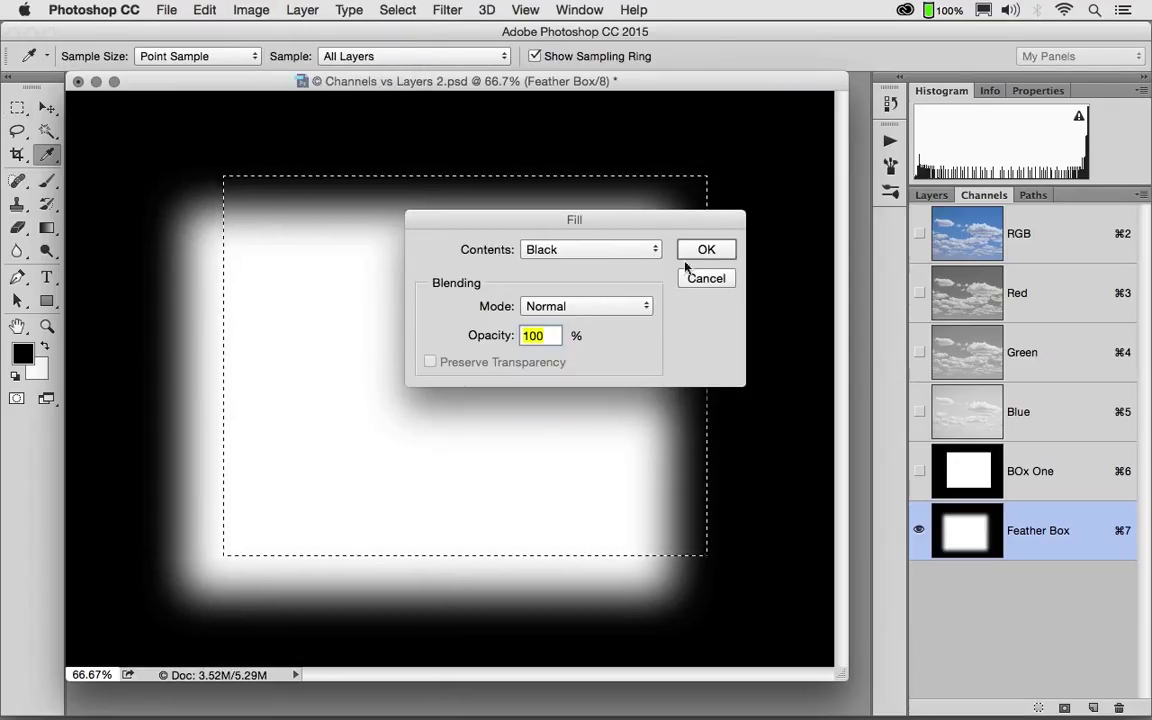
{"action": "left_click", "coordinate": [706, 248]}
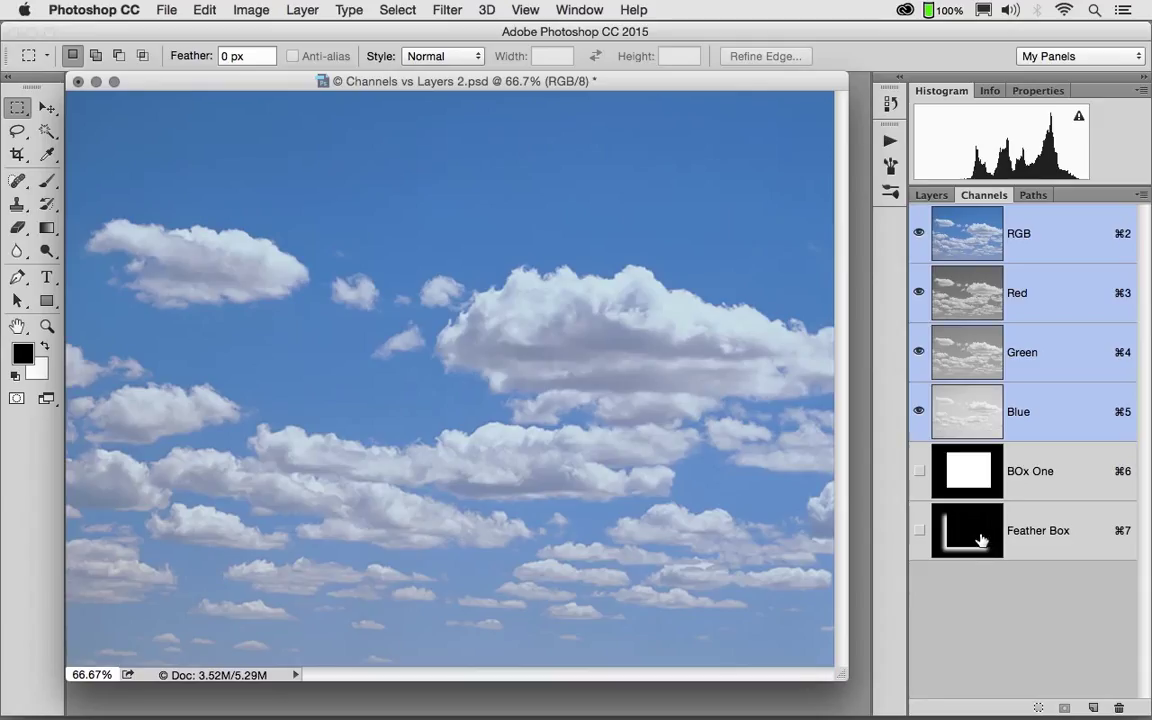
{"action": "mouse_move", "coordinate": [980, 538]}
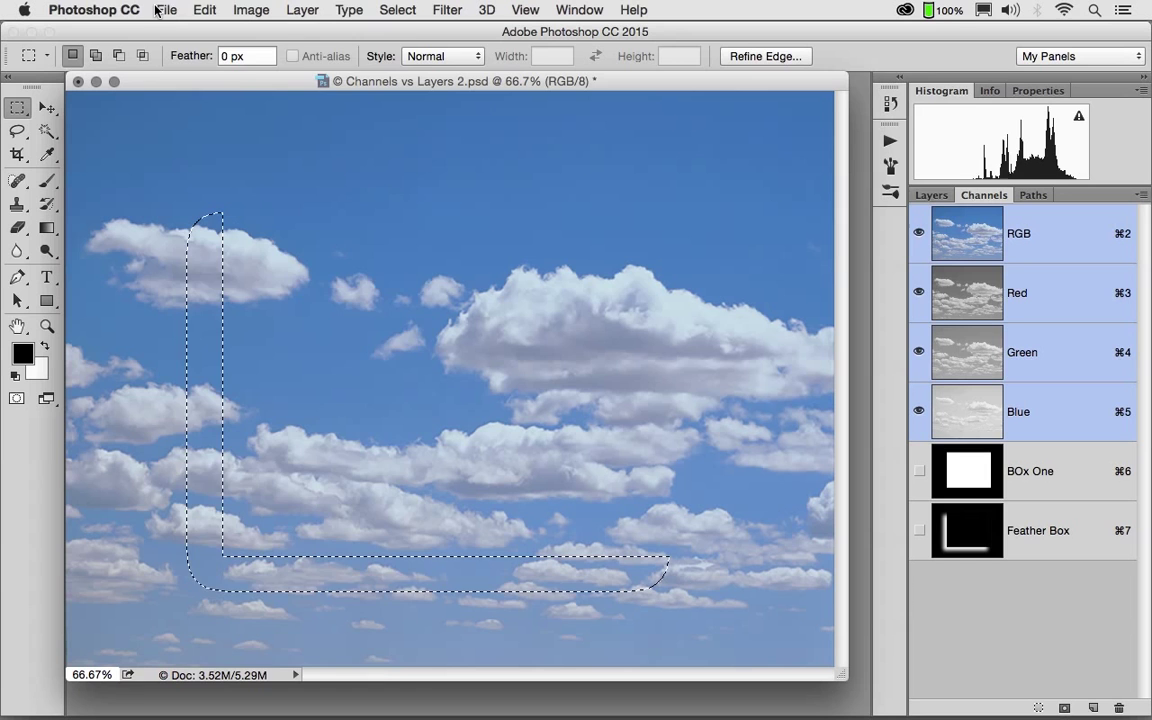
Fill the feathered L-shaped selection with black on the Background layer.
{"action": "left_click", "coordinate": [204, 10]}
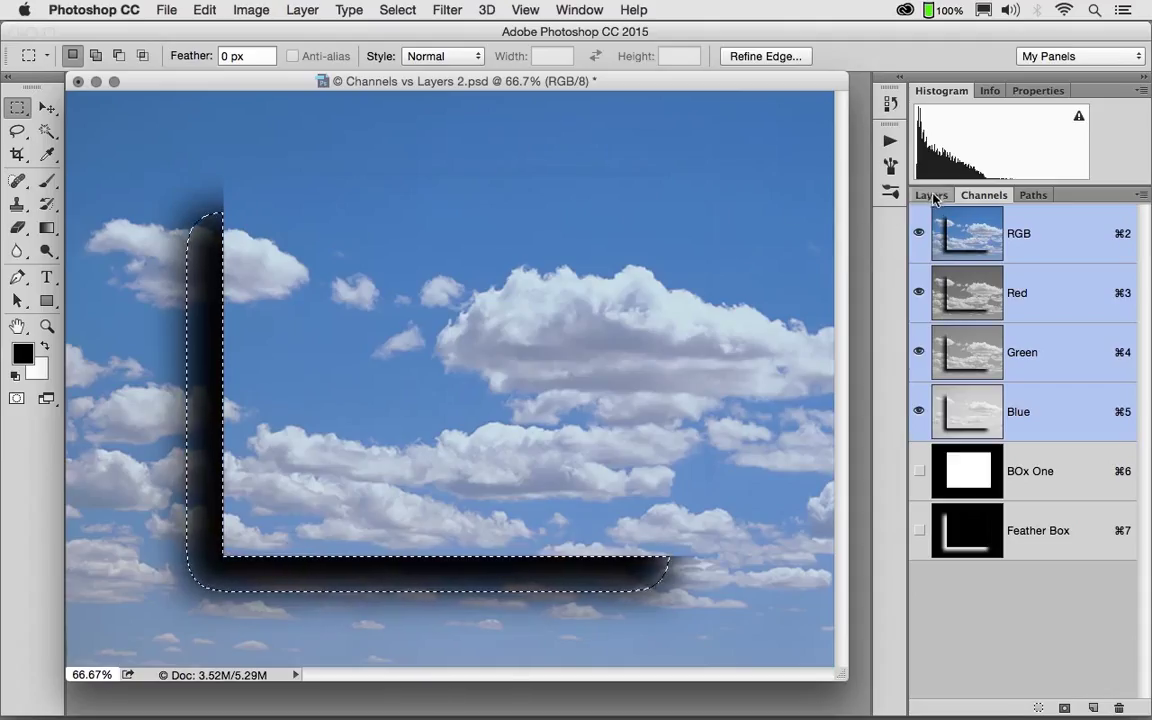
{"action": "left_click", "coordinate": [930, 194]}
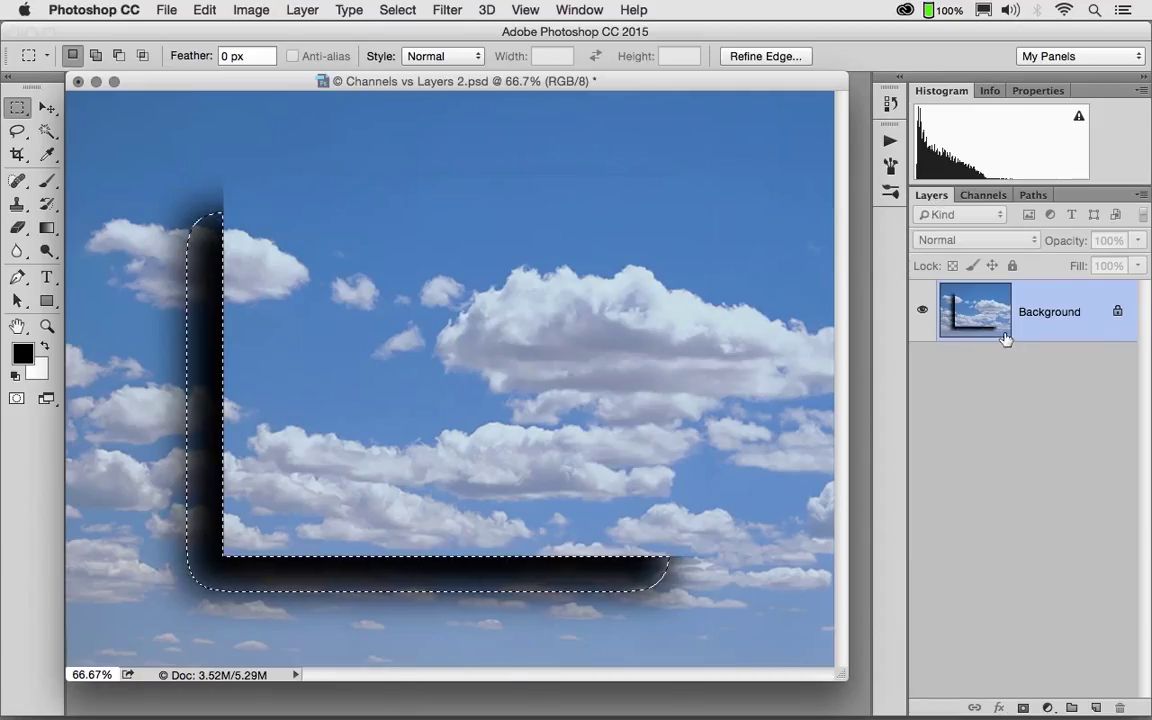
{"action": "mouse_move", "coordinate": [1020, 340]}
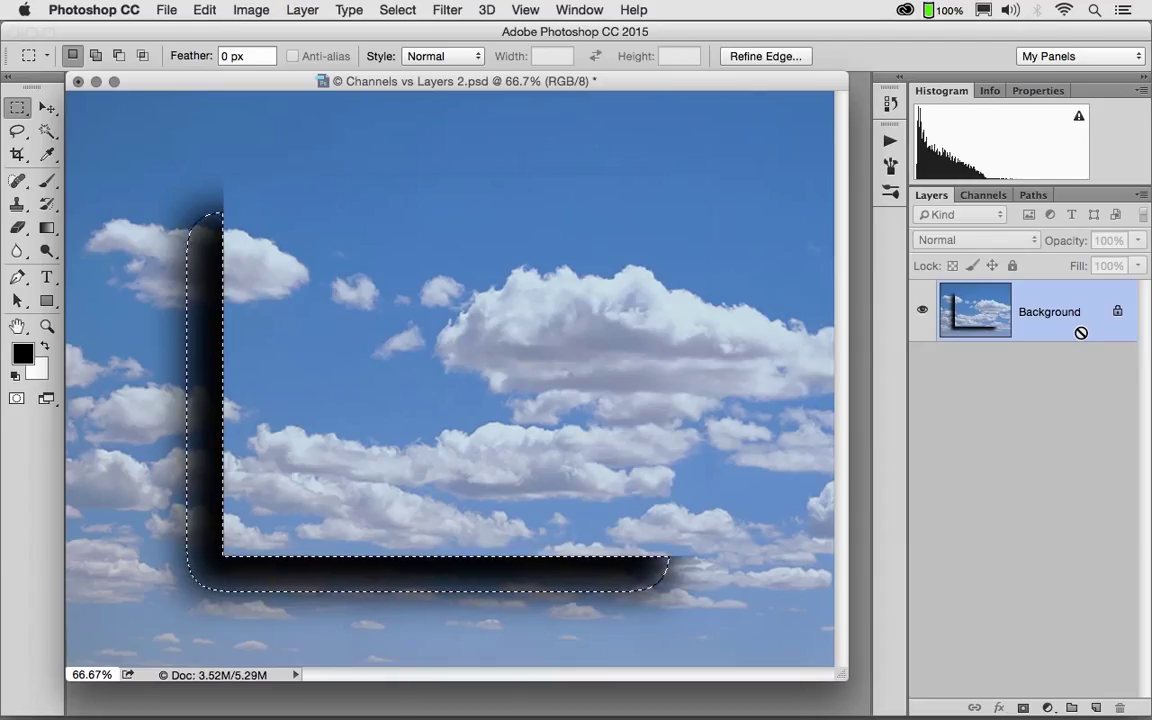
Step backward to undo the black fill, then view the saved Box One and Feather Box channels.
{"action": "left_click", "coordinate": [204, 8]}
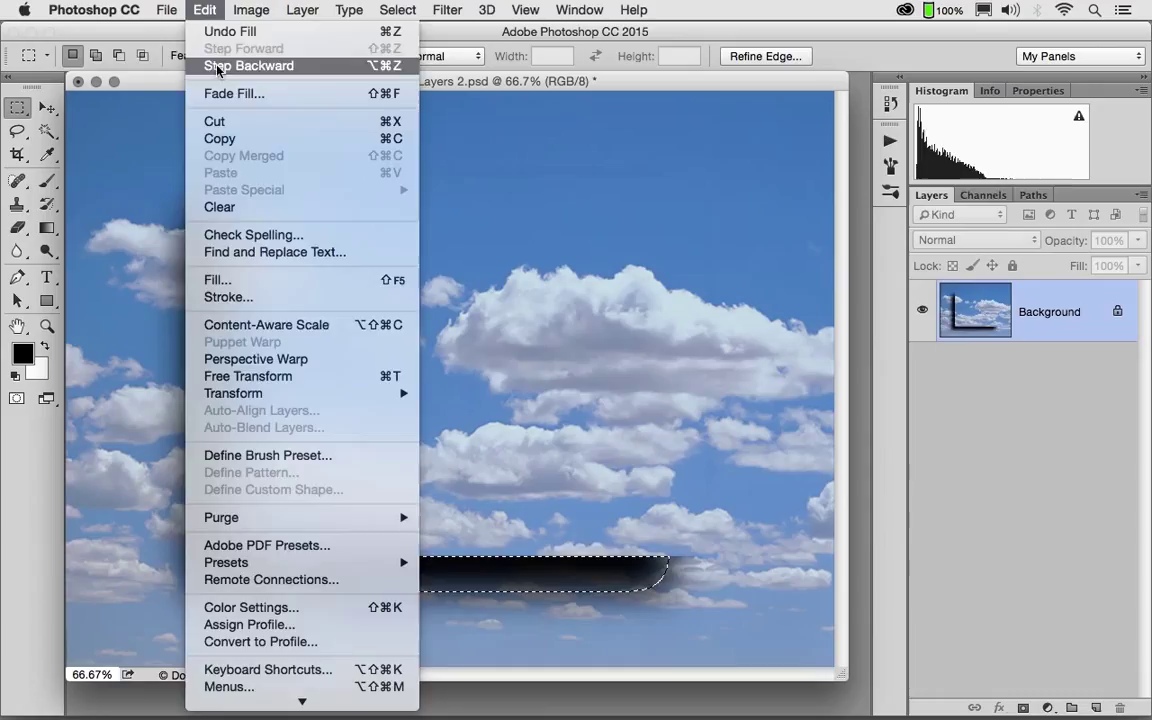
{"action": "left_click", "coordinate": [248, 64]}
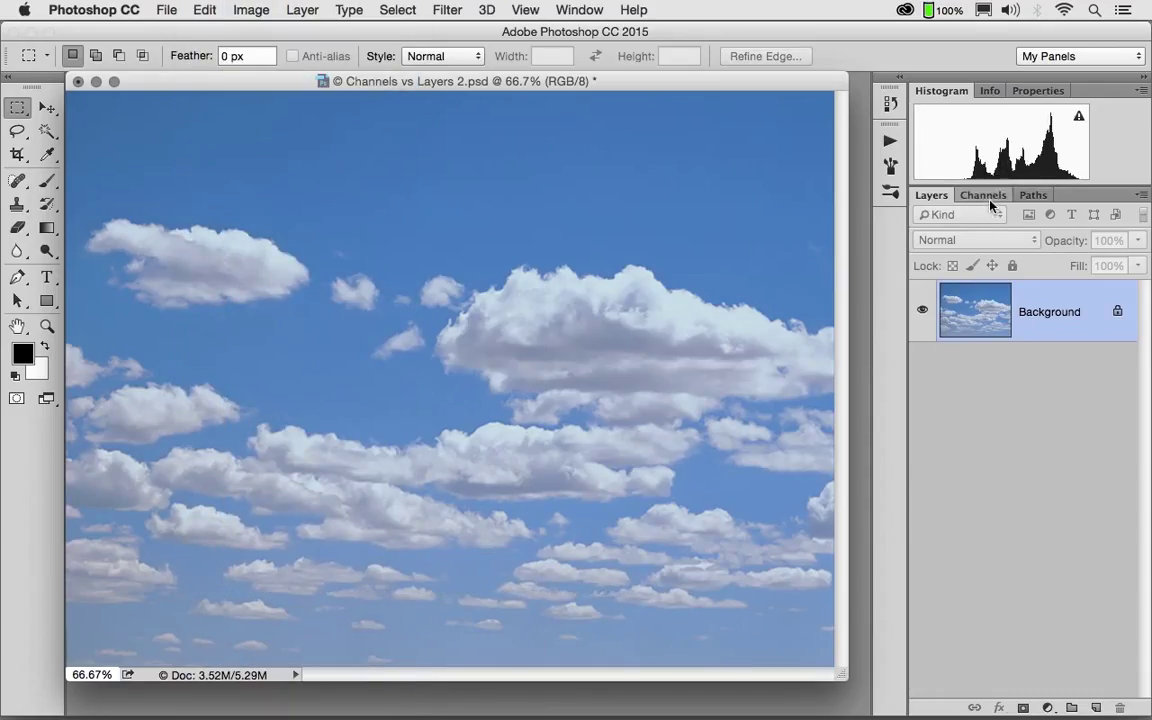
{"action": "left_click", "coordinate": [204, 8]}
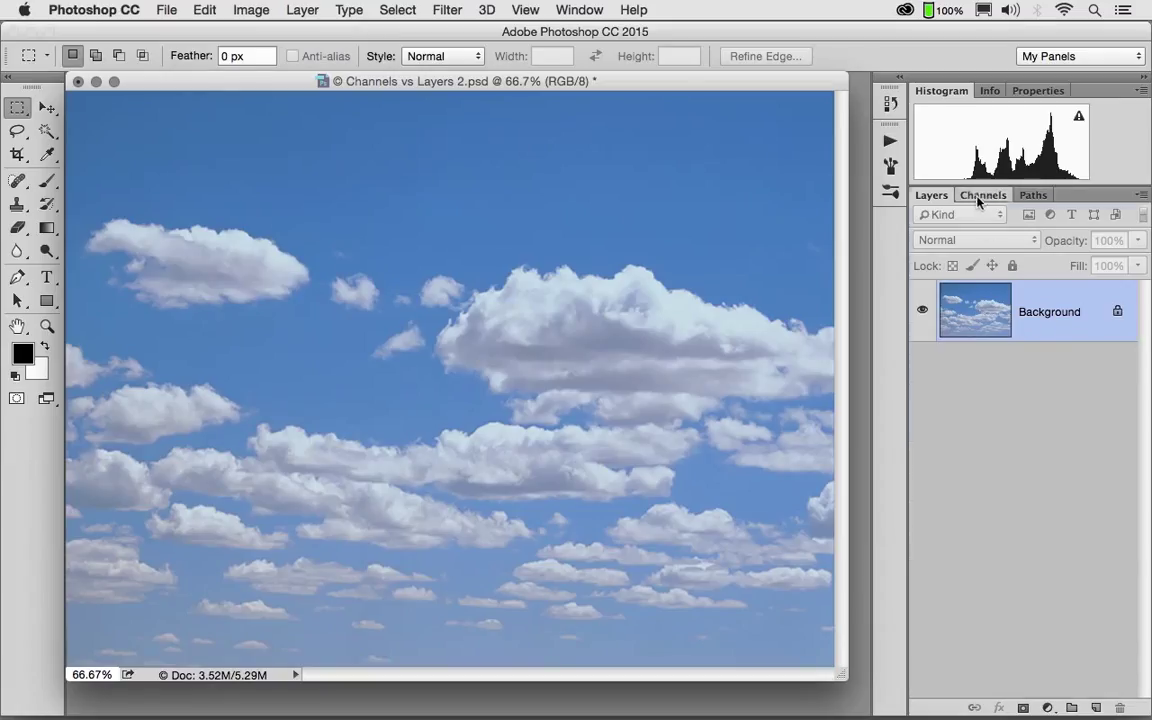
{"action": "left_click", "coordinate": [984, 194]}
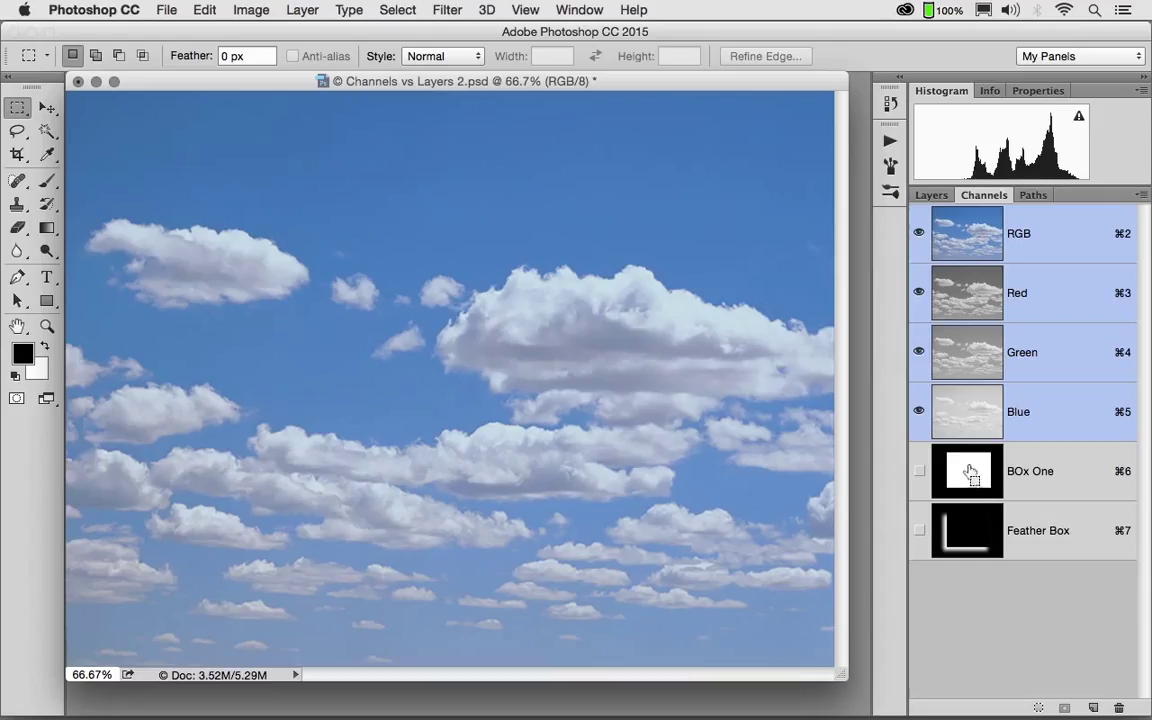
{"action": "left_click", "coordinate": [930, 194]}
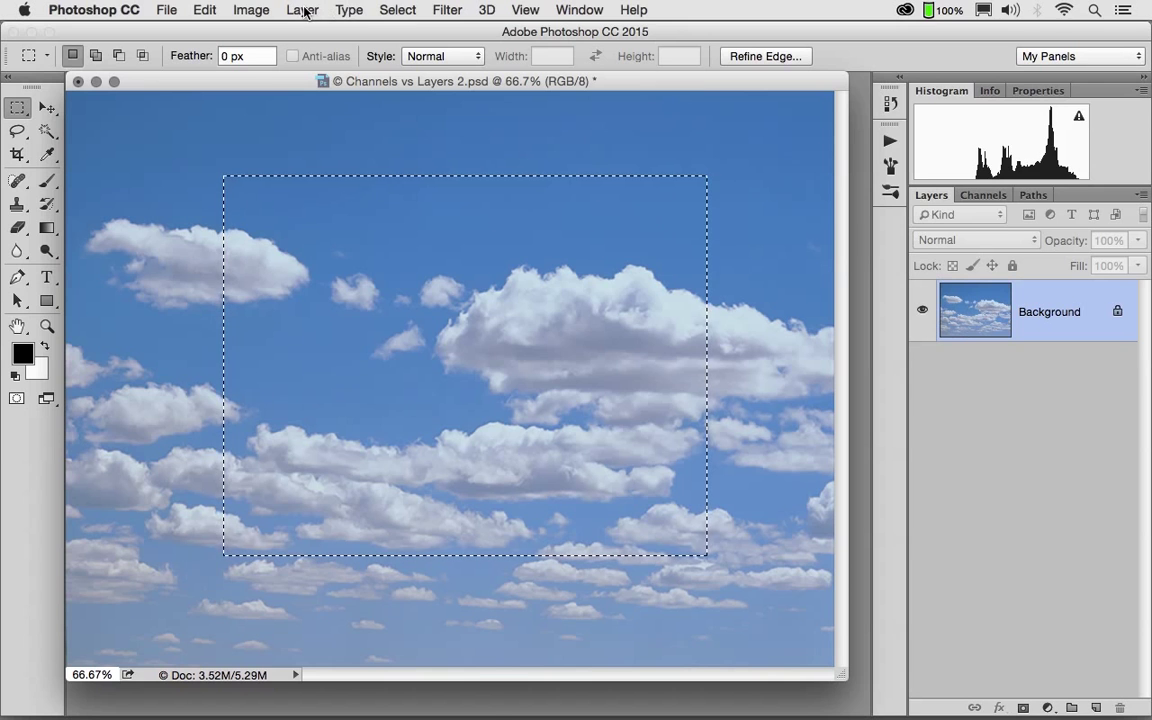
Copy the Box One selection to a new layer via copy and hide Background to check it.
{"action": "left_click", "coordinate": [302, 10]}
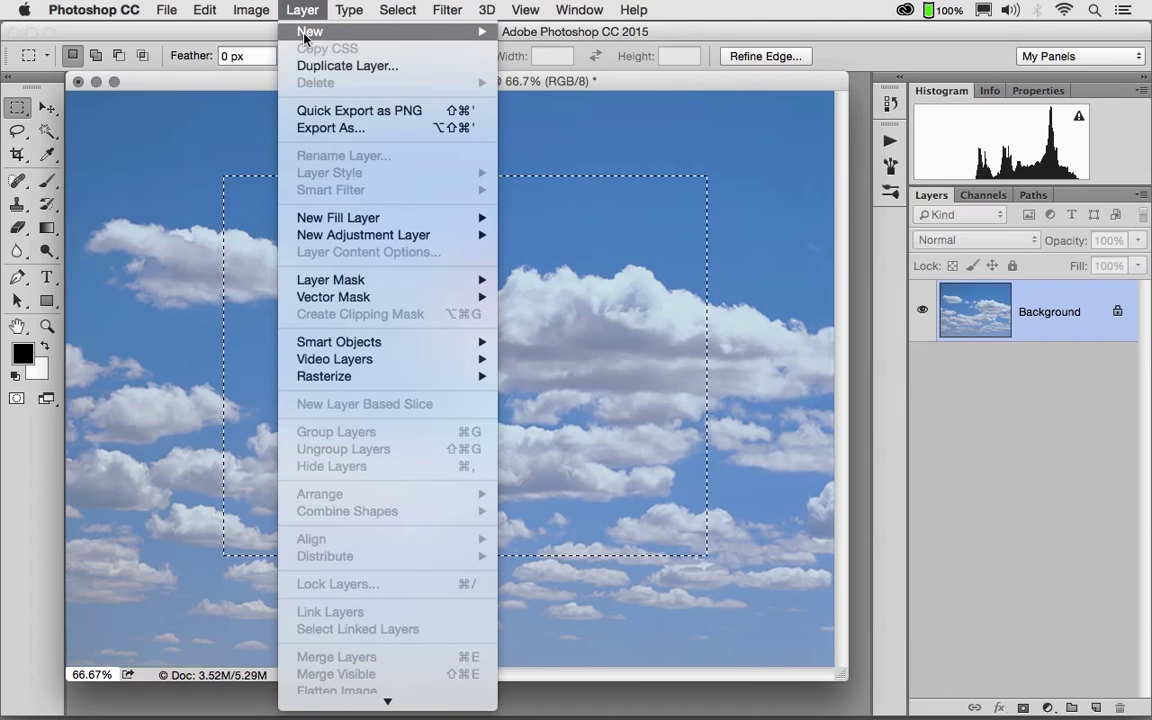
{"action": "mouse_move", "coordinate": [310, 32]}
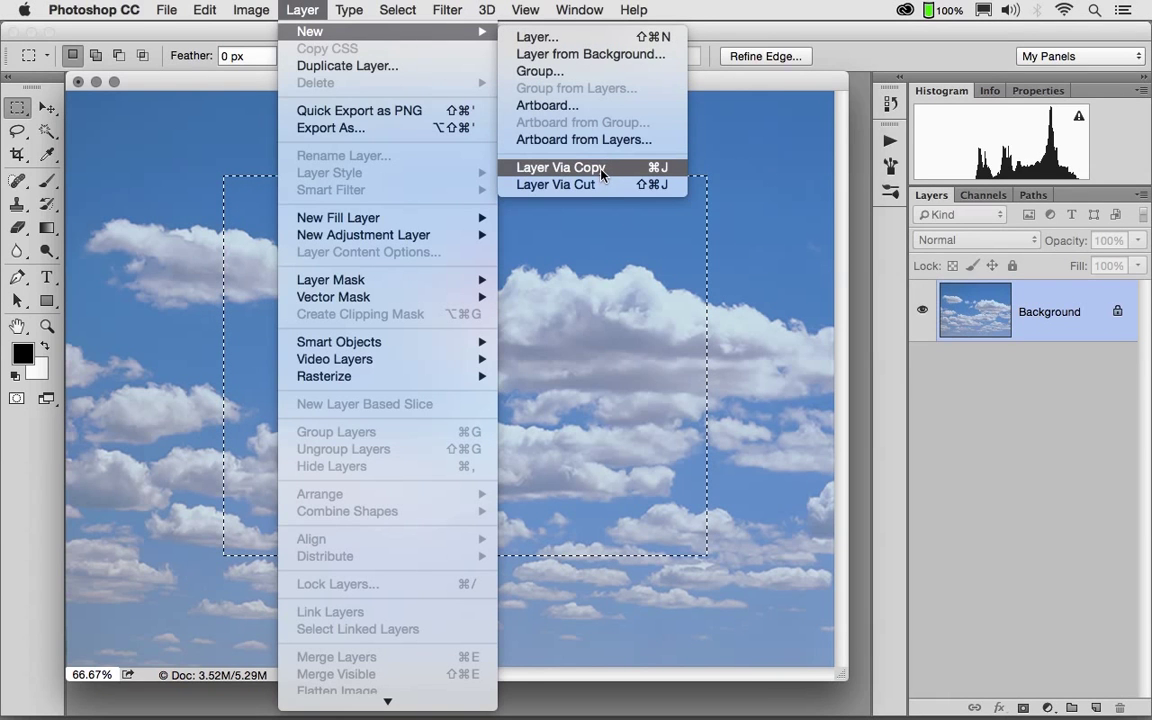
{"action": "left_click", "coordinate": [560, 168]}
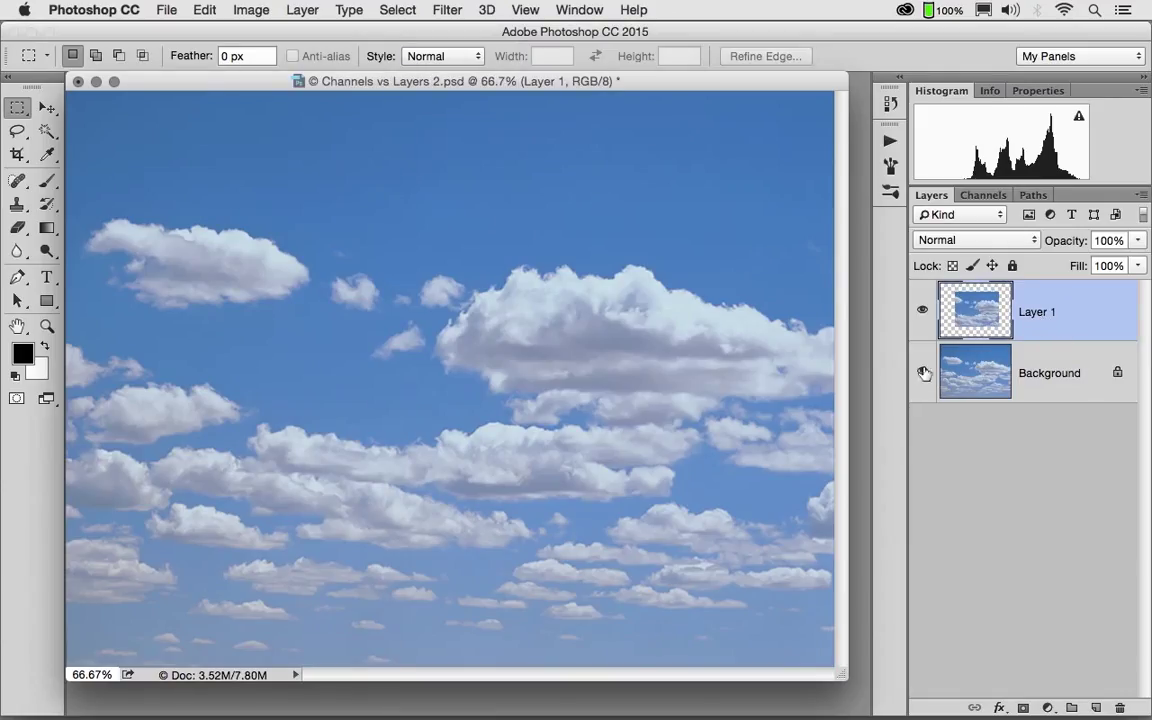
{"action": "left_click", "coordinate": [924, 372]}
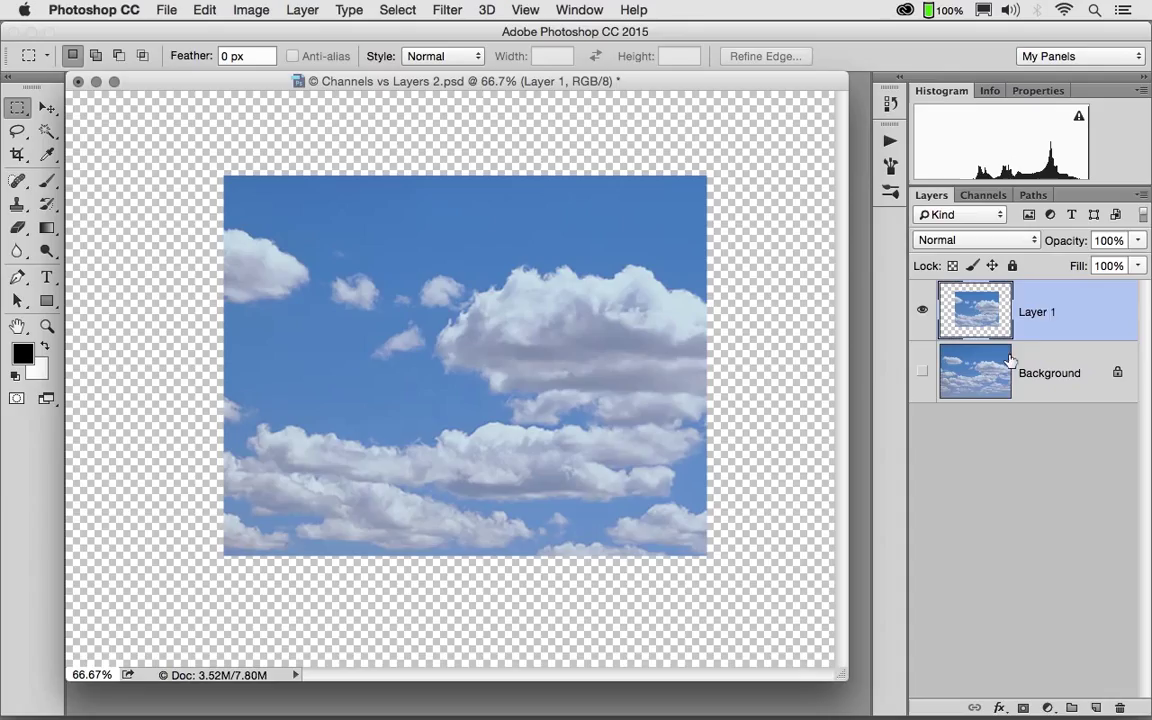
Rename the new layer to Box Layer One and select it.
{"action": "double_click", "coordinate": [1036, 312]}
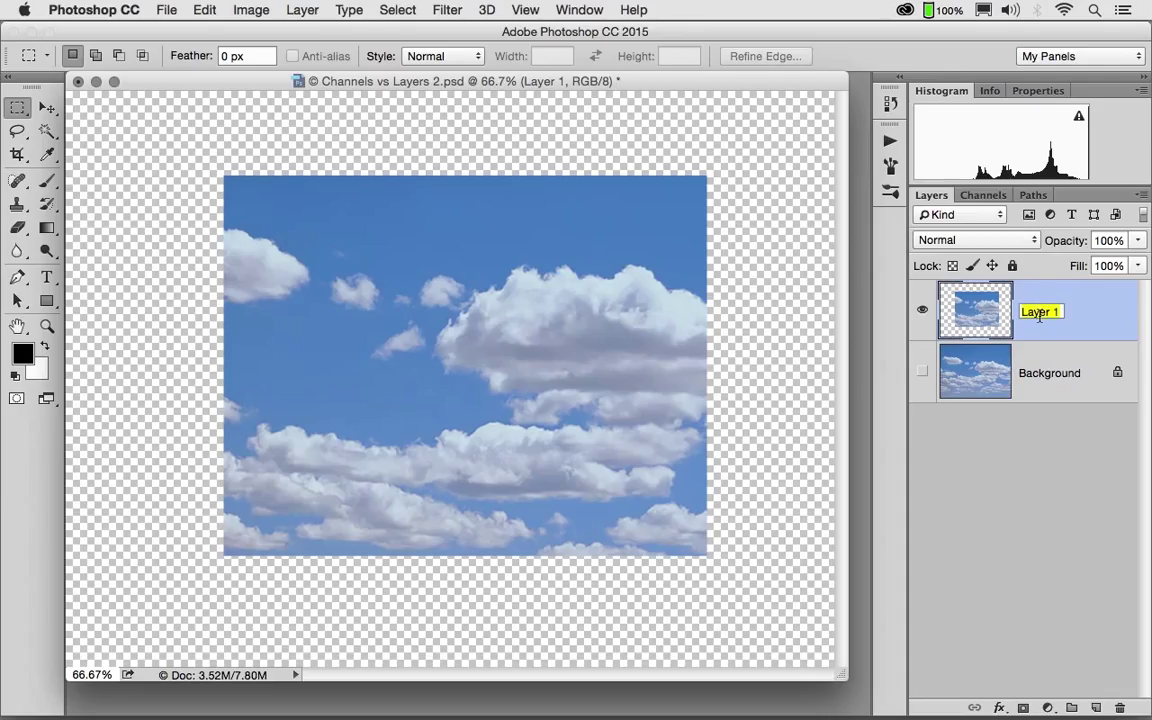
{"action": "type", "text": "Box La"}
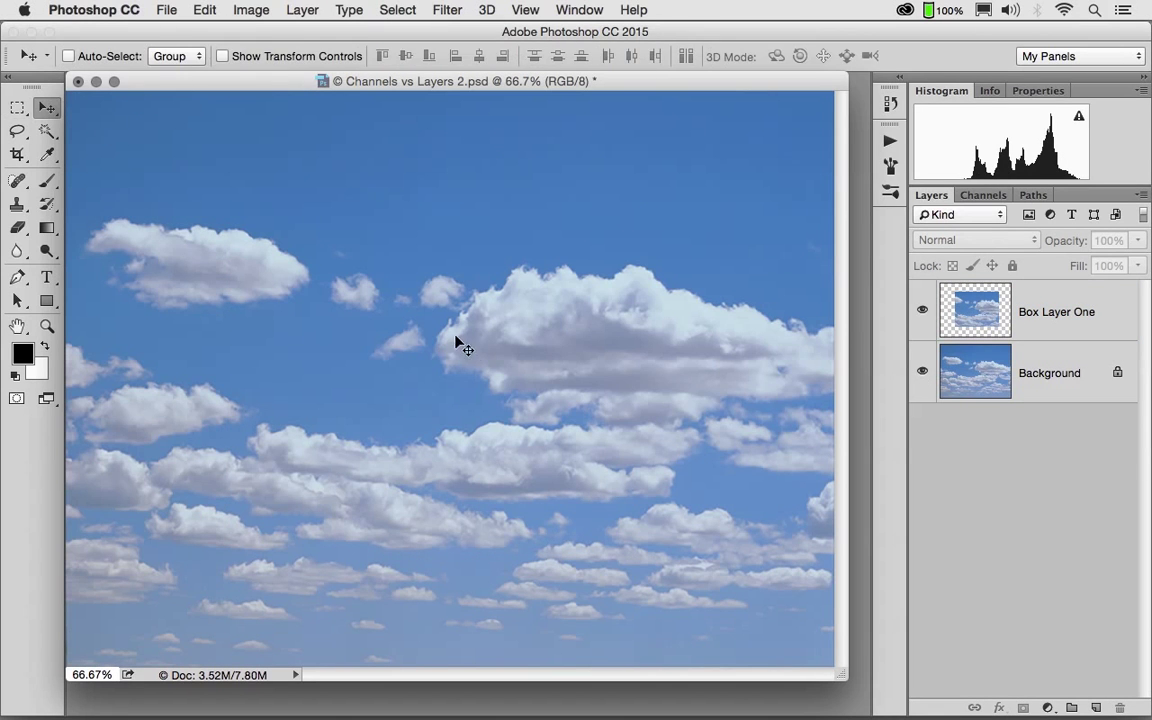
{"action": "left_click", "coordinate": [1056, 312]}
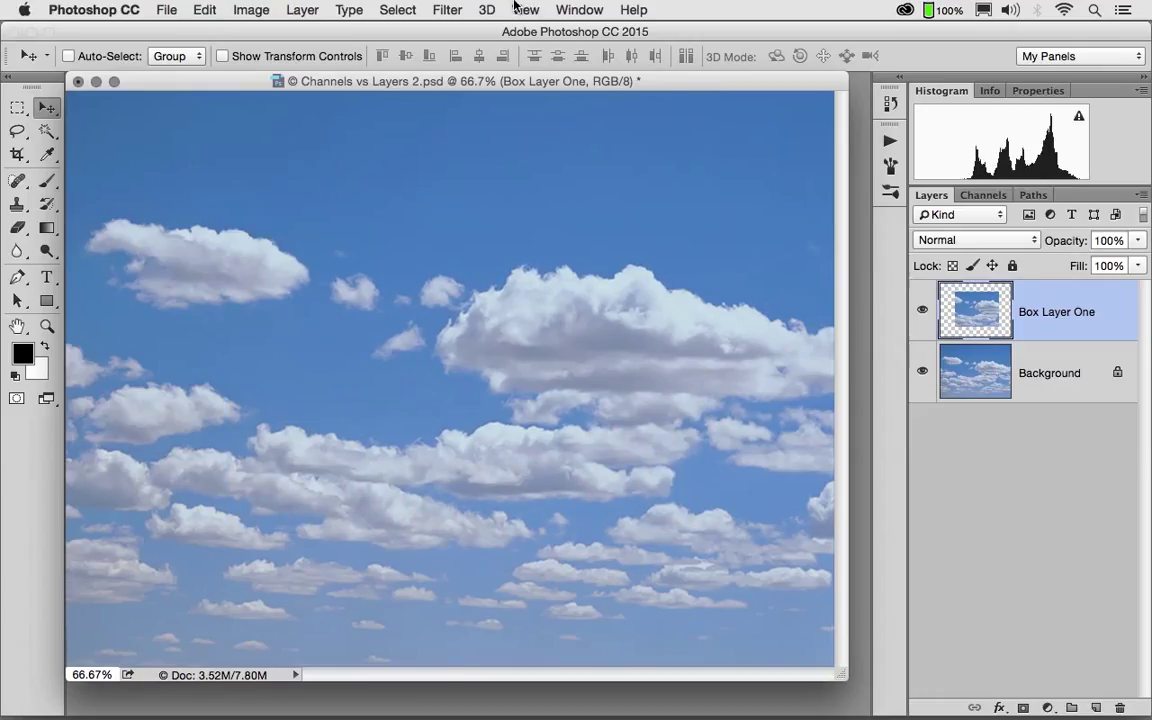
Apply a Drop Shadow layer style to Box Layer One, toggling it to compare before confirming.
{"action": "left_click", "coordinate": [302, 8]}
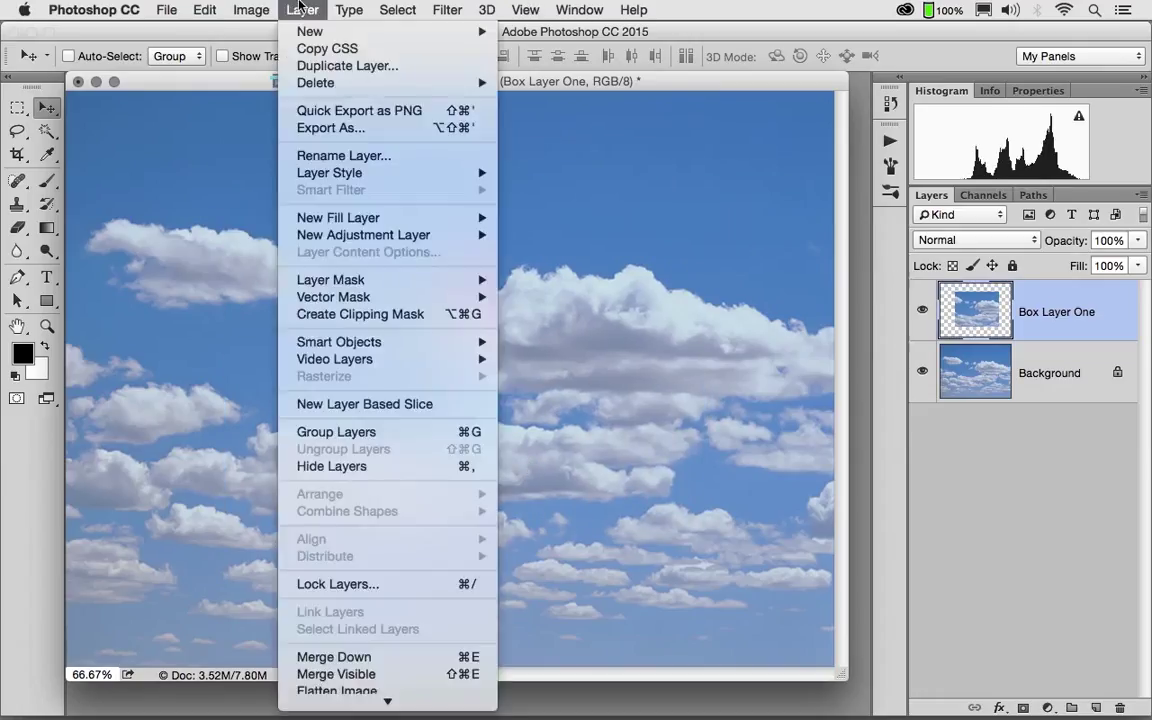
{"action": "mouse_move", "coordinate": [328, 172]}
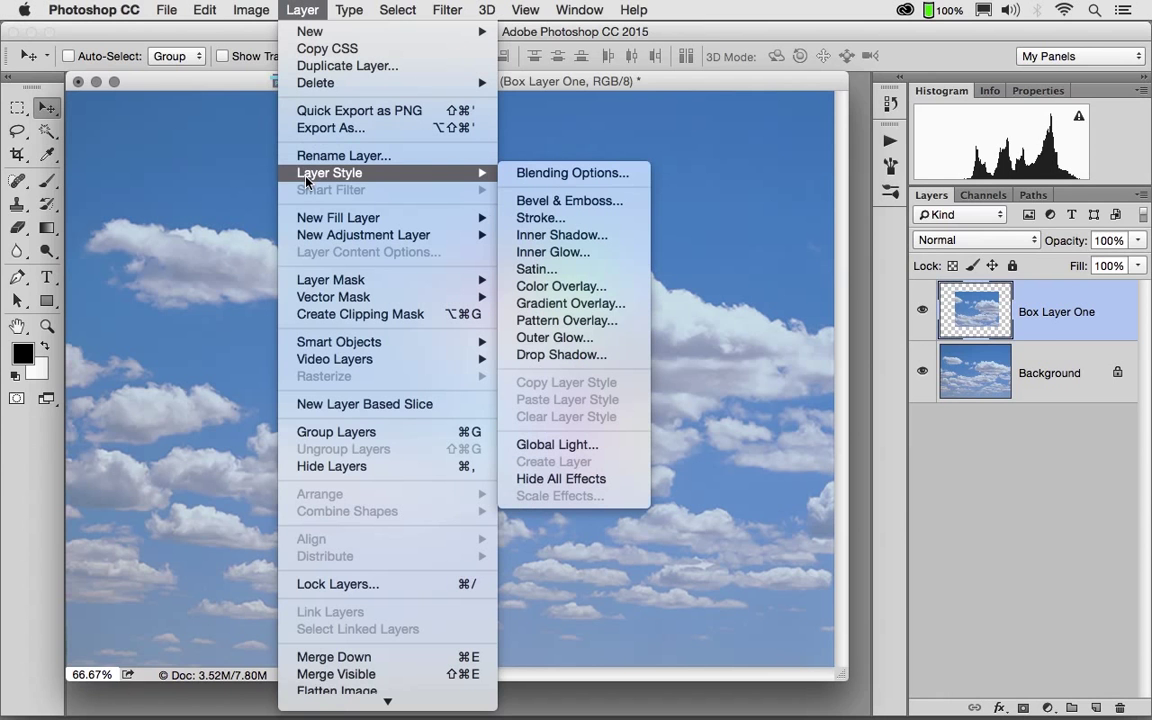
{"action": "mouse_move", "coordinate": [560, 356]}
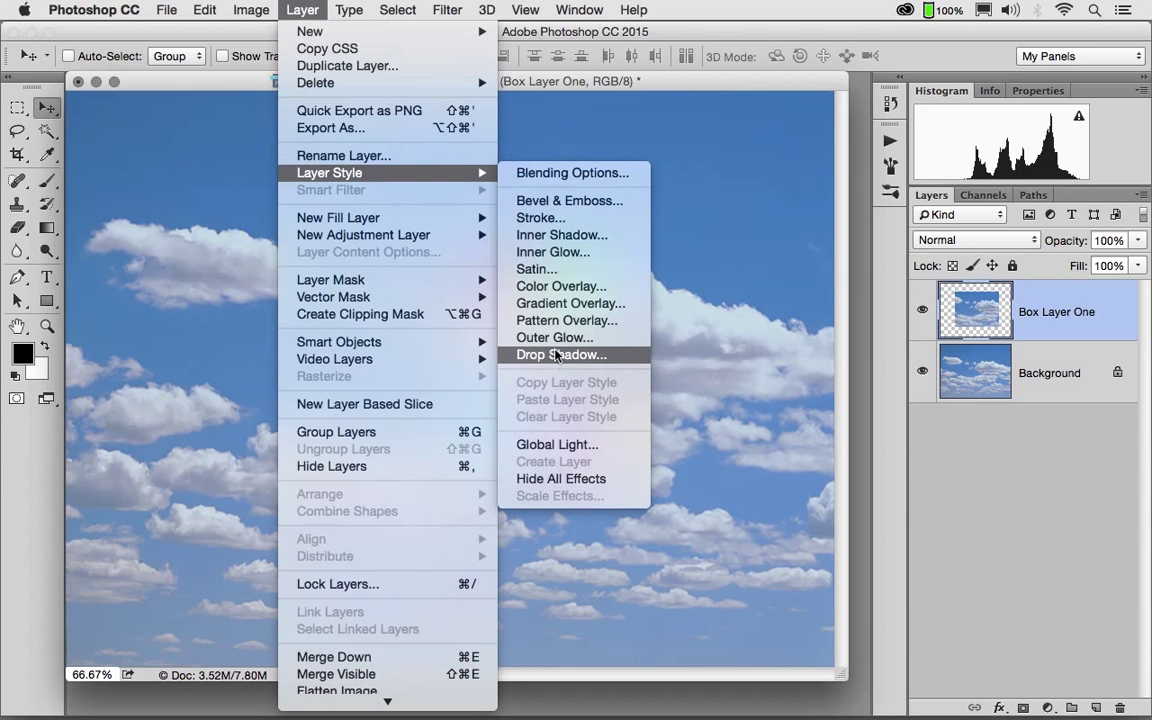
{"action": "left_click", "coordinate": [560, 356]}
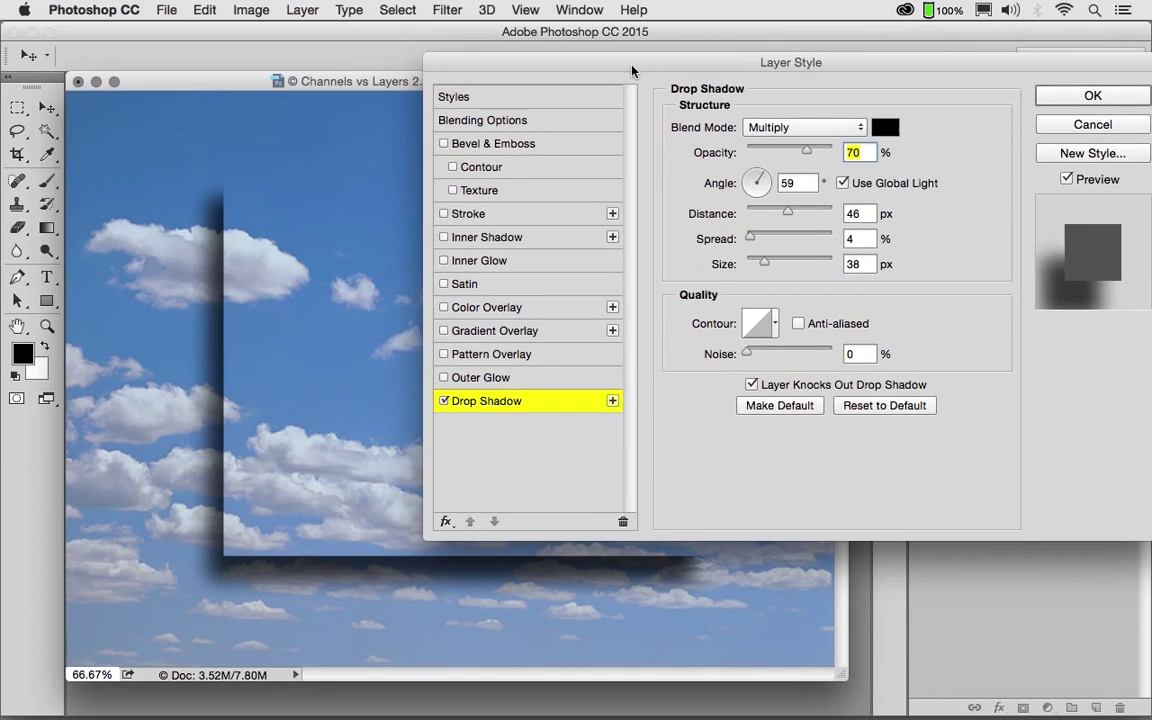
{"action": "left_click", "coordinate": [444, 400]}
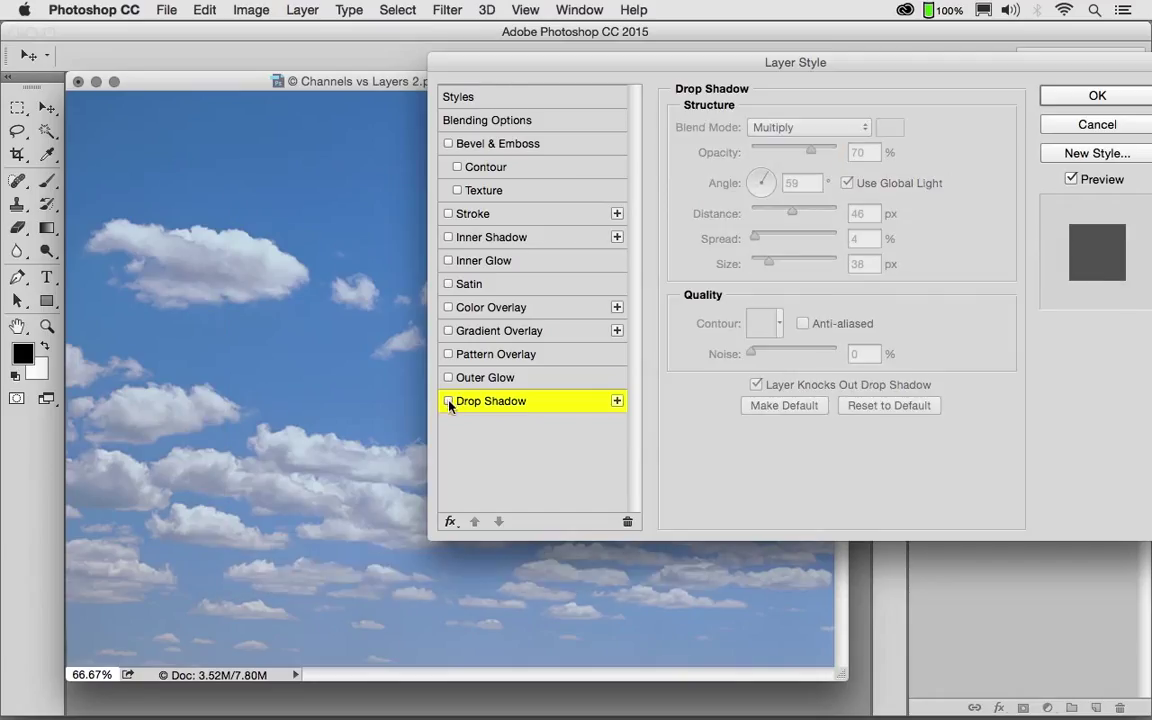
{"action": "left_click", "coordinate": [448, 400]}
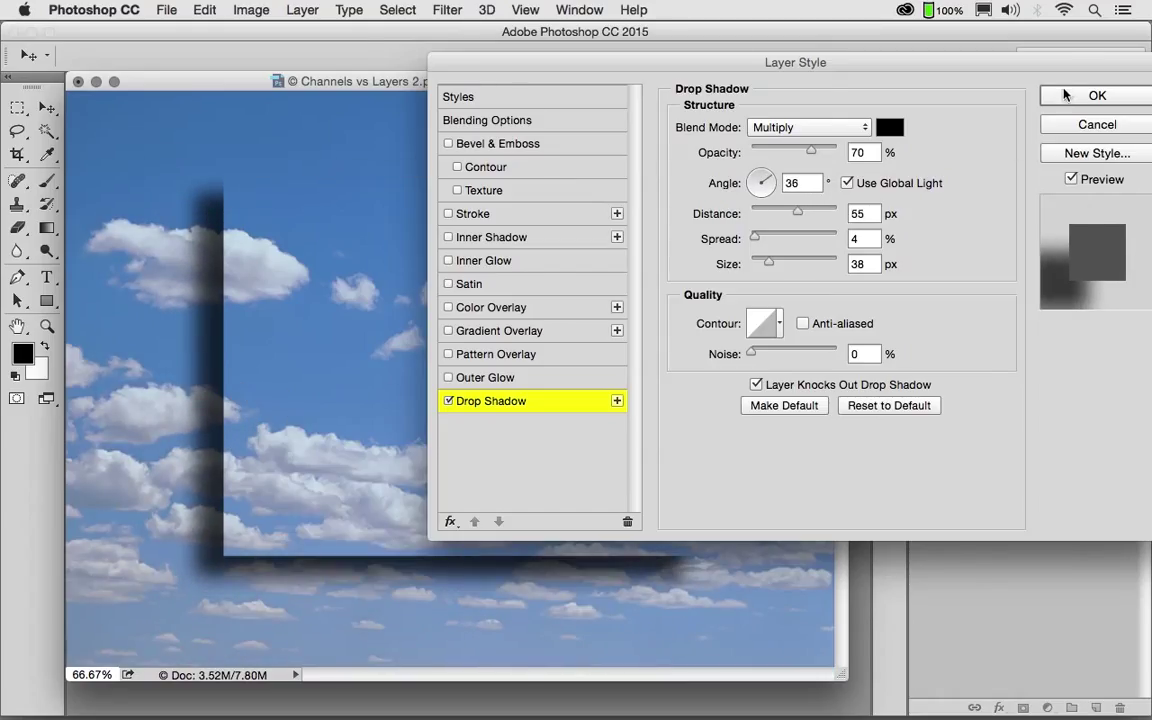
{"action": "left_click", "coordinate": [1096, 96]}
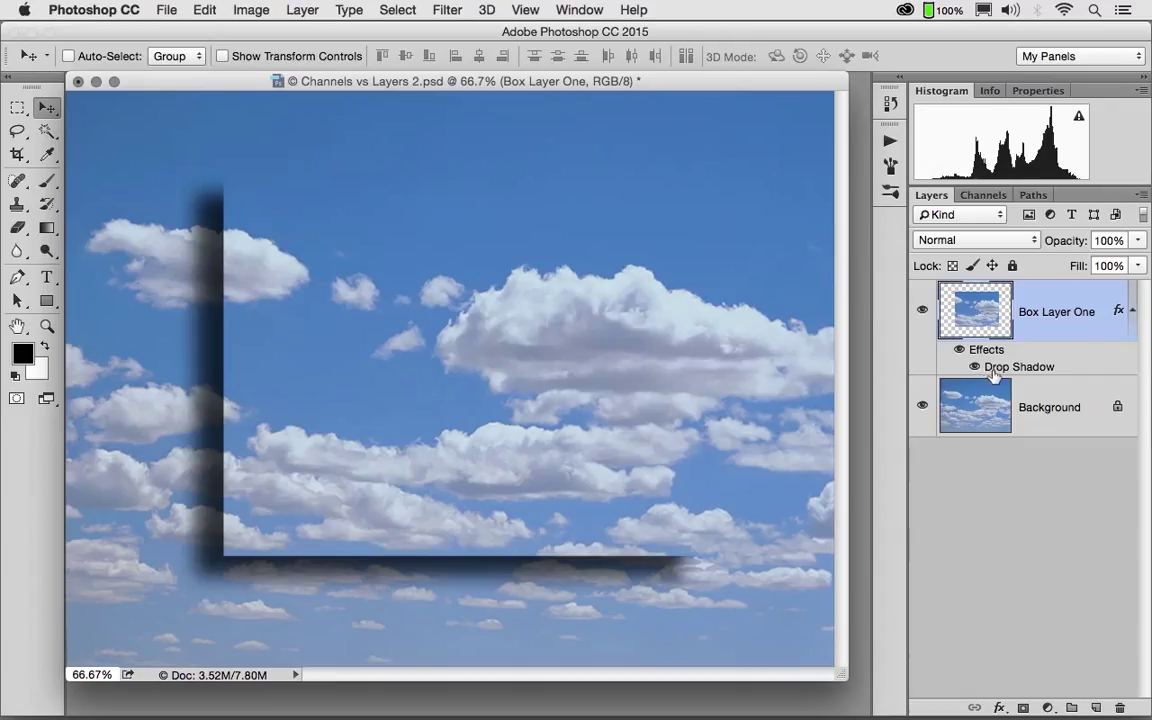
{"action": "mouse_move", "coordinate": [604, 524]}
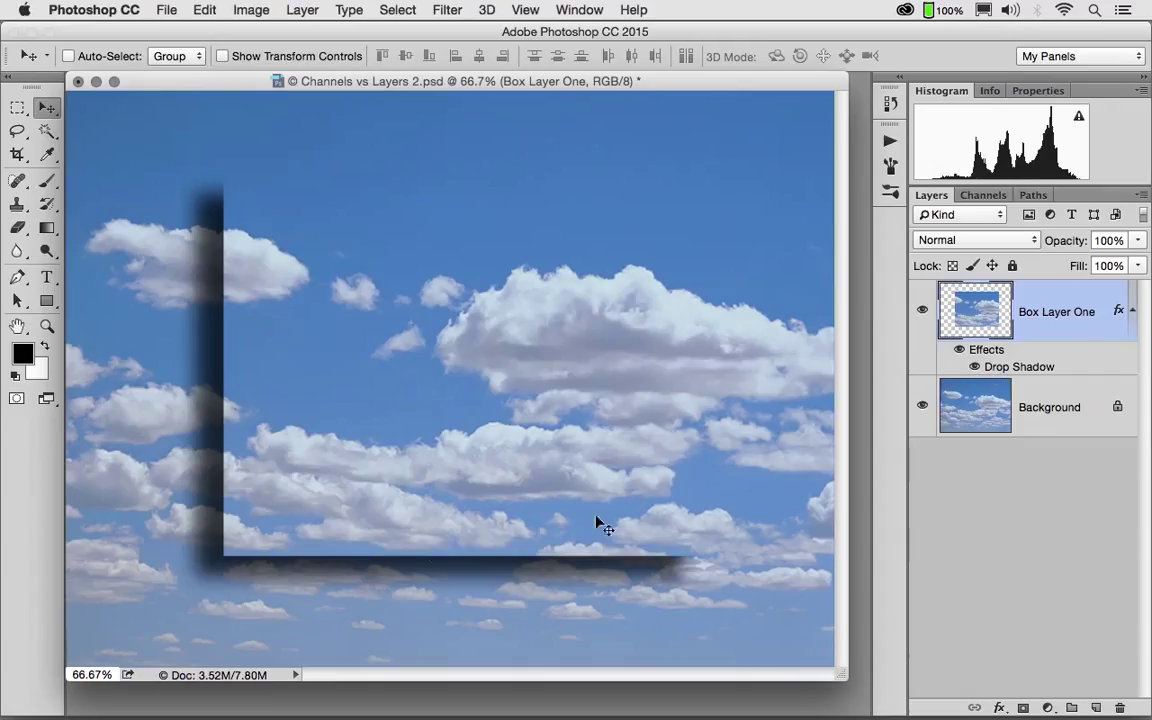
{"action": "mouse_move", "coordinate": [616, 252]}
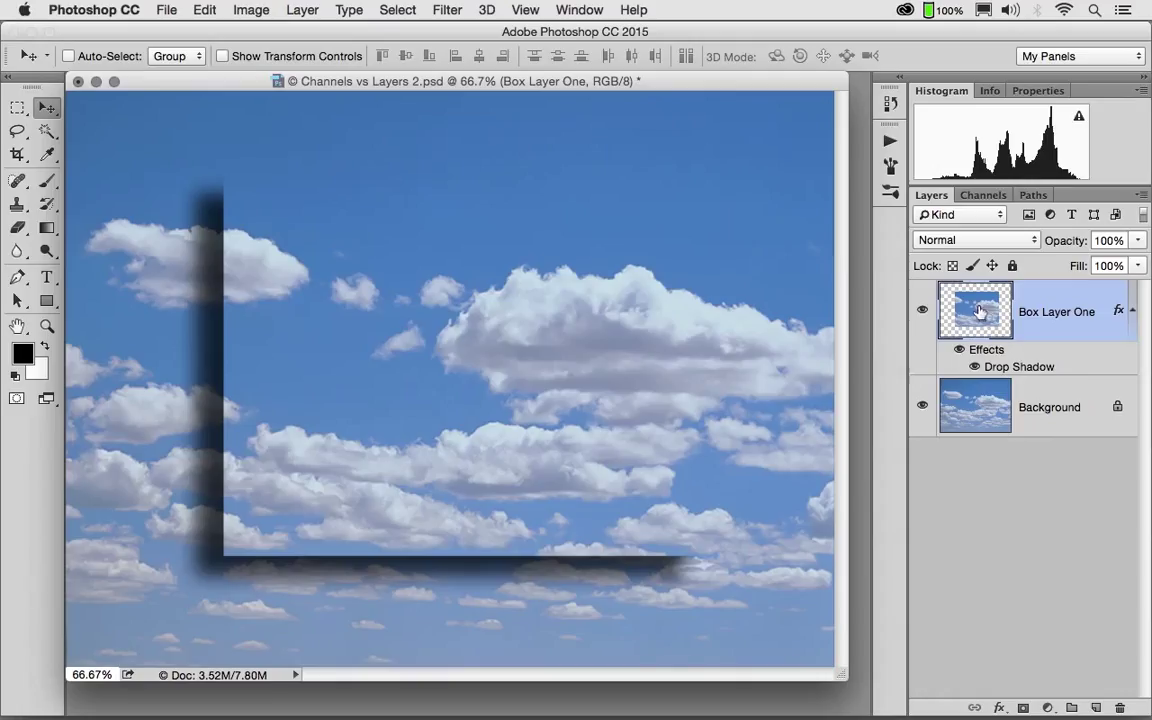
Drag Box Layer One to the trash, leaving only the Background.
{"action": "left_click_drag", "start_coordinate": [976, 310], "coordinate": [988, 652]}
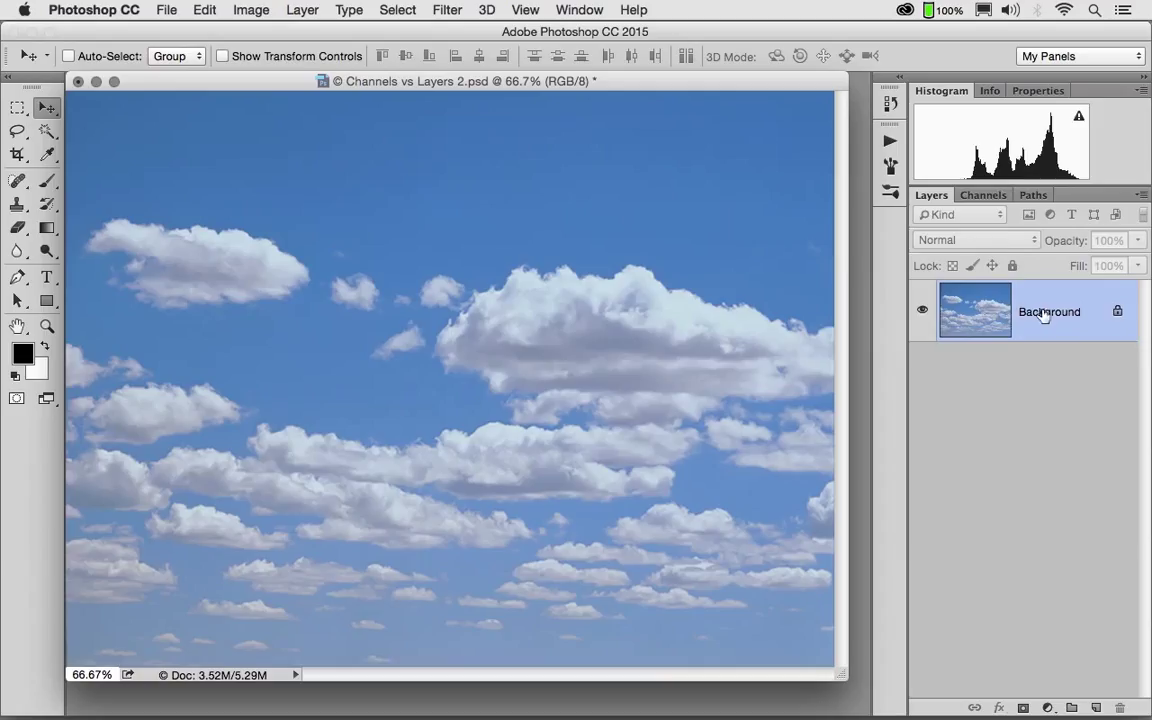
Duplicate the Background layer as a new layer named 'Box Layer Too!'.
{"action": "left_click", "coordinate": [302, 8]}
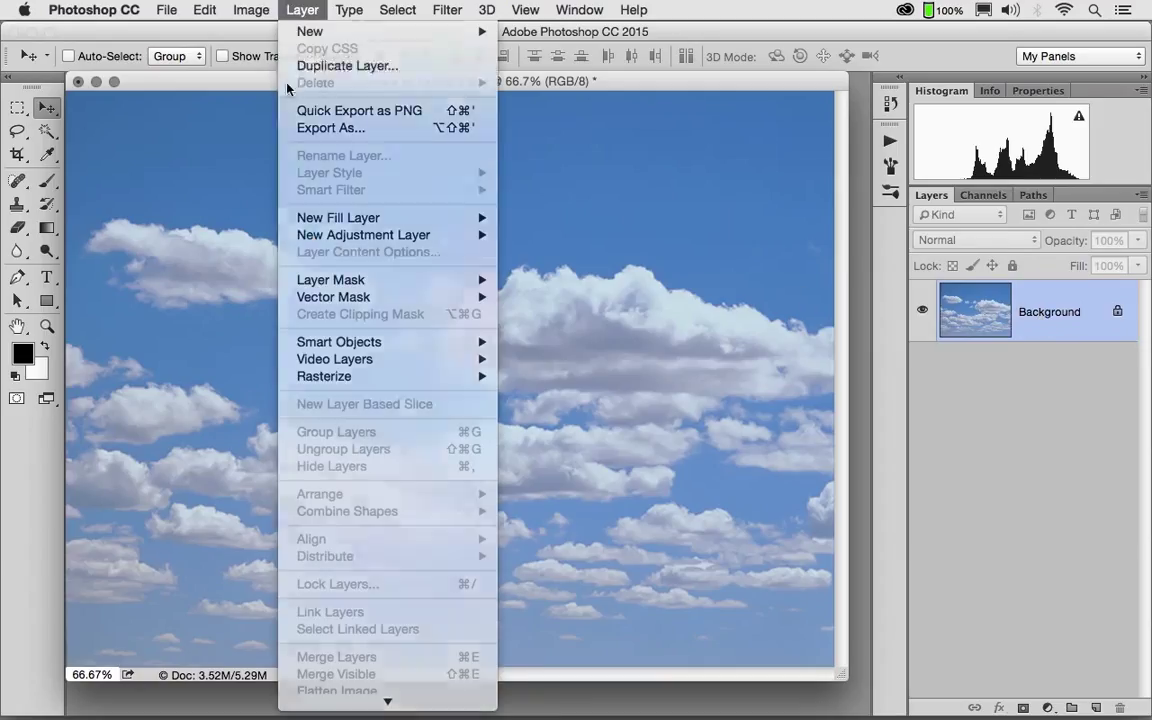
{"action": "left_click", "coordinate": [348, 64]}
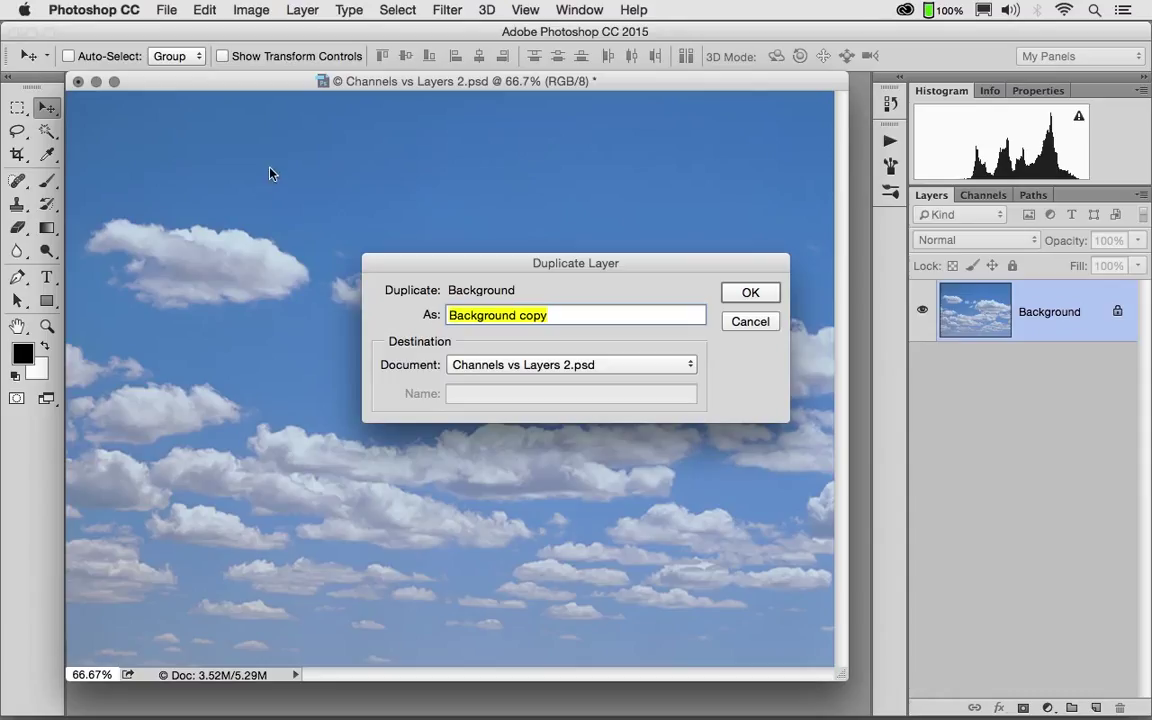
{"action": "type", "text": "Box La"}
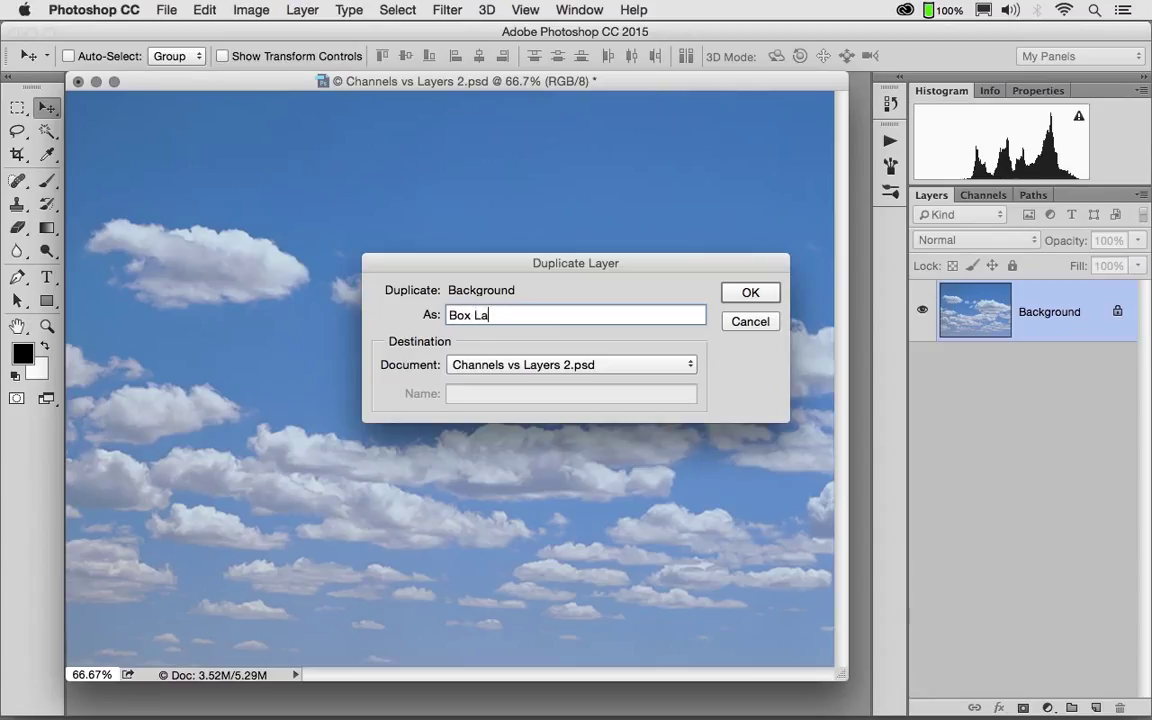
{"action": "type", "text": "yer"}
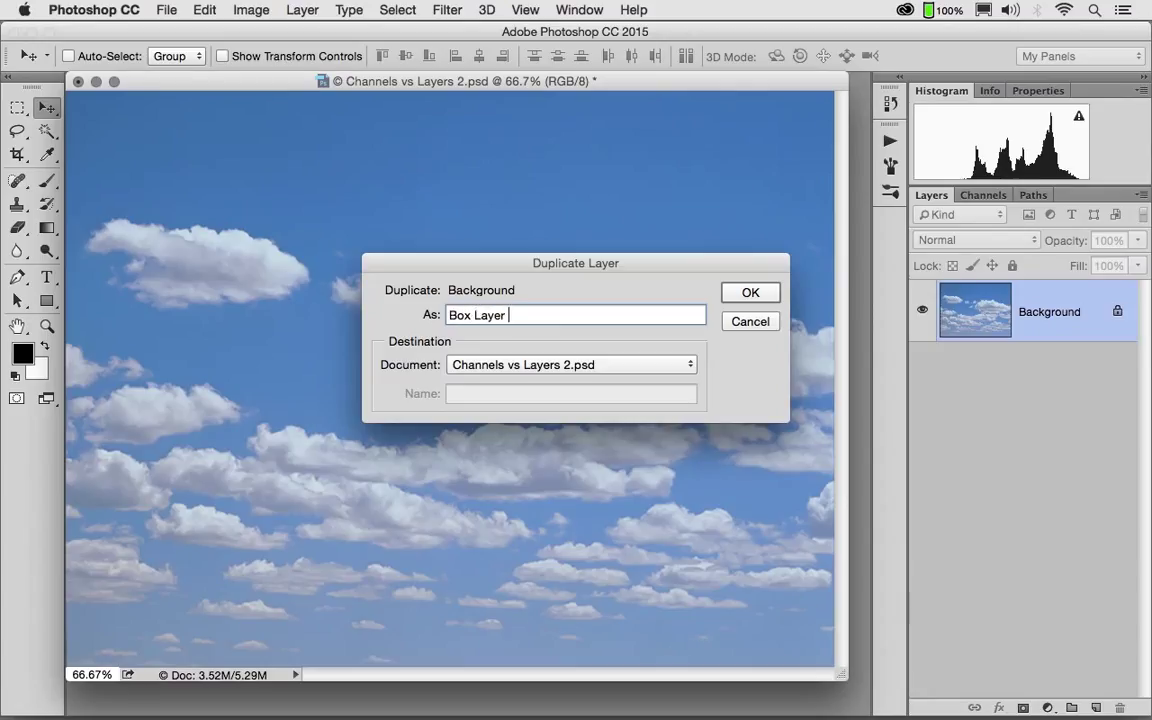
{"action": "type", "text": "Too"}
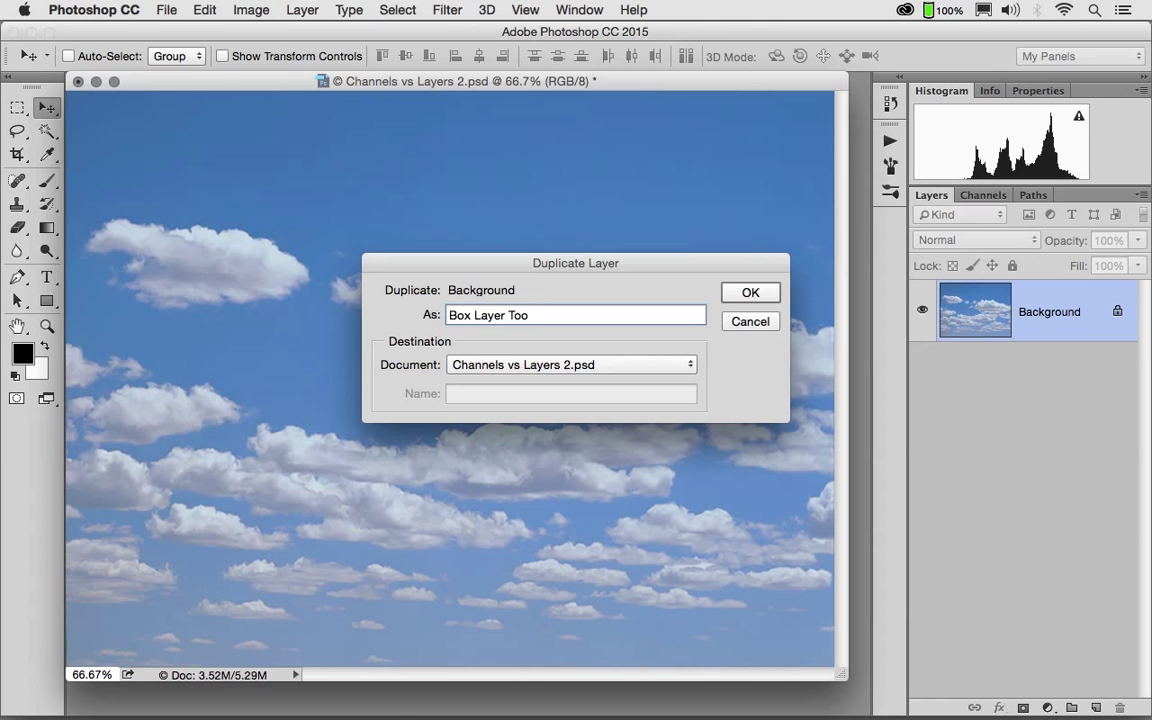
{"action": "left_click", "coordinate": [750, 292]}
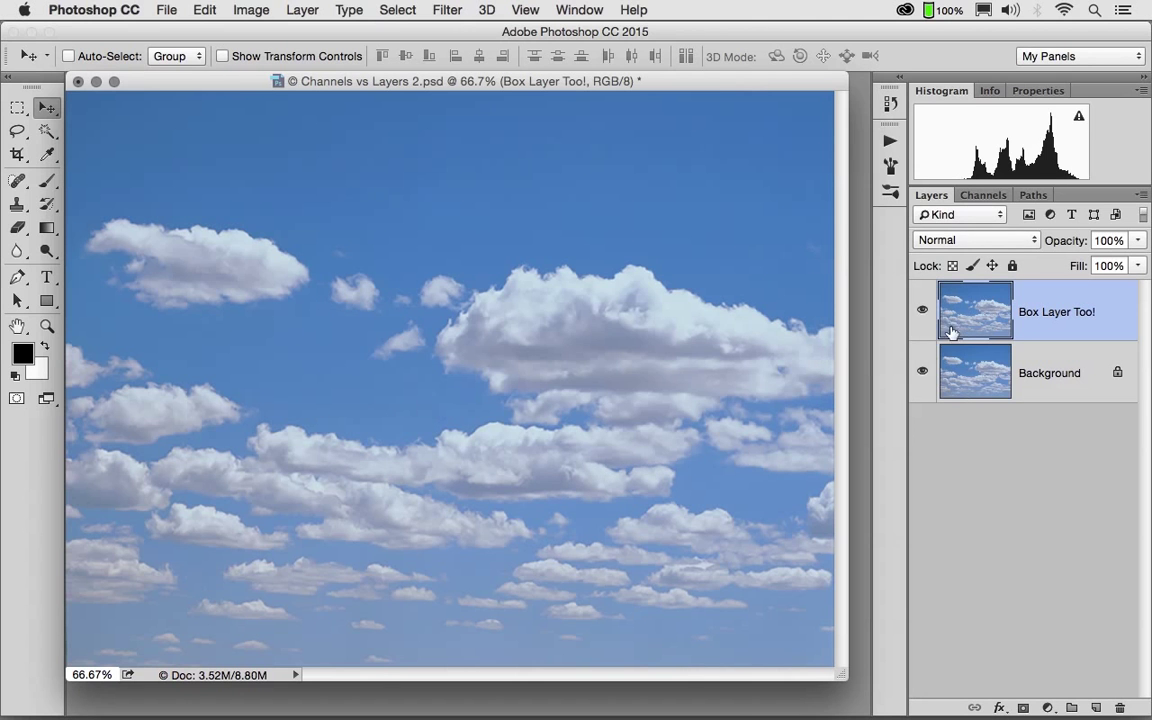
Toggle the duplicate layer's visibility off and on to check it.
{"action": "left_click", "coordinate": [922, 310]}
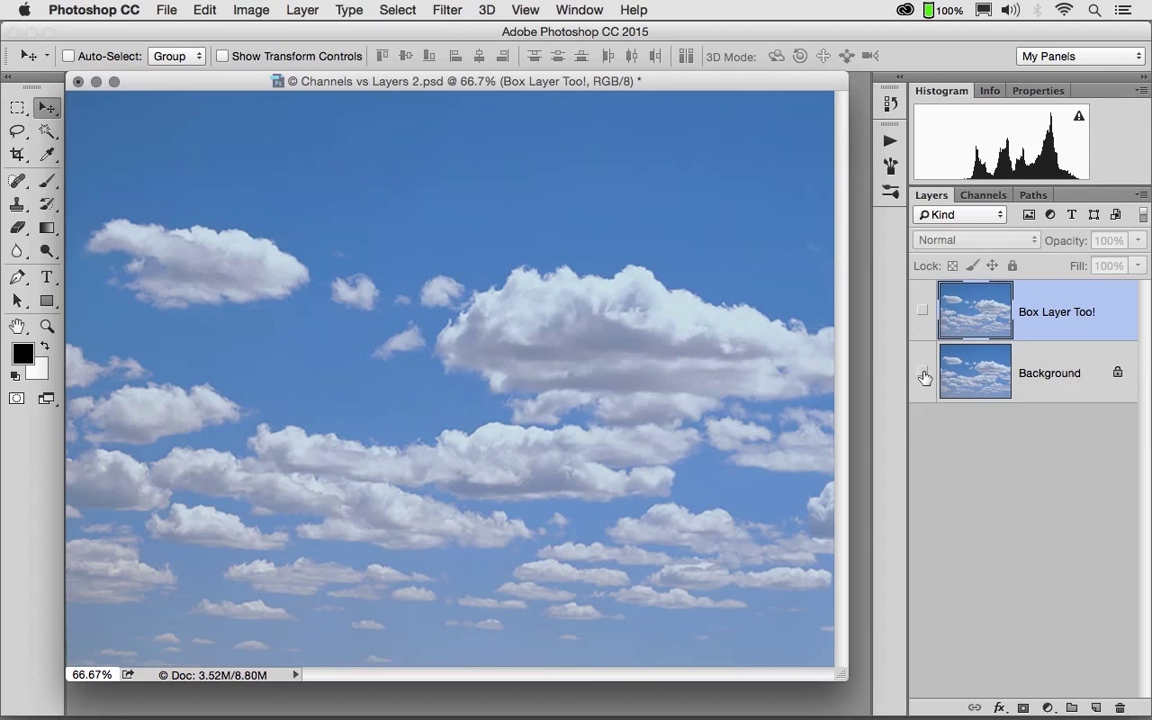
{"action": "left_click", "coordinate": [922, 312]}
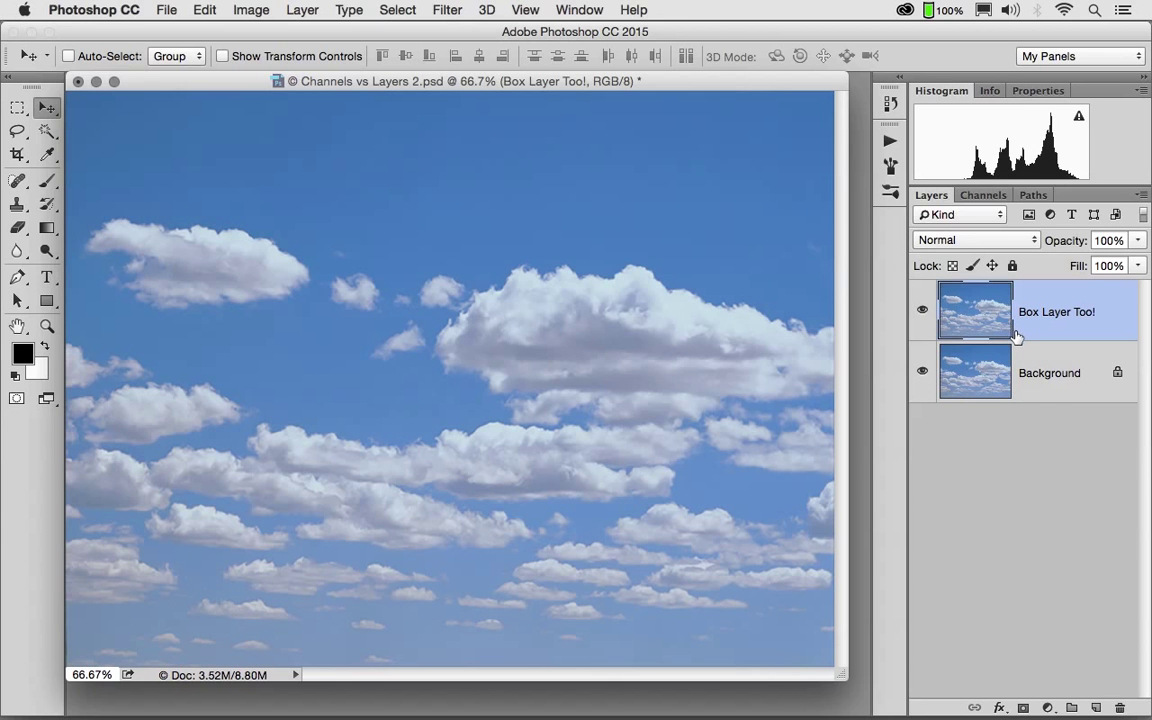
{"action": "mouse_move", "coordinate": [984, 194]}
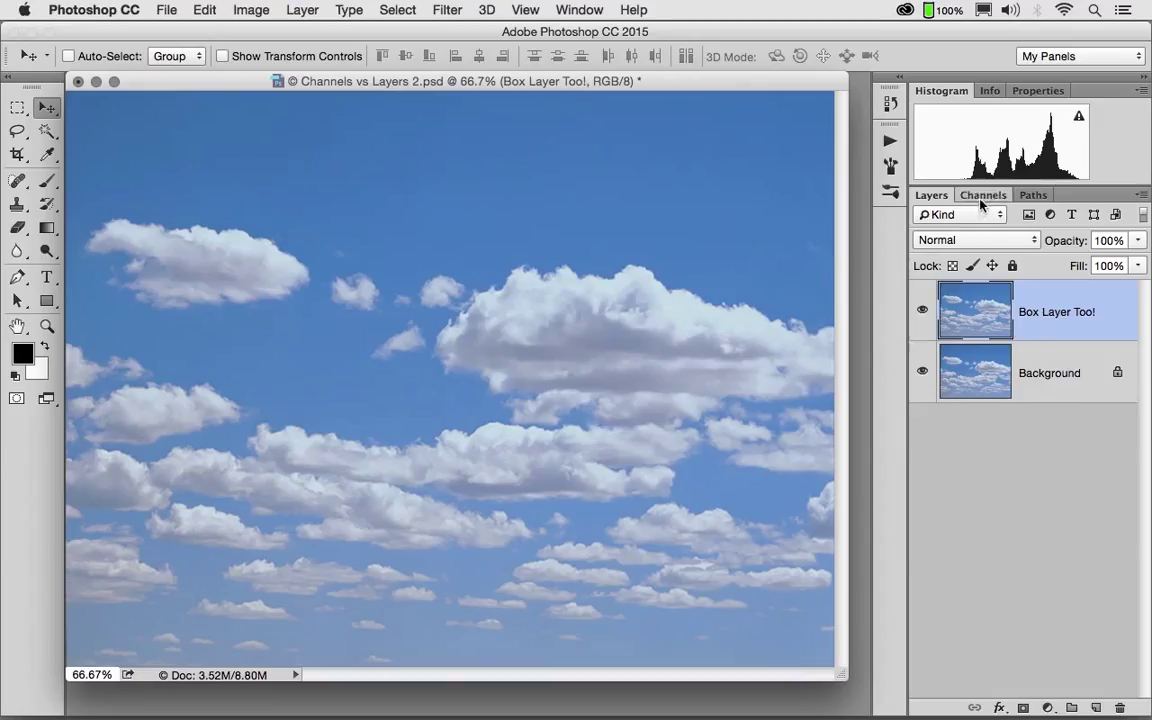
Load the BOx One channel as a selection and hide the Background layer.
{"action": "left_click", "coordinate": [984, 194]}
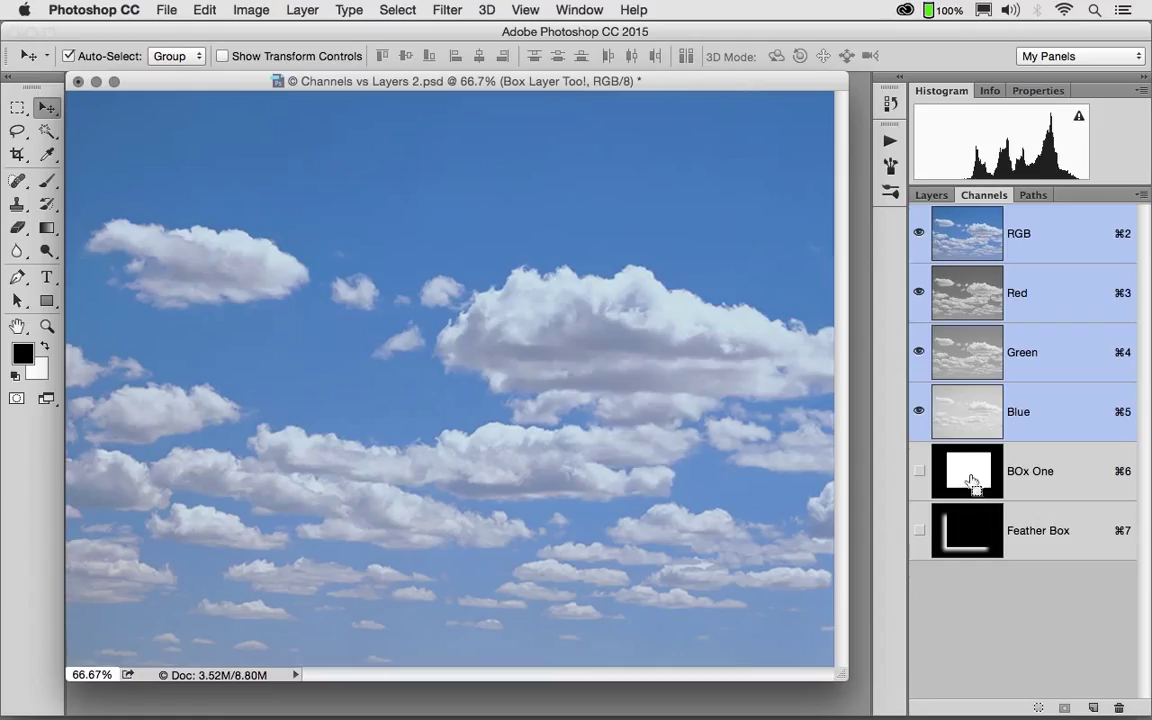
{"action": "left_click", "coordinate": [968, 472]}
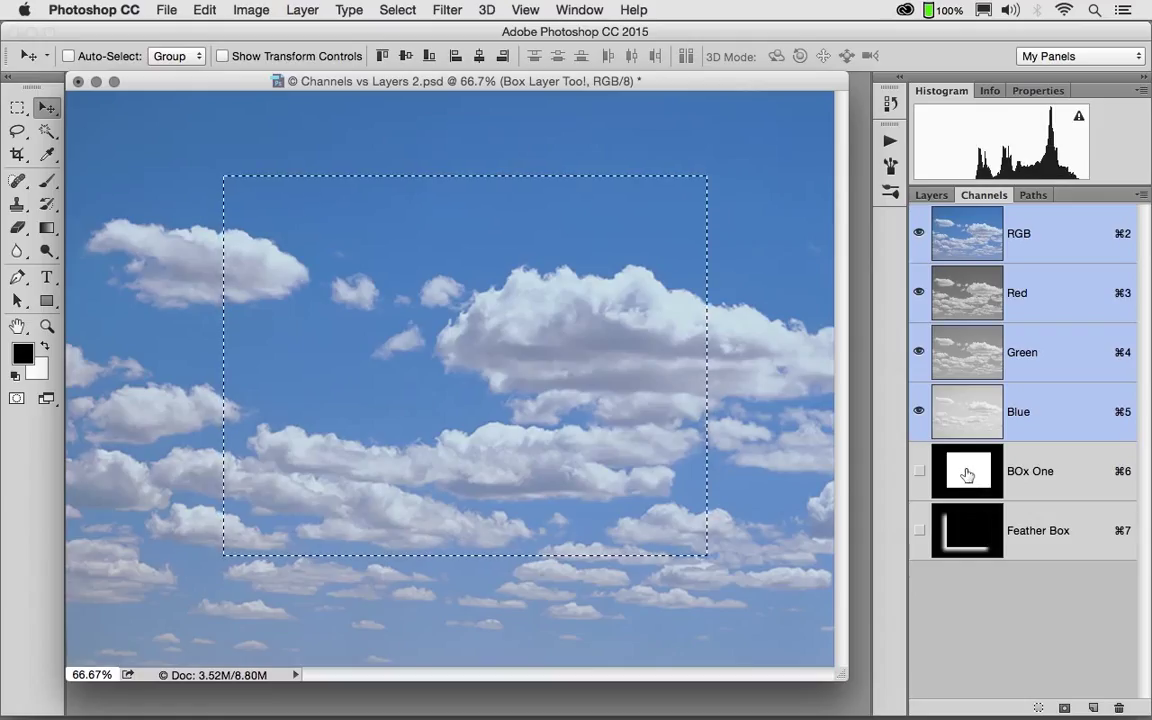
{"action": "left_click", "coordinate": [930, 194]}
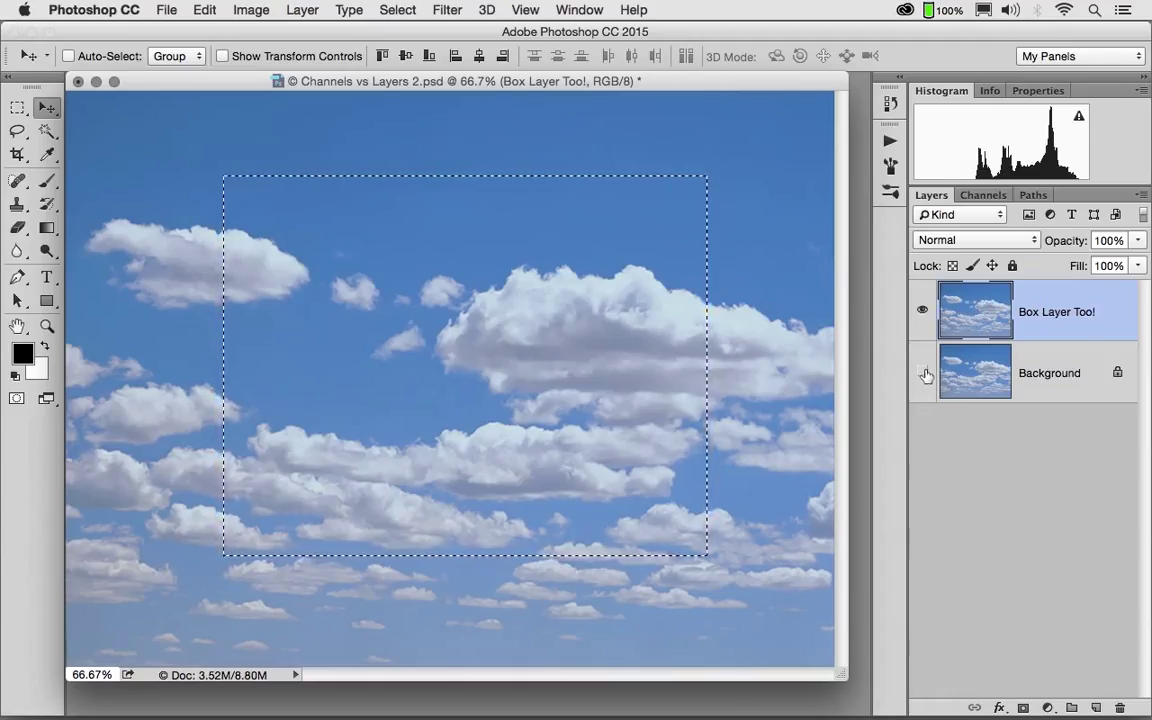
{"action": "left_click", "coordinate": [924, 376]}
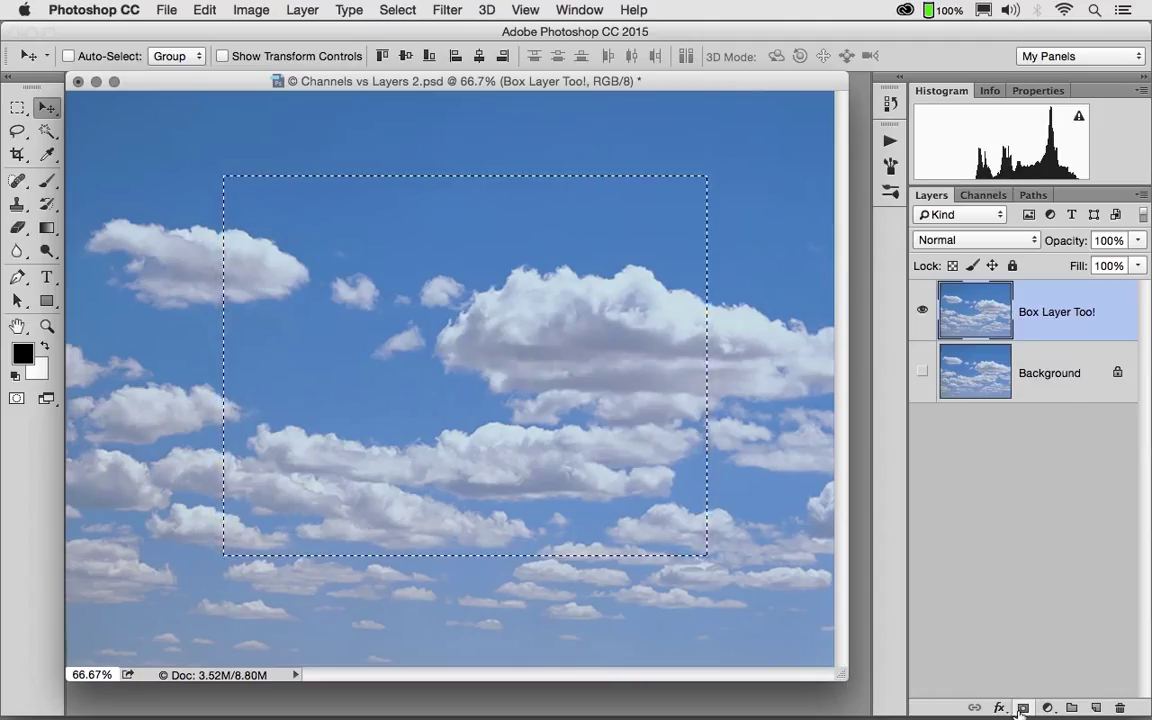
{"action": "mouse_move", "coordinate": [1022, 708]}
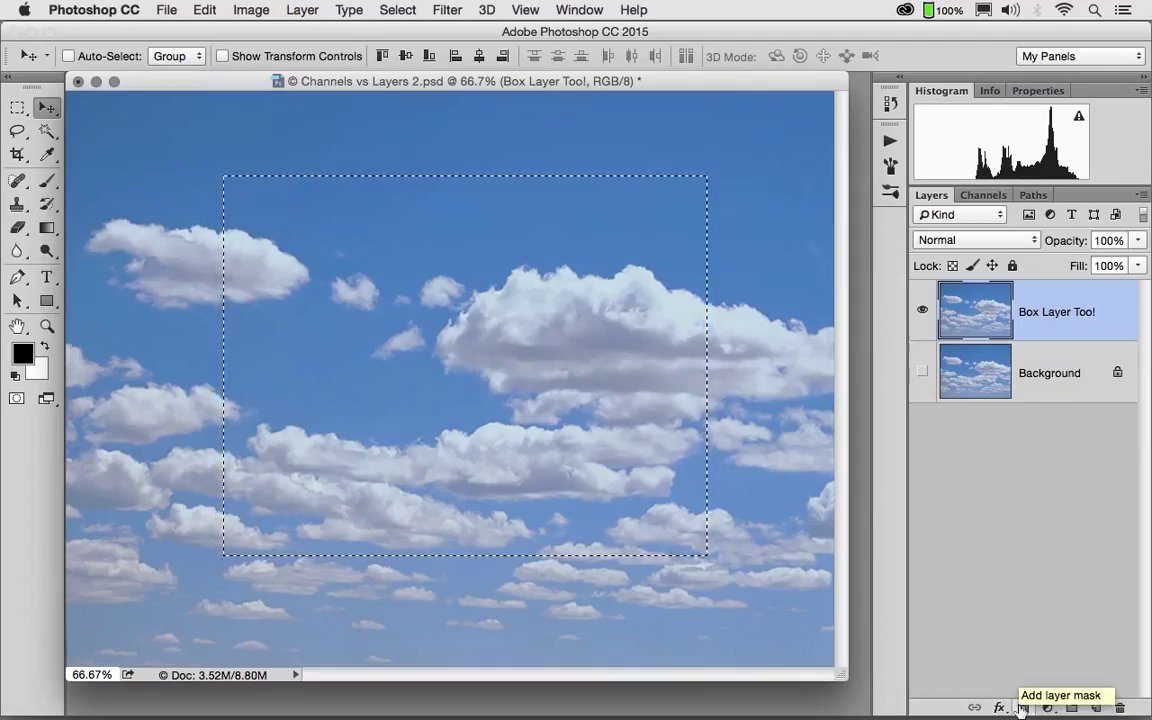
Add a layer mask from the selection to Box Layer Too!, showing only the sky rectangle.
{"action": "left_click", "coordinate": [1022, 708]}
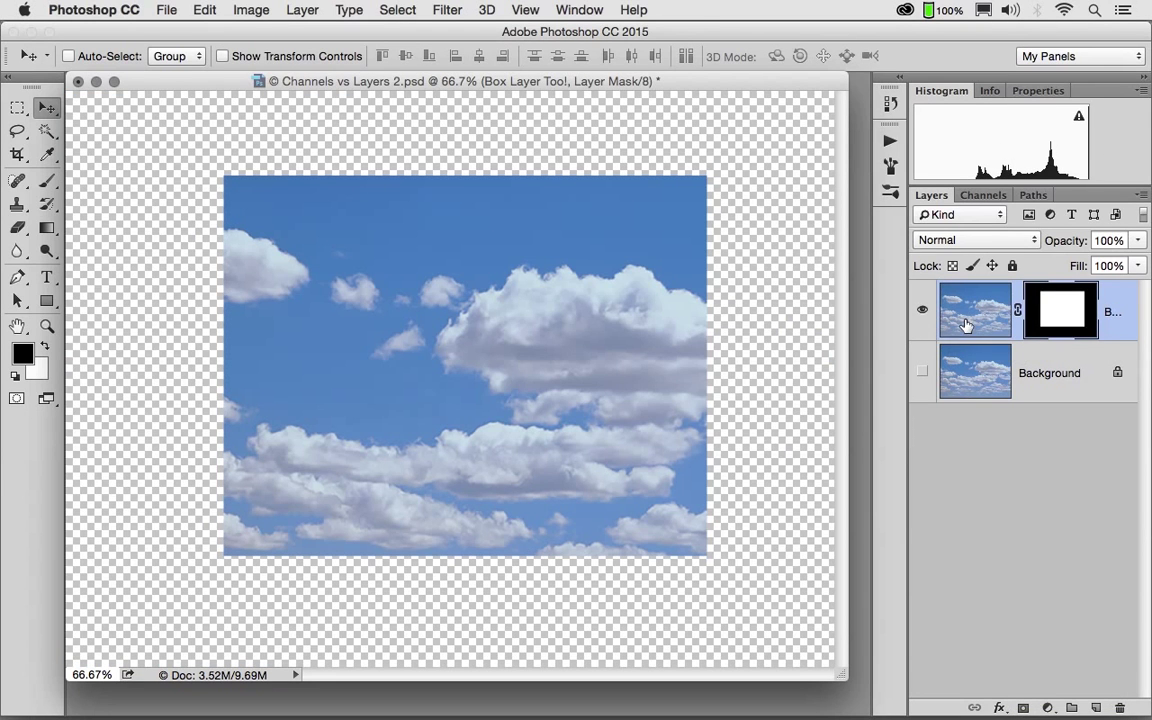
{"action": "mouse_move", "coordinate": [1076, 320]}
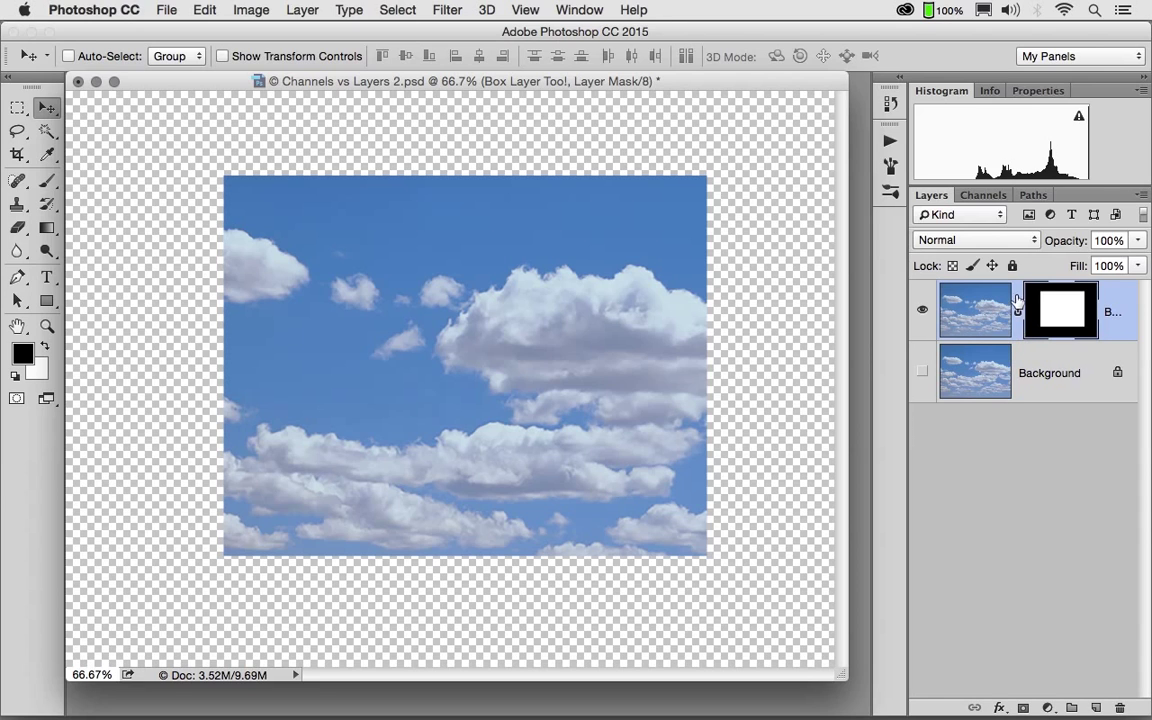
{"action": "mouse_move", "coordinate": [976, 310]}
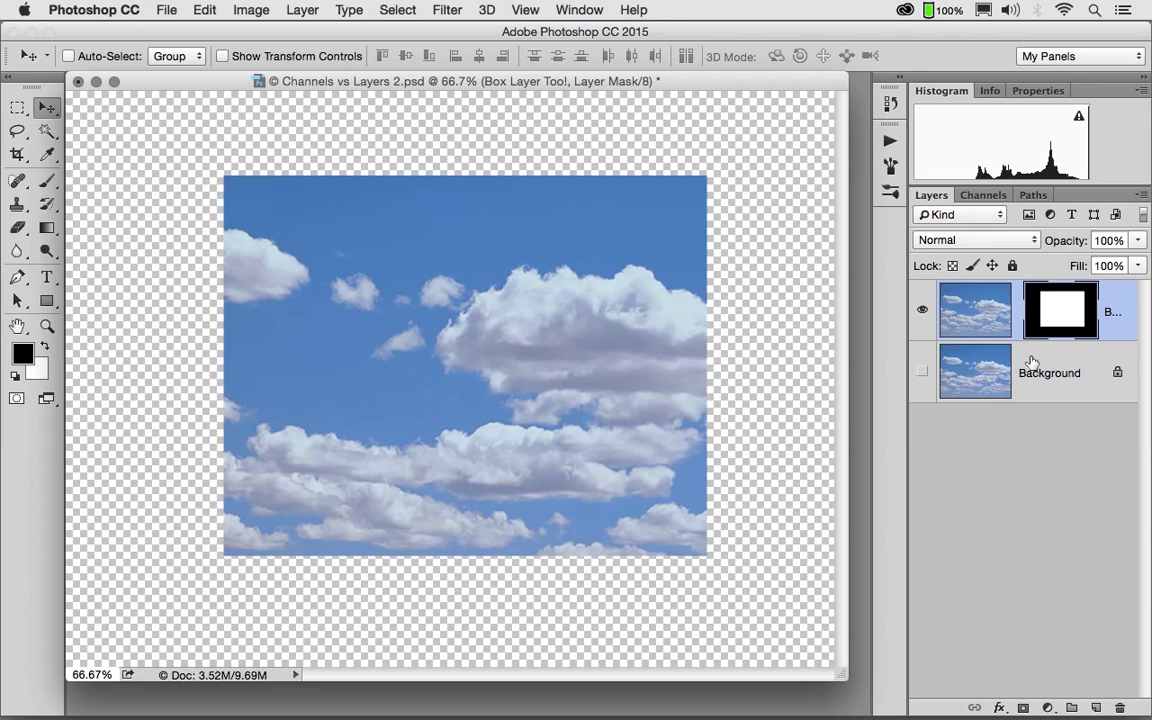
{"action": "mouse_move", "coordinate": [1112, 300]}
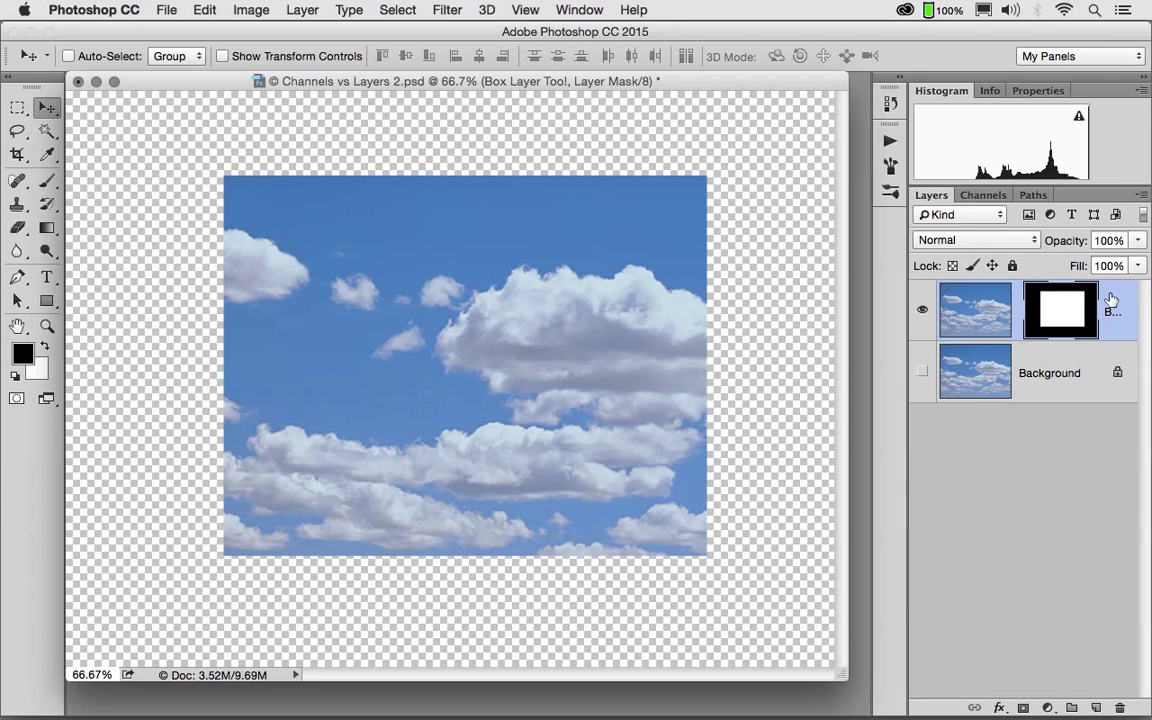
{"action": "mouse_move", "coordinate": [1048, 322]}
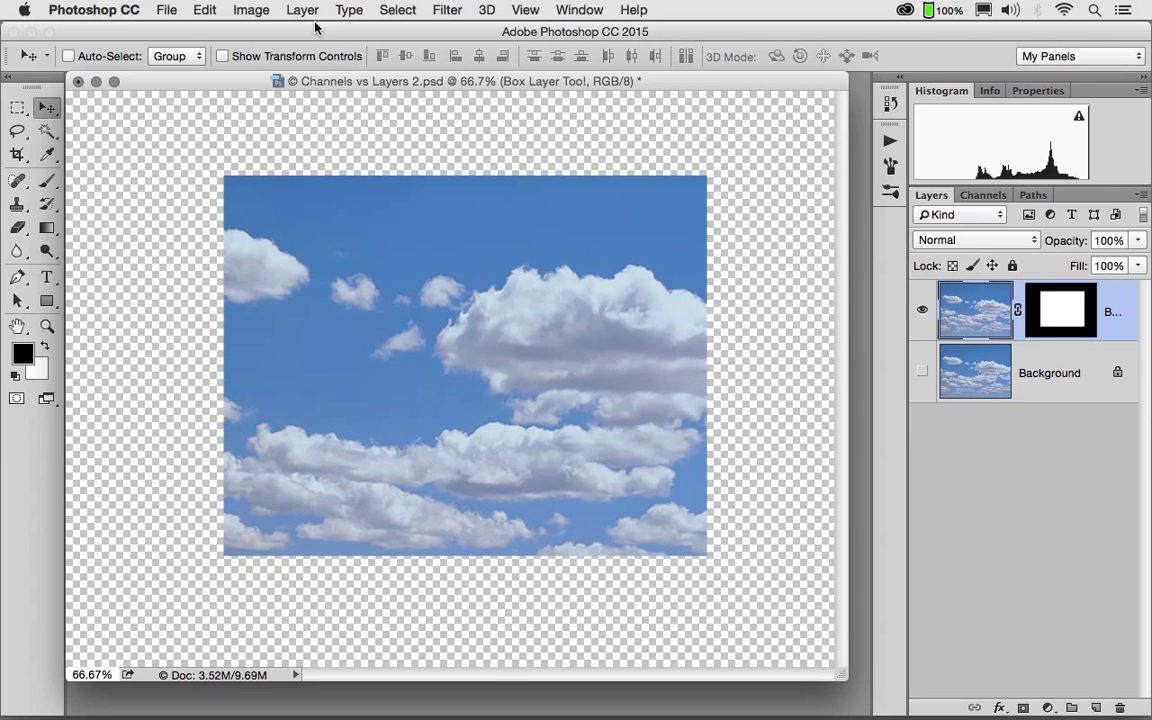
Apply a Drop Shadow style to Box Layer Too! and show the Background layer again.
{"action": "left_click", "coordinate": [302, 8]}
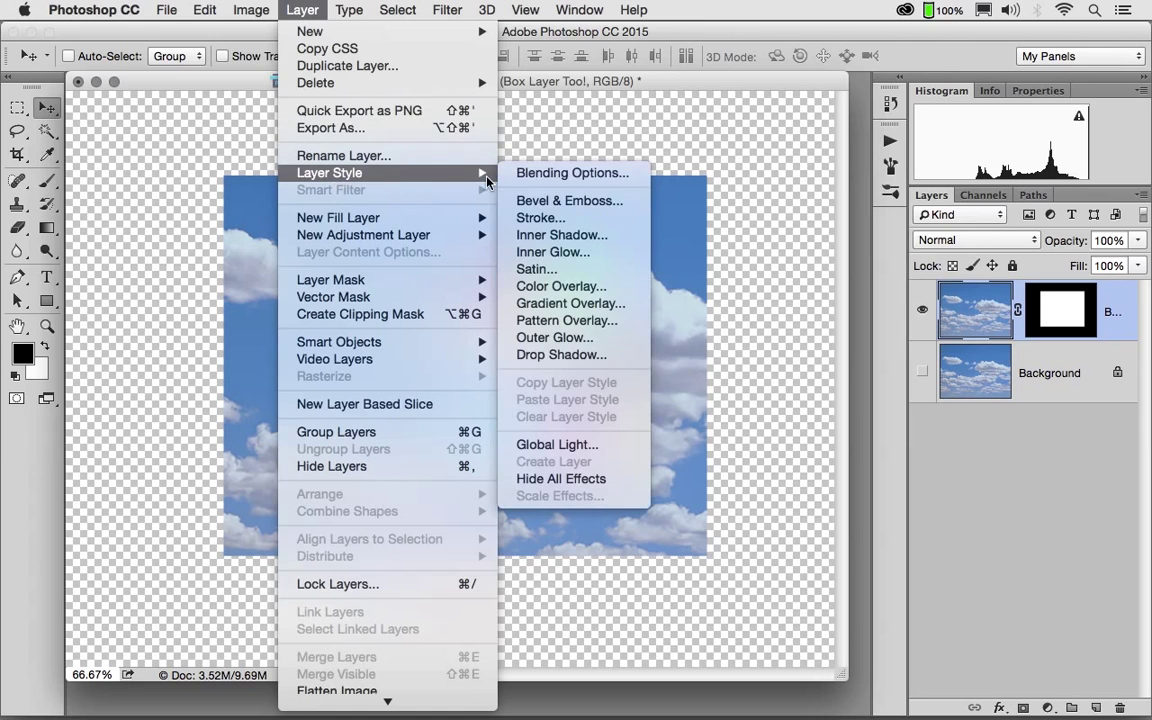
{"action": "left_click", "coordinate": [560, 356]}
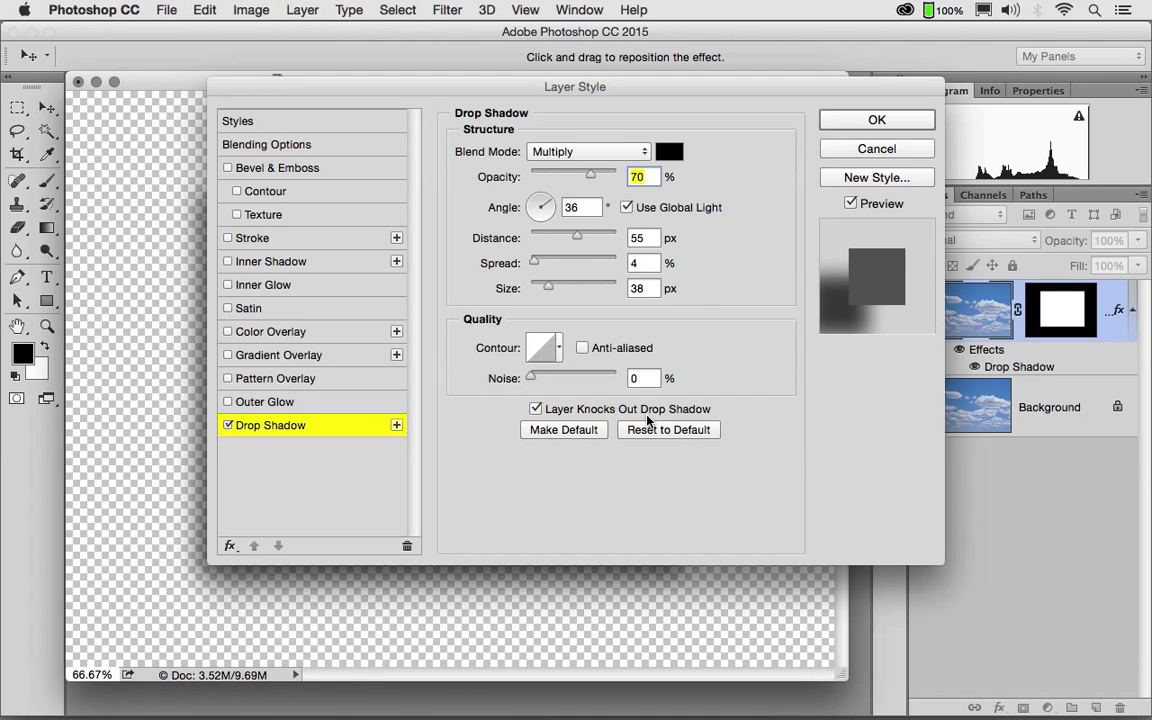
{"action": "mouse_move", "coordinate": [862, 124]}
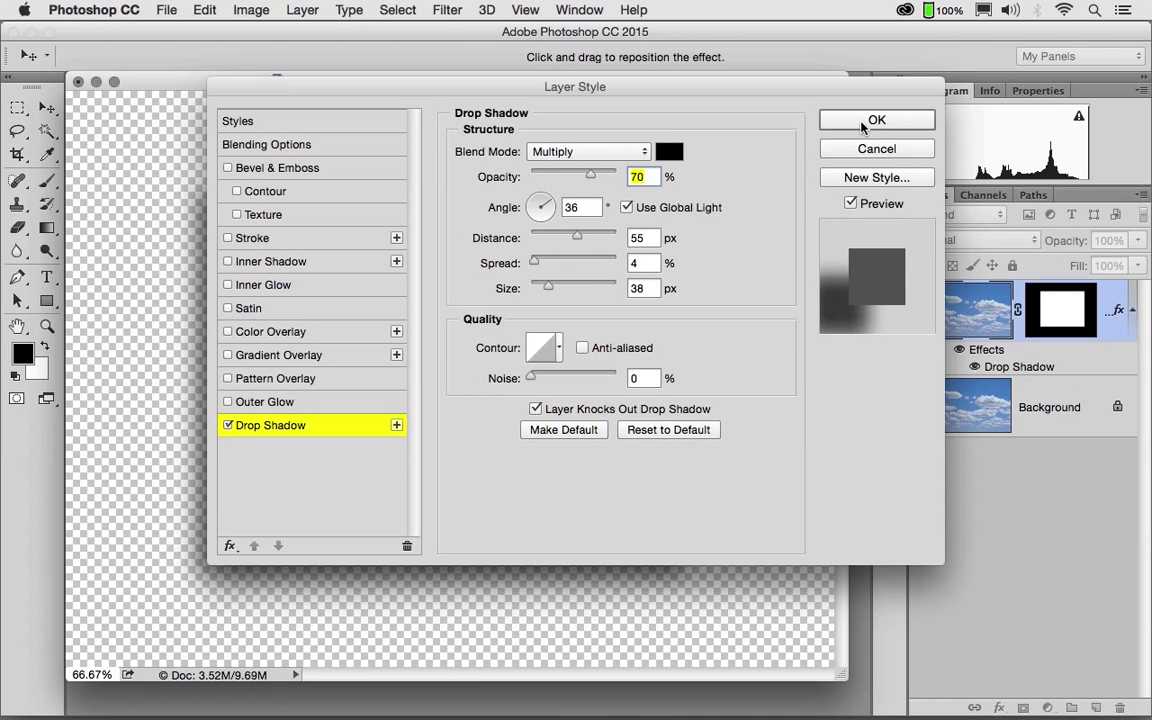
{"action": "left_click", "coordinate": [876, 120]}
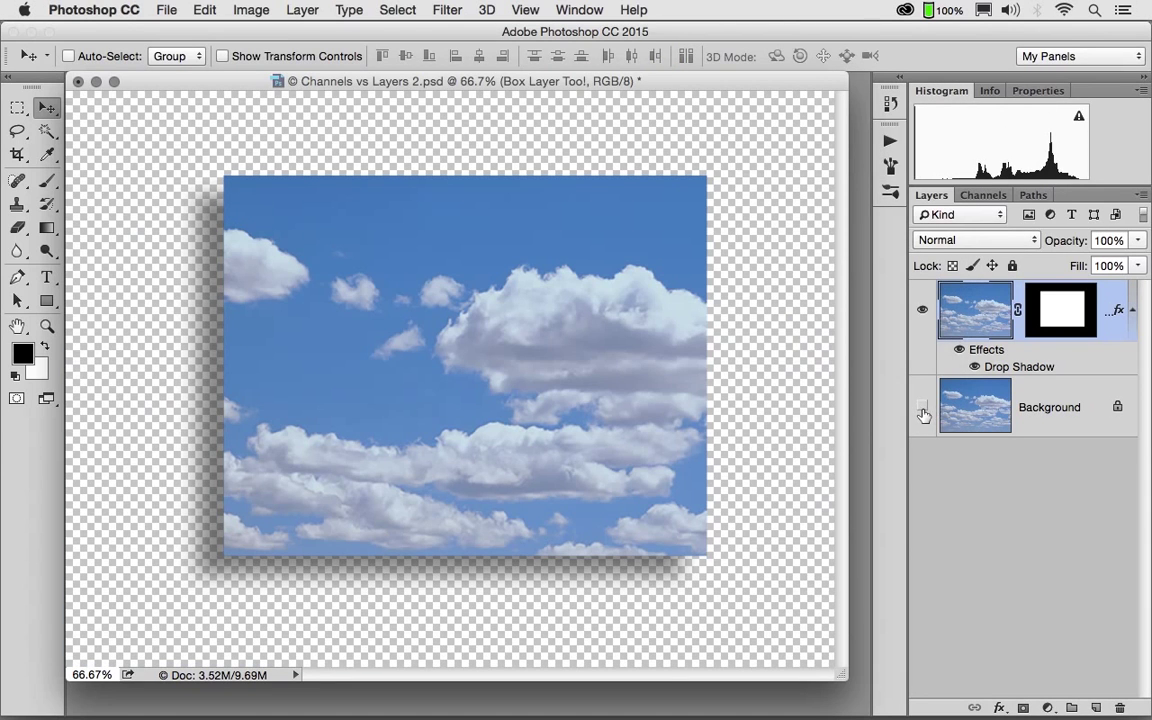
{"action": "left_click", "coordinate": [922, 412]}
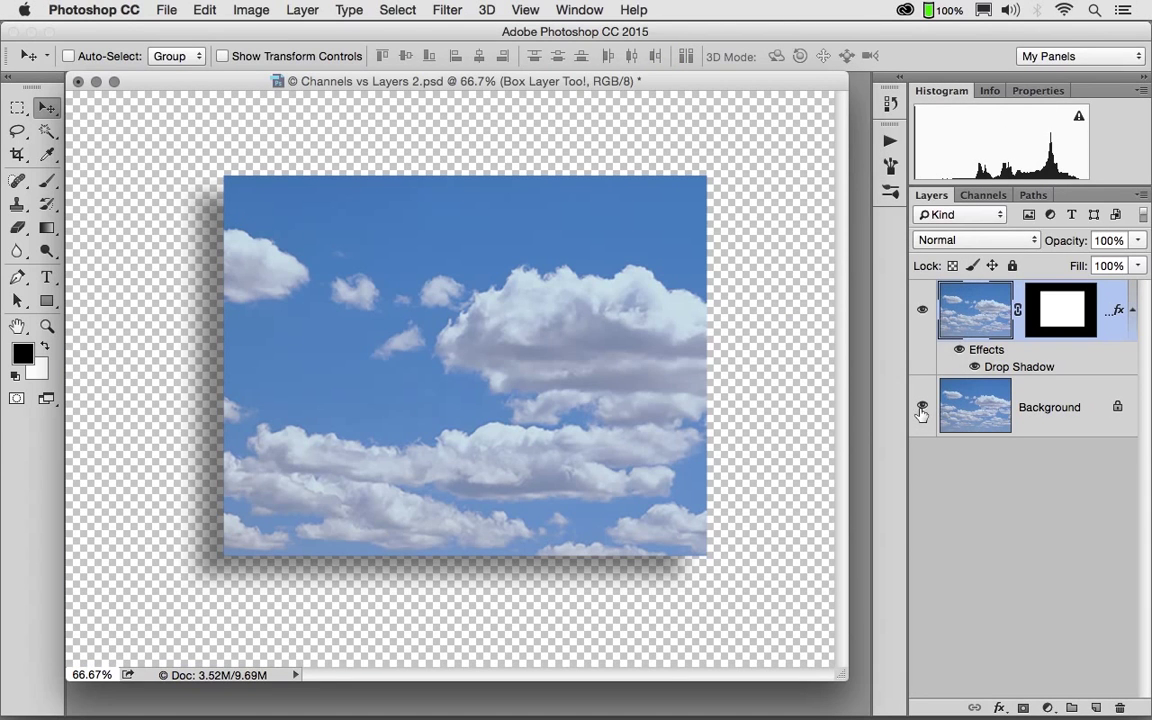
{"action": "left_click", "coordinate": [922, 406]}
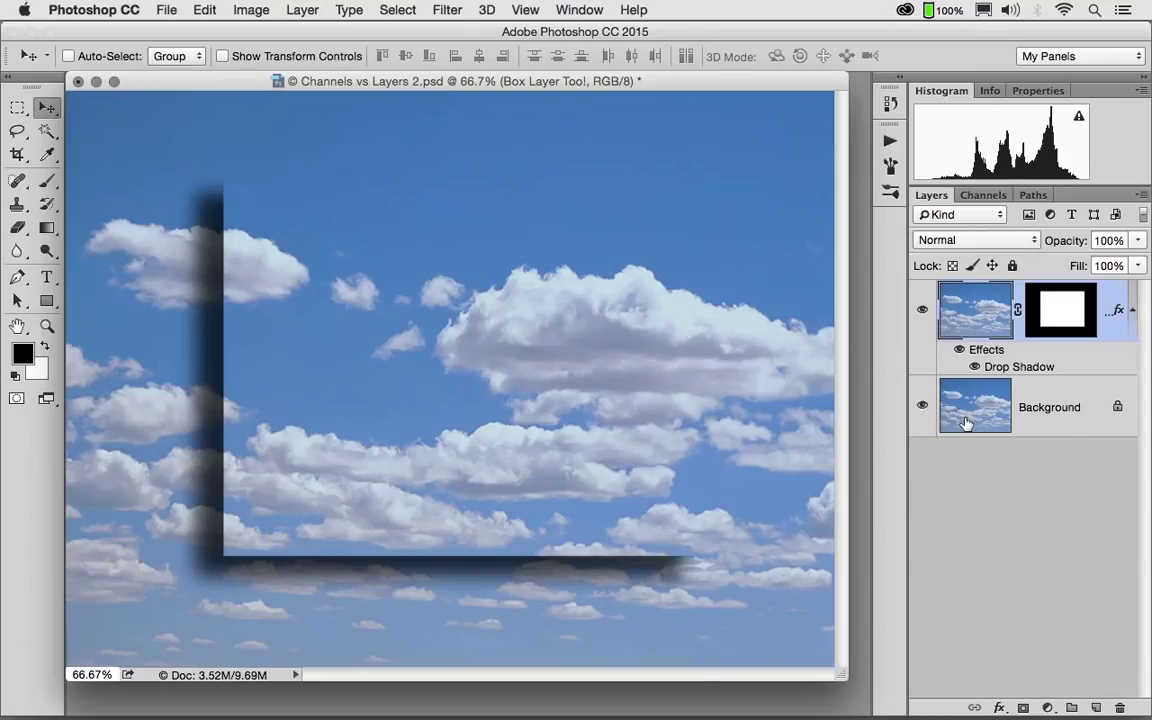
{"action": "mouse_move", "coordinate": [976, 404]}
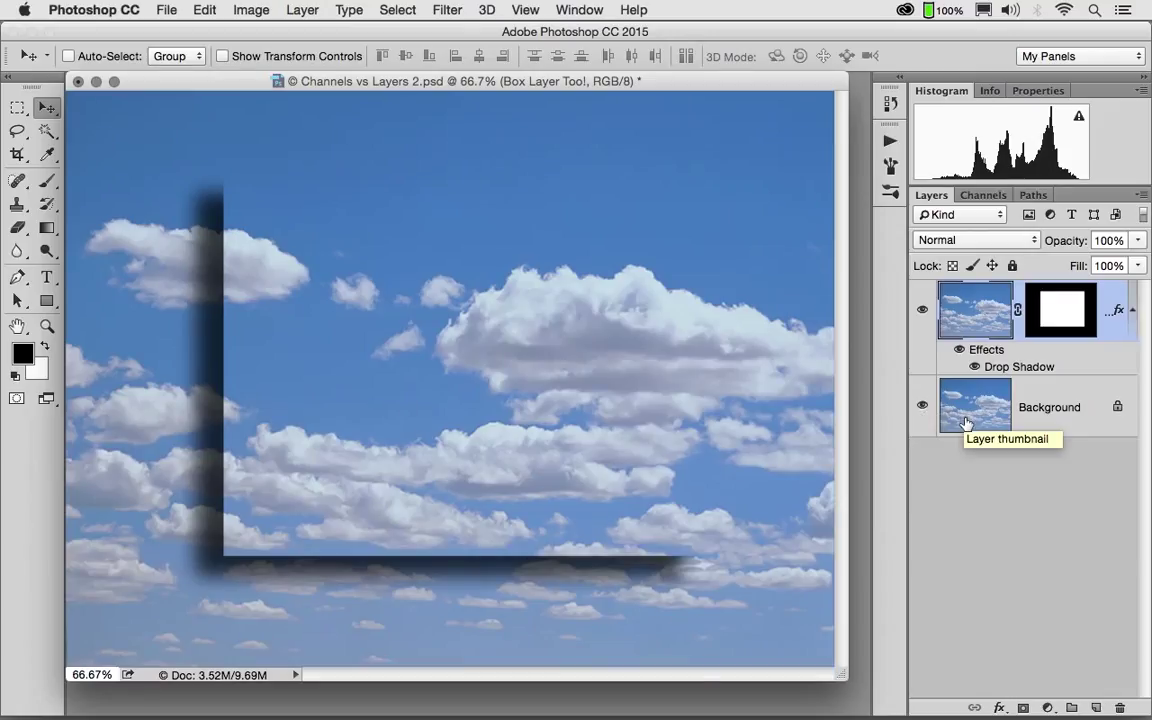